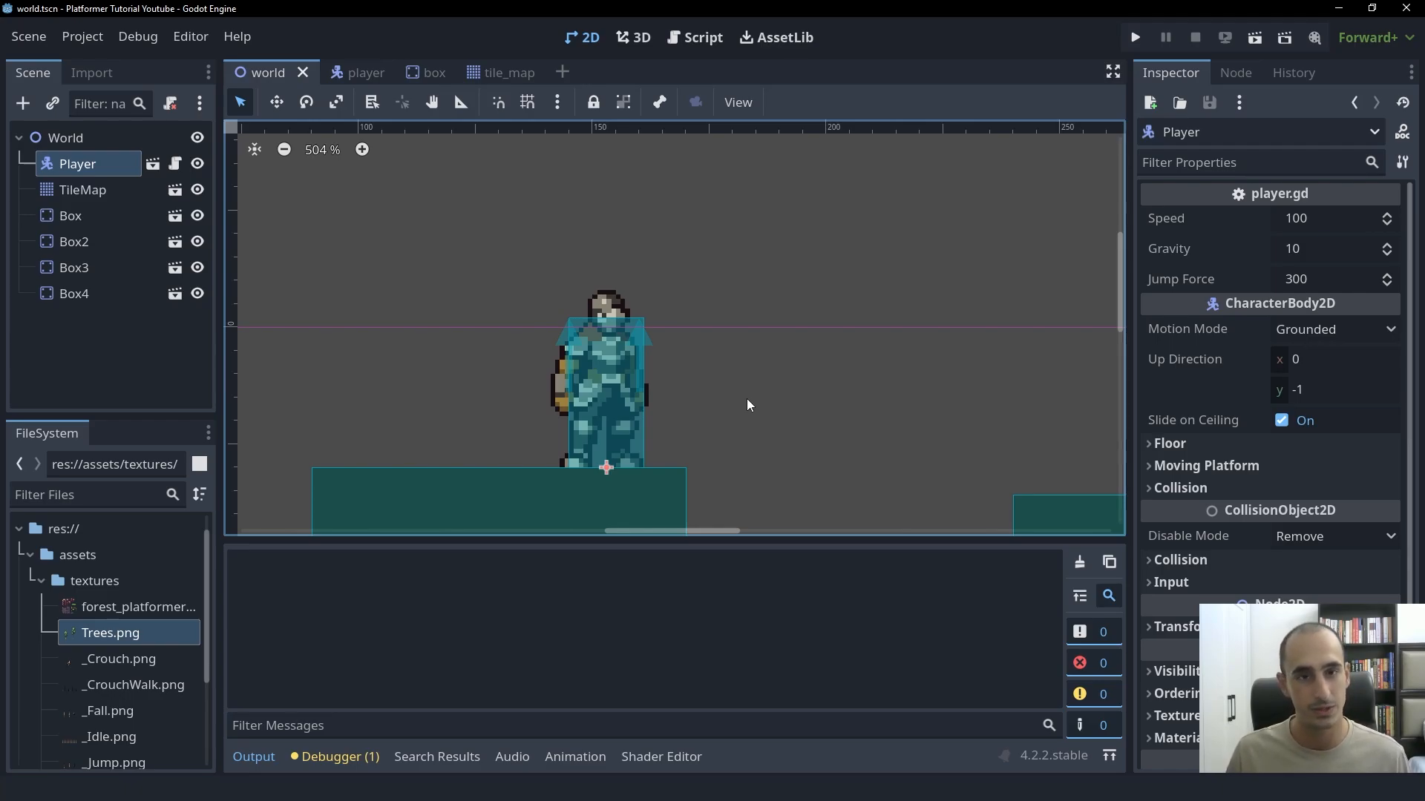
mouse_move(758, 409)
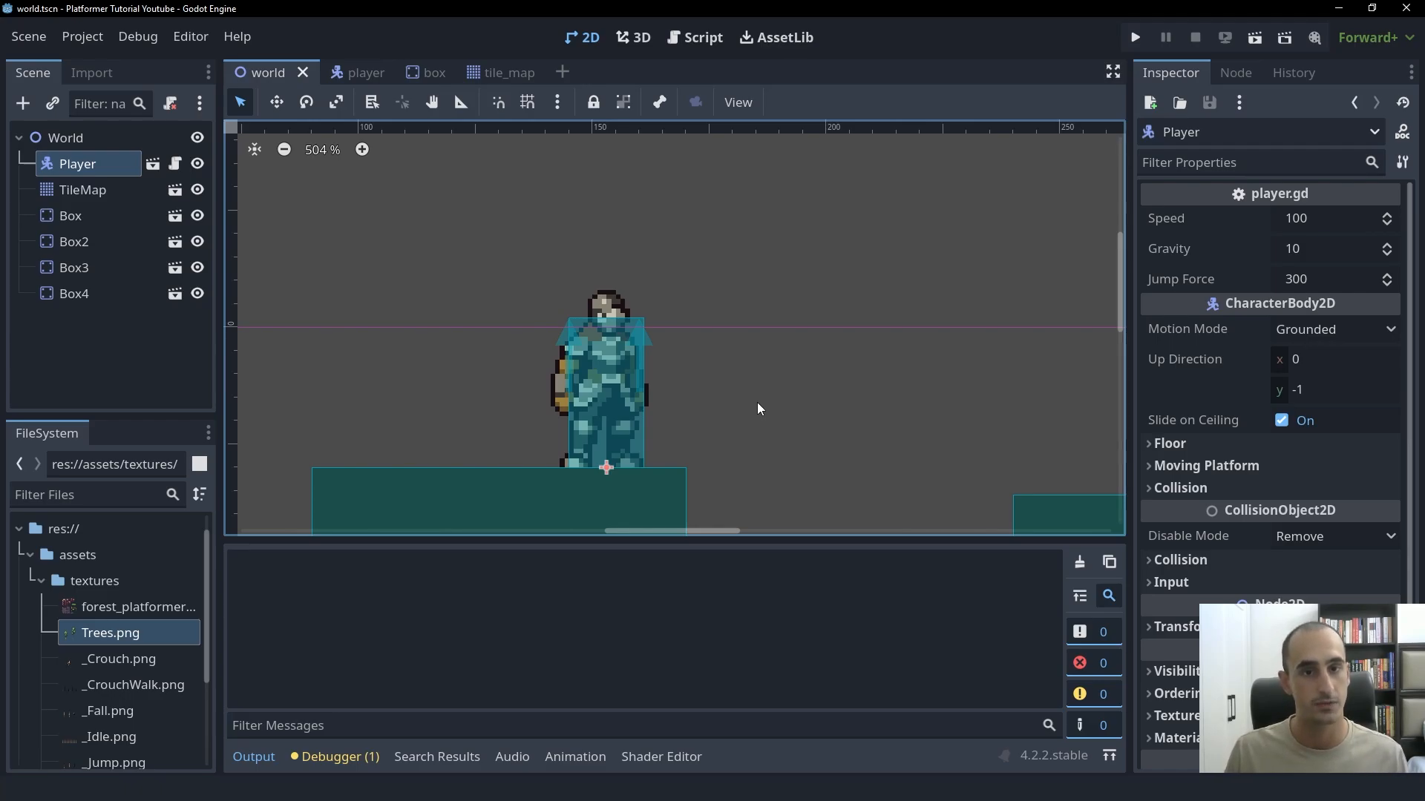
mouse_move(707, 413)
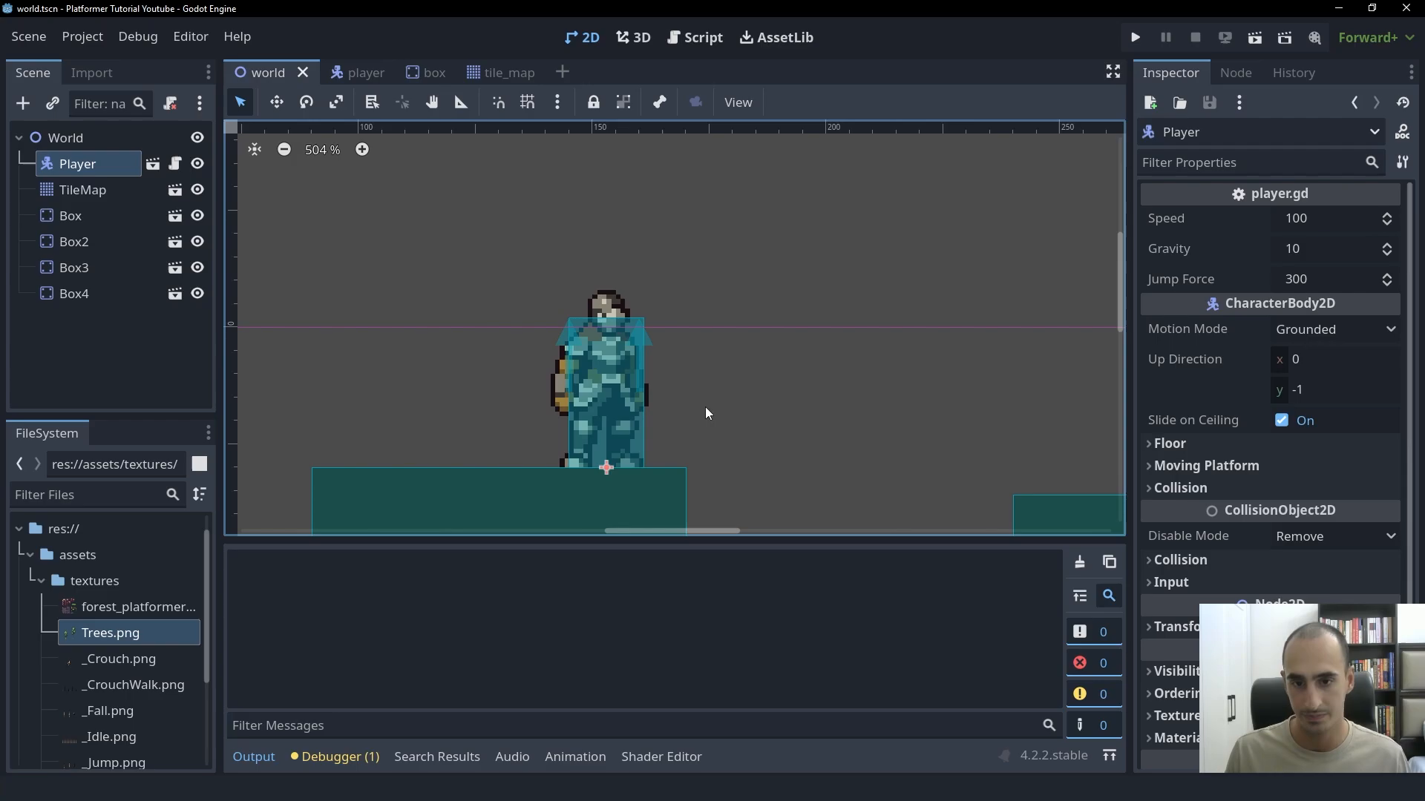
Step: Drag the Player in the world scene onto the left platform's right edge at (179, 30)
scroll("up", 3)
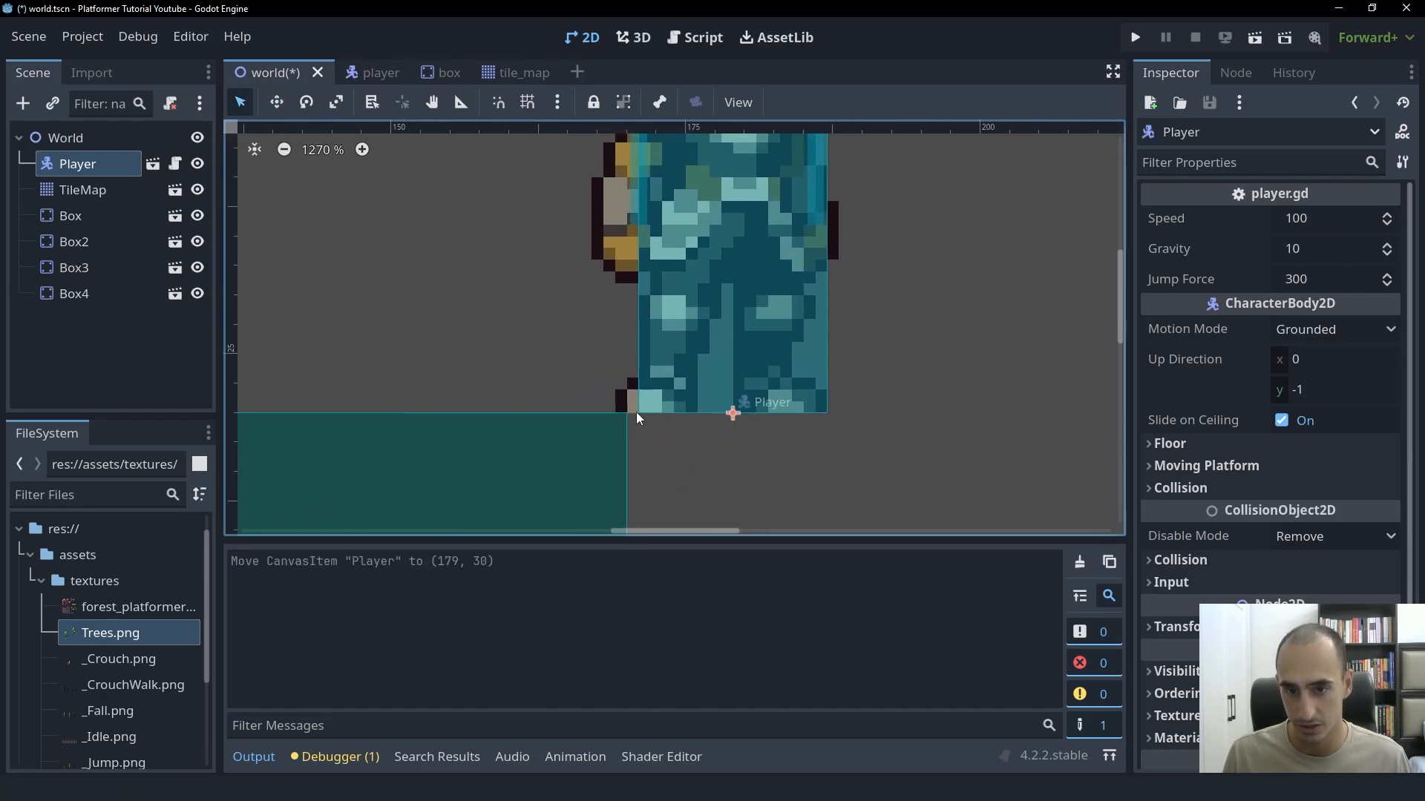
mouse_move(566, 411)
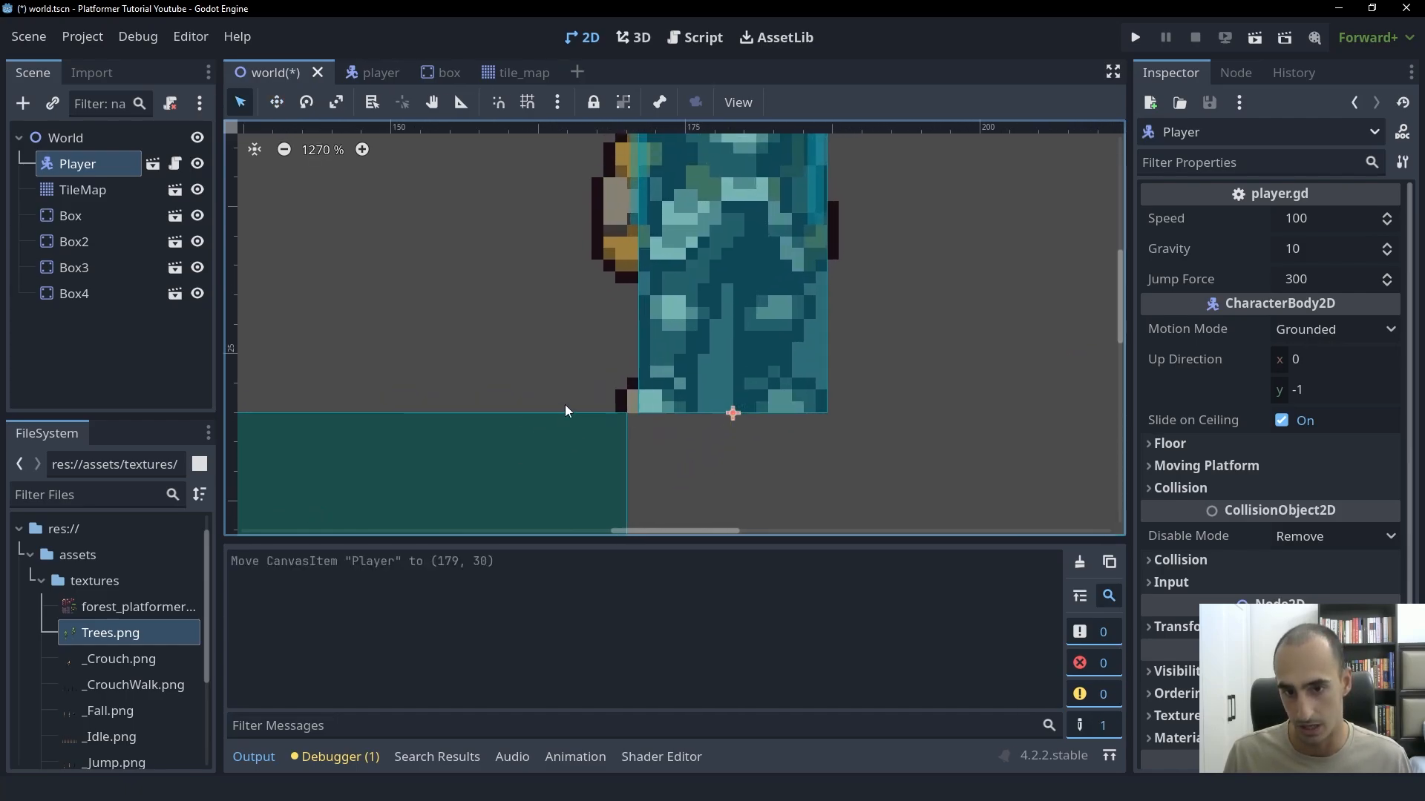
scroll("down", 3)
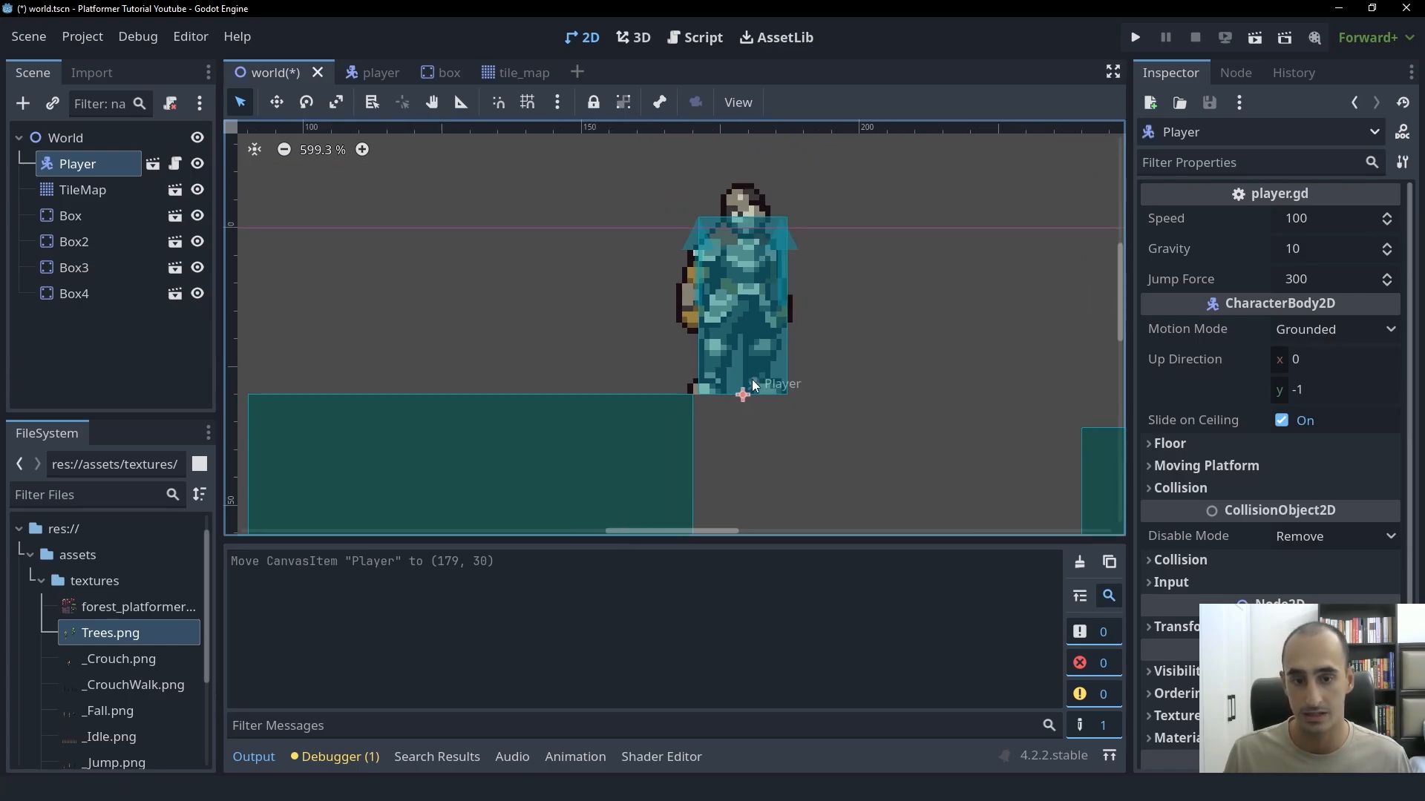
scroll("down", 3)
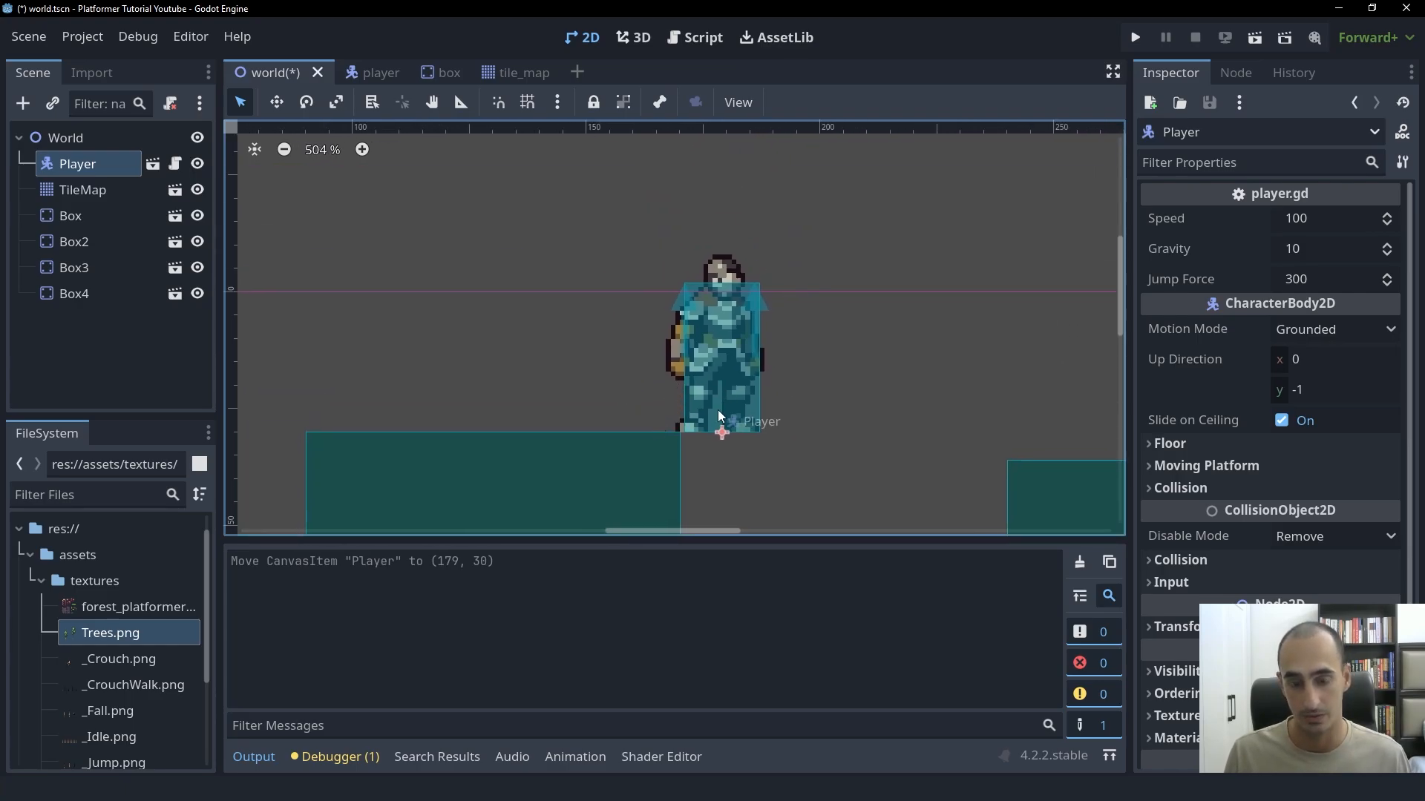
mouse_move(687, 424)
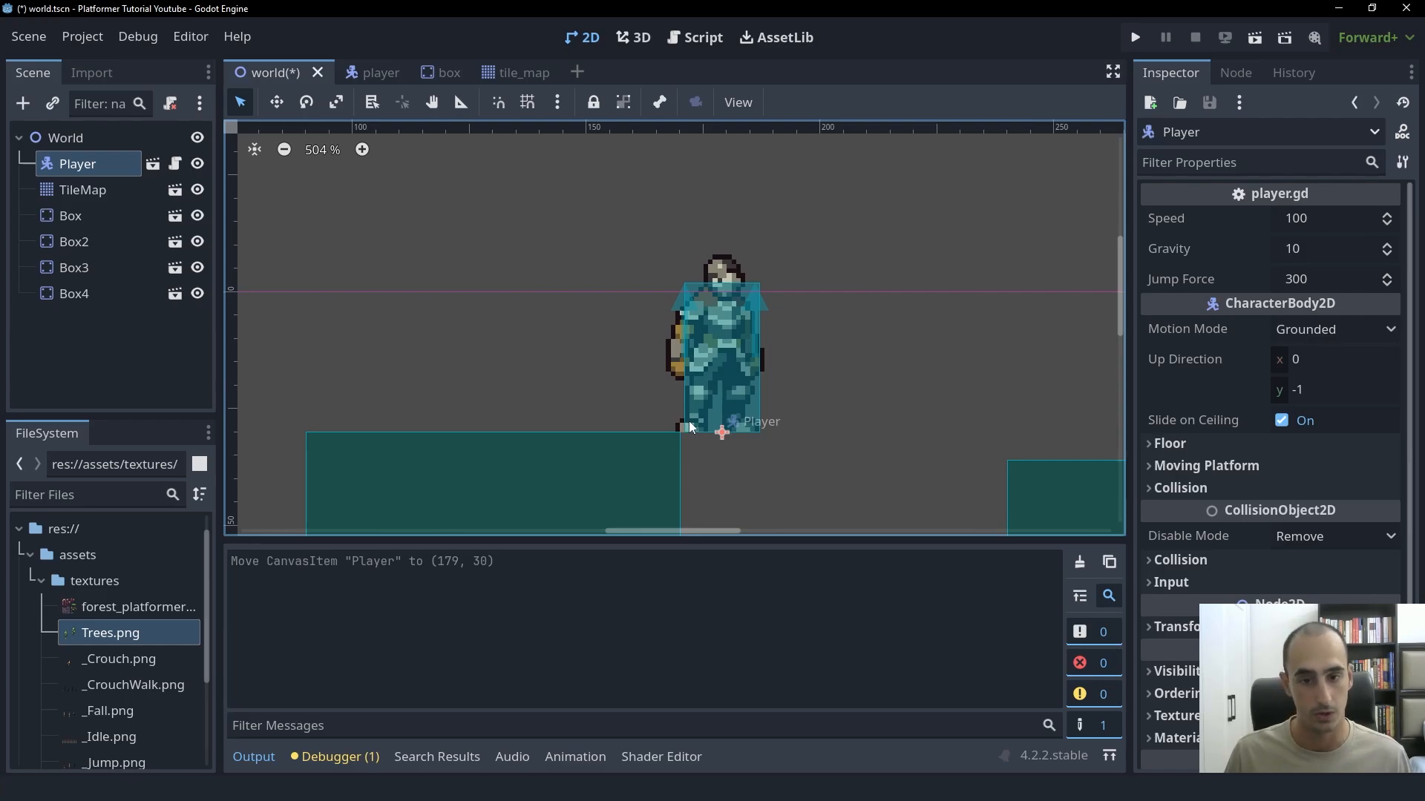
Step: Inspect player.gd, then move the Player off the ledge to hang in the air at (209, 15)
left_click(695, 37)
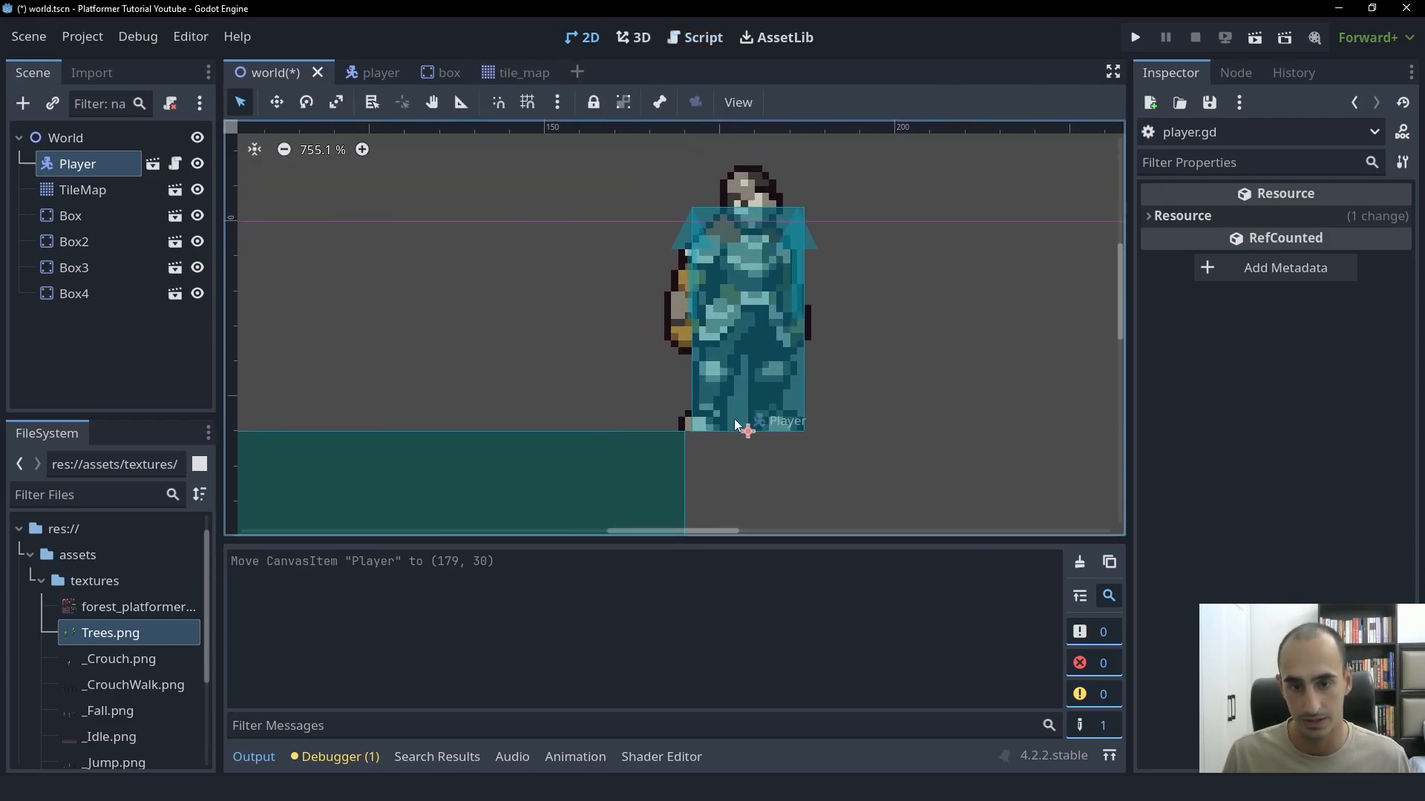
mouse_move(753, 432)
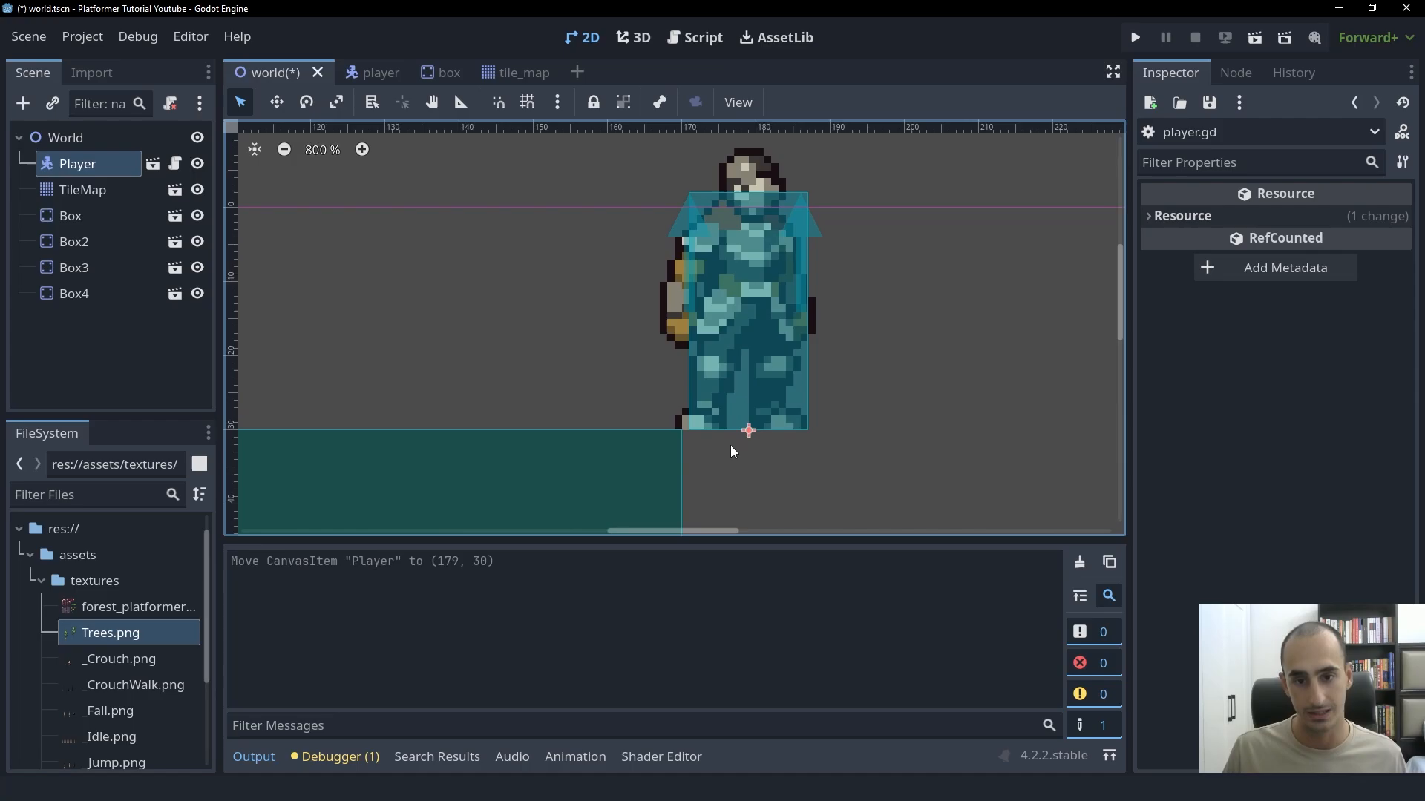
scroll("up", 3)
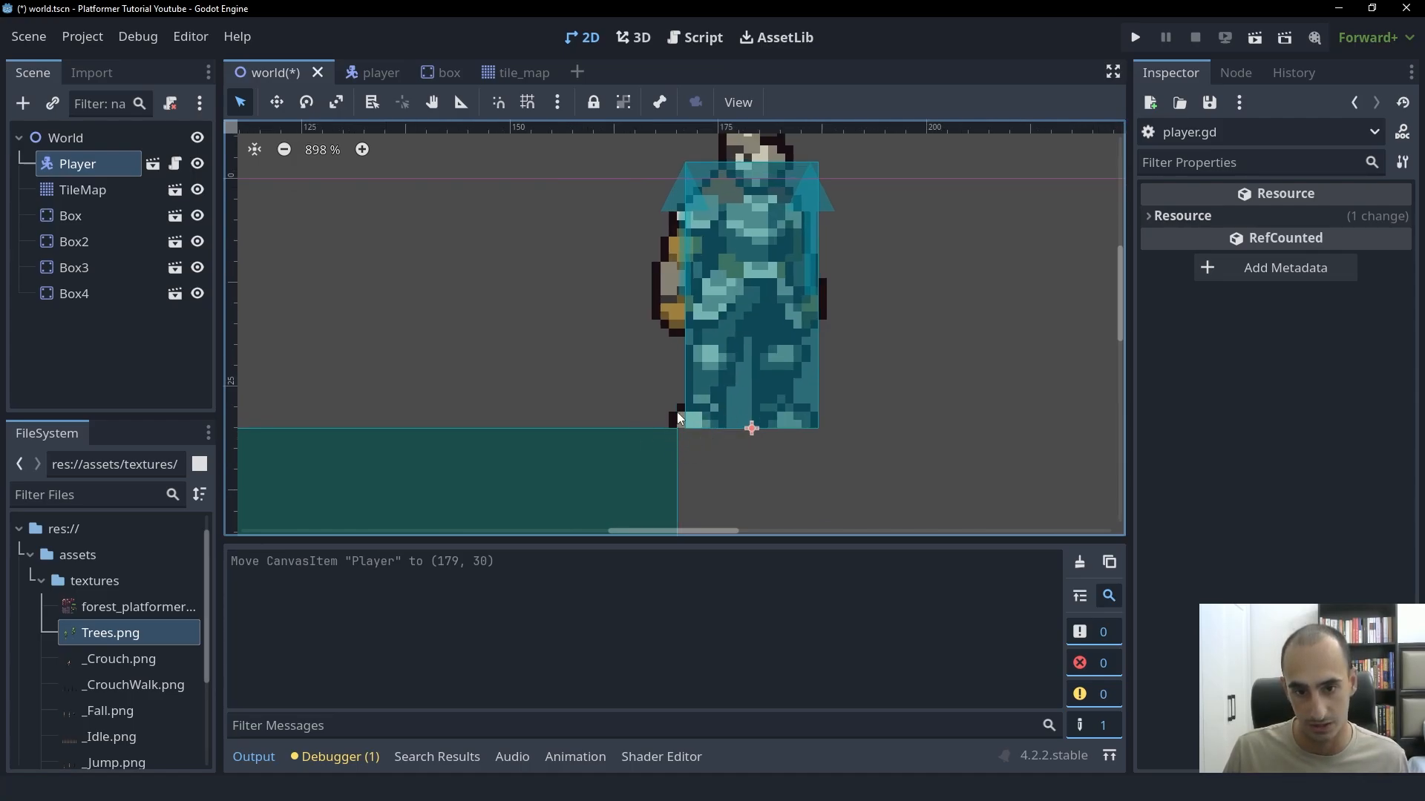
mouse_move(676, 448)
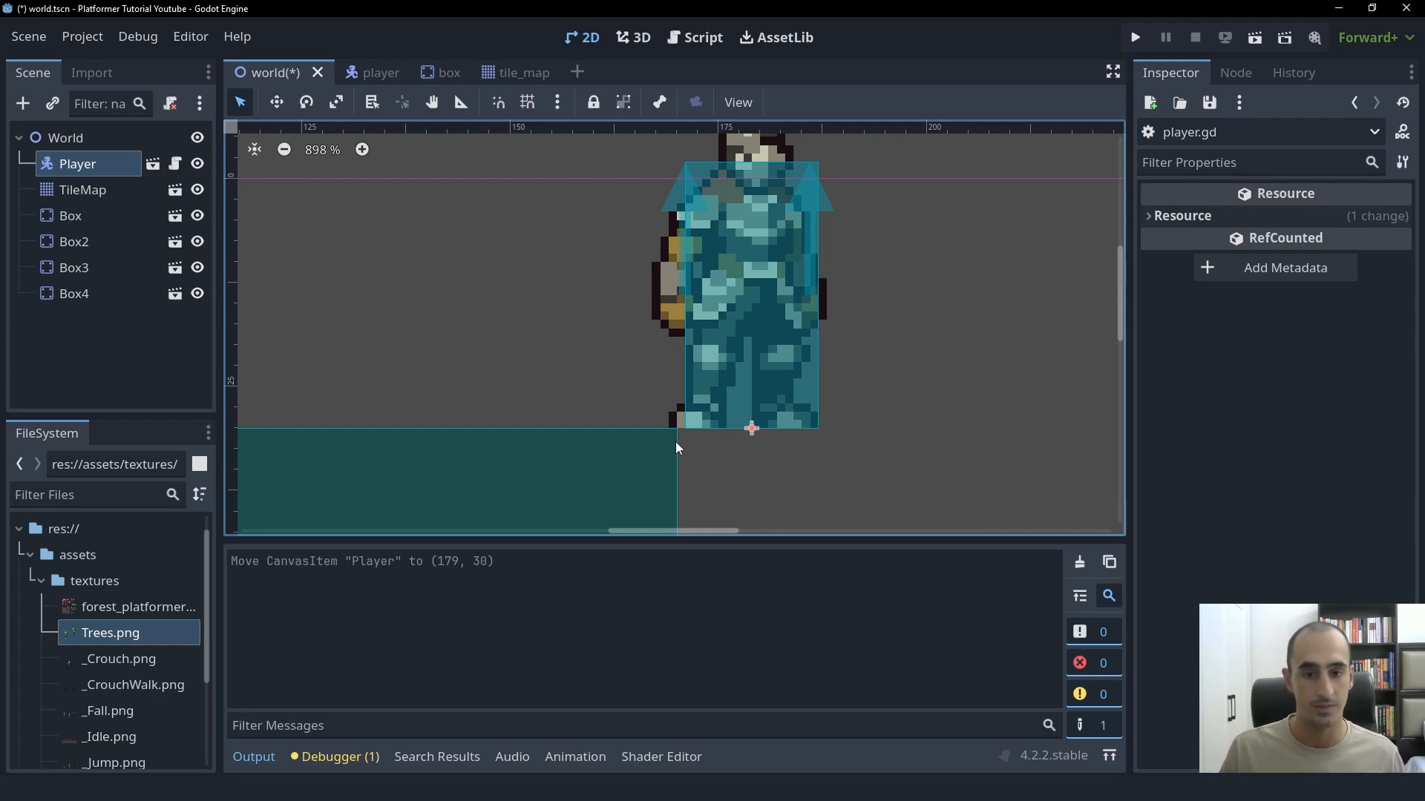
scroll("down", 3)
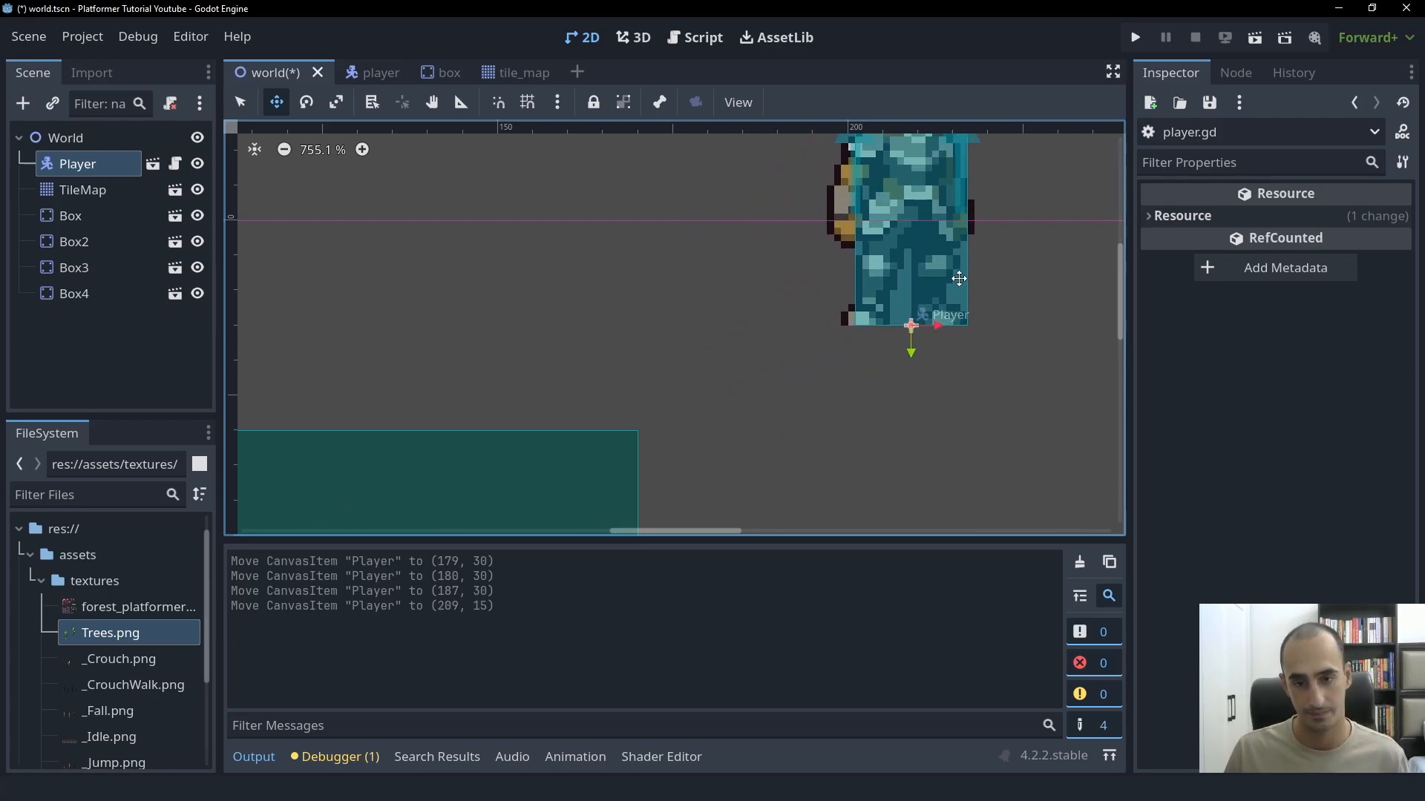
Step: Undo the Player moves, put it back on the platform at (158, 30), and save world.tscn
key("ctrl+z")
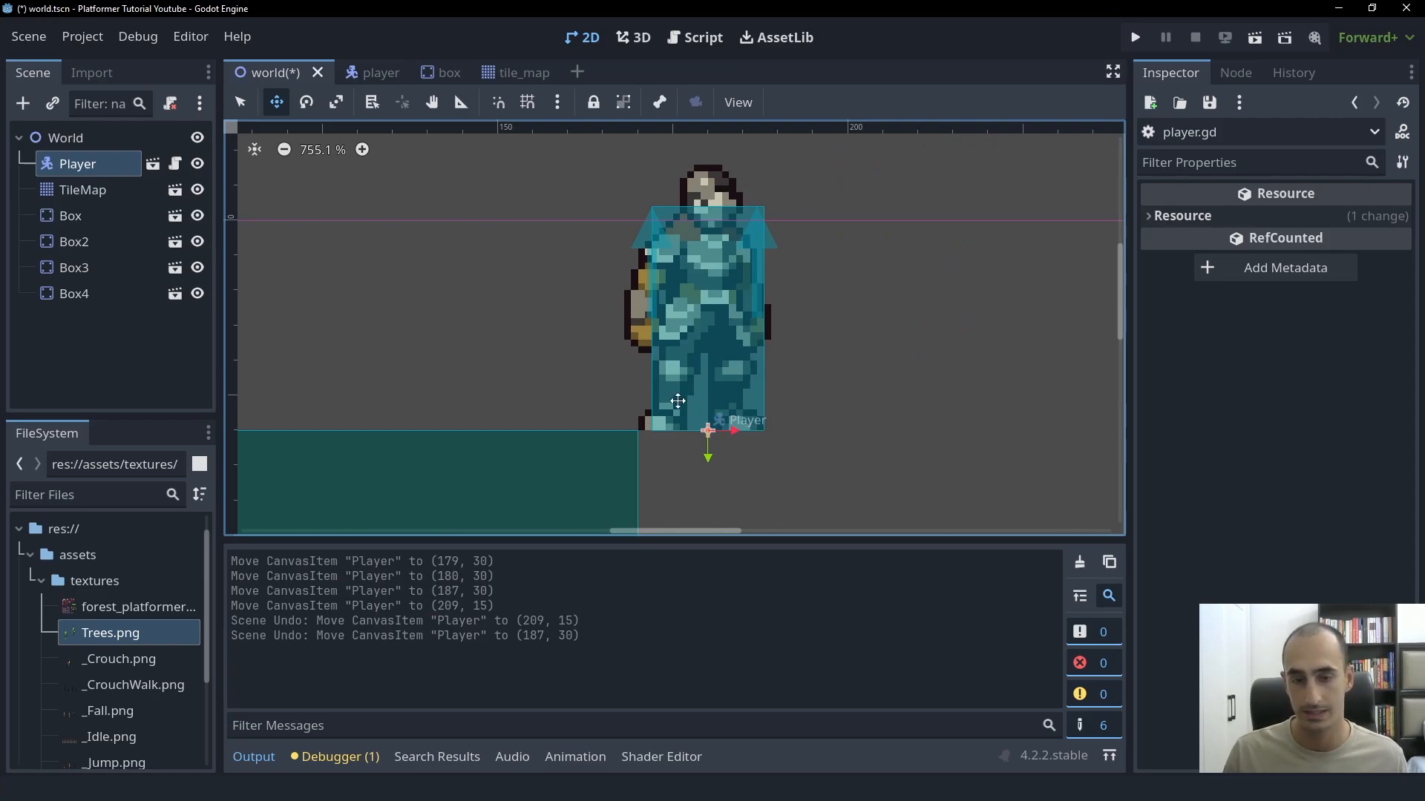
scroll("down", 3)
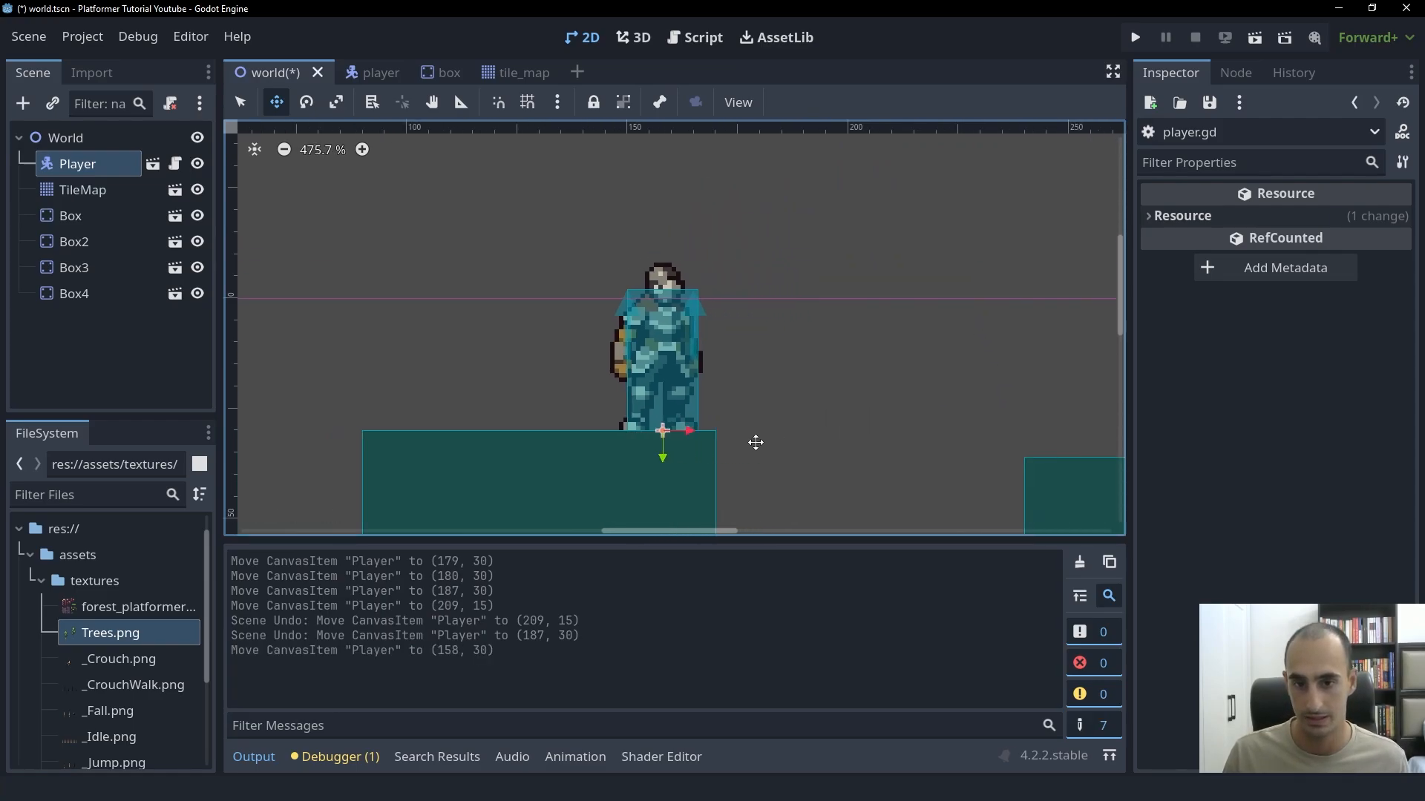
scroll("down", 3)
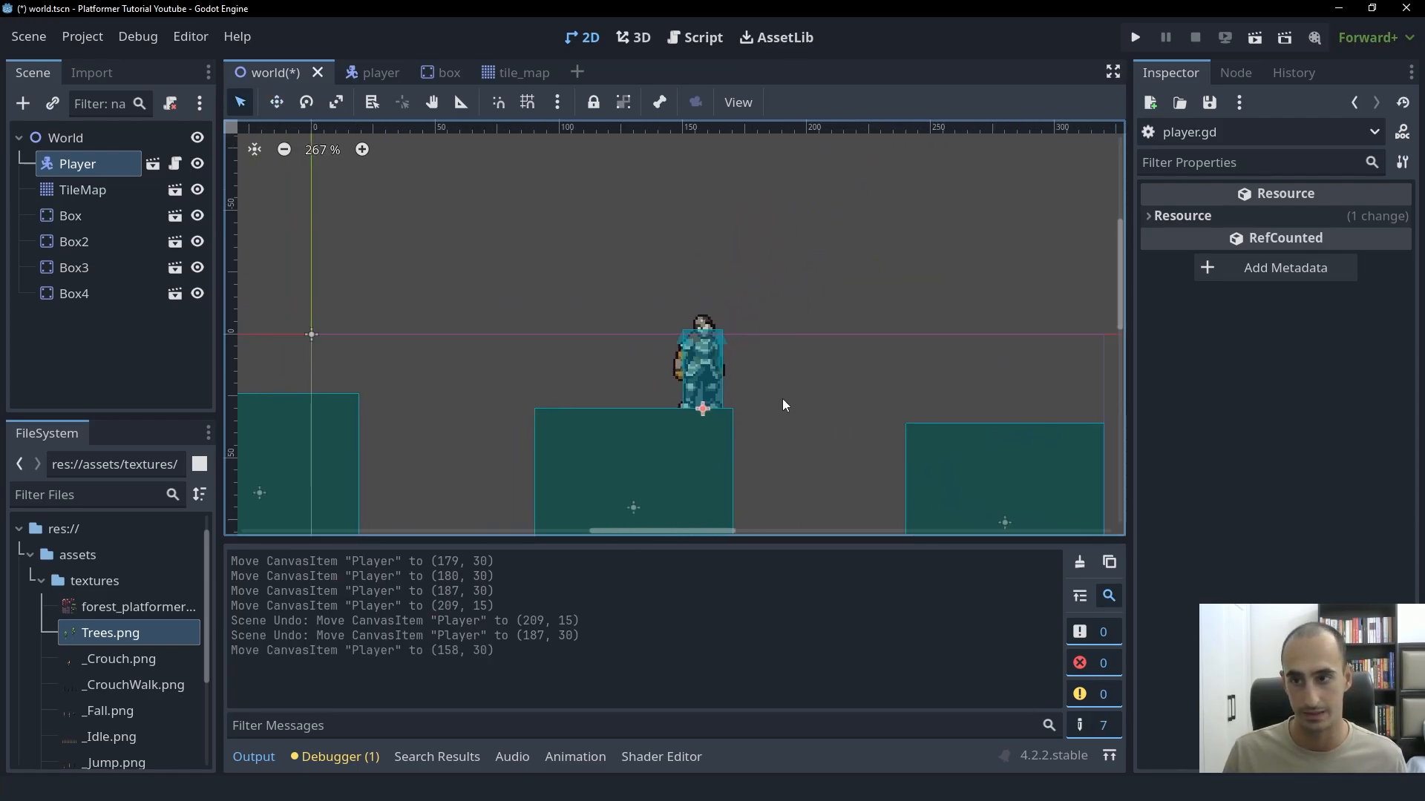
key("ctrl+s")
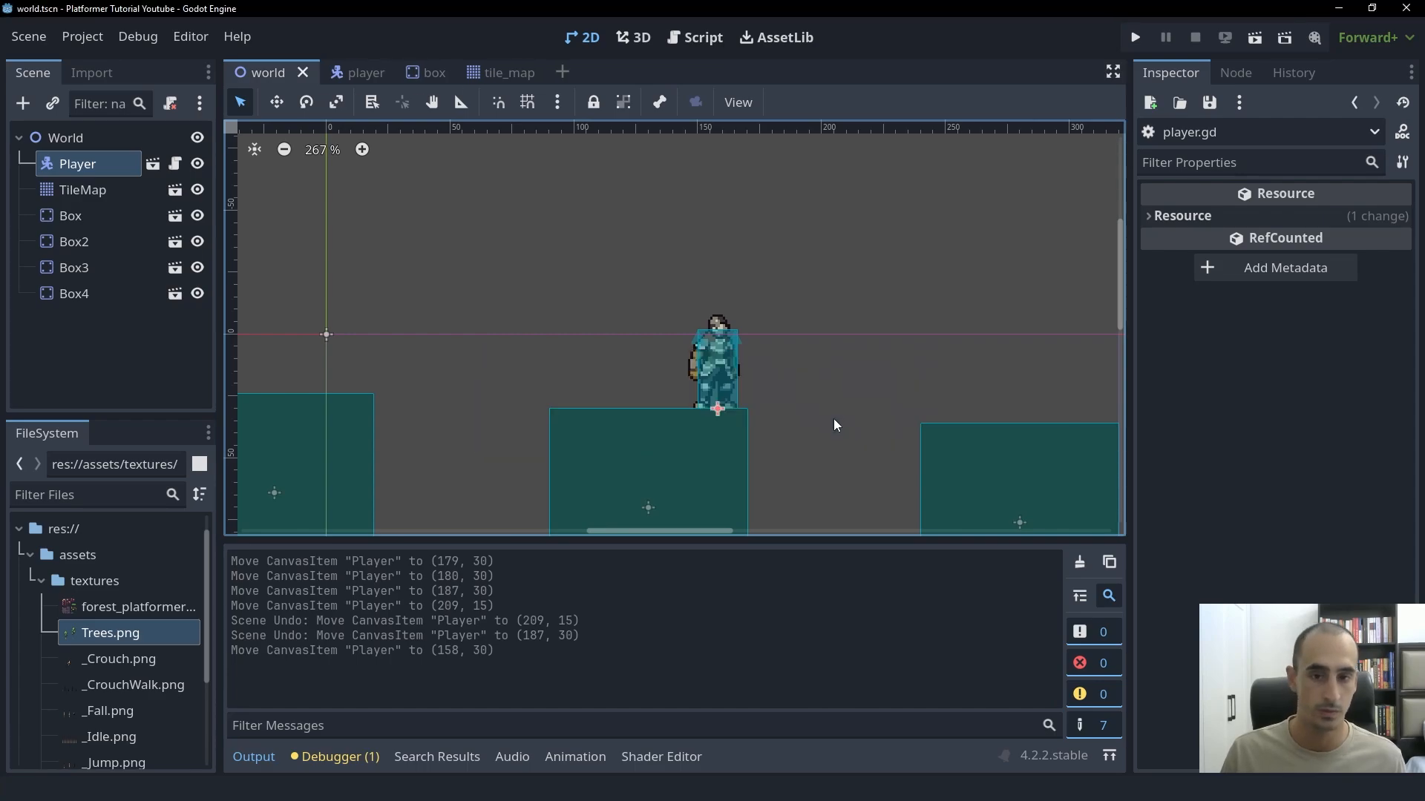
Step: In the player scene, add a Timer child under Player named CoyoteTimer
left_click(339, 72)
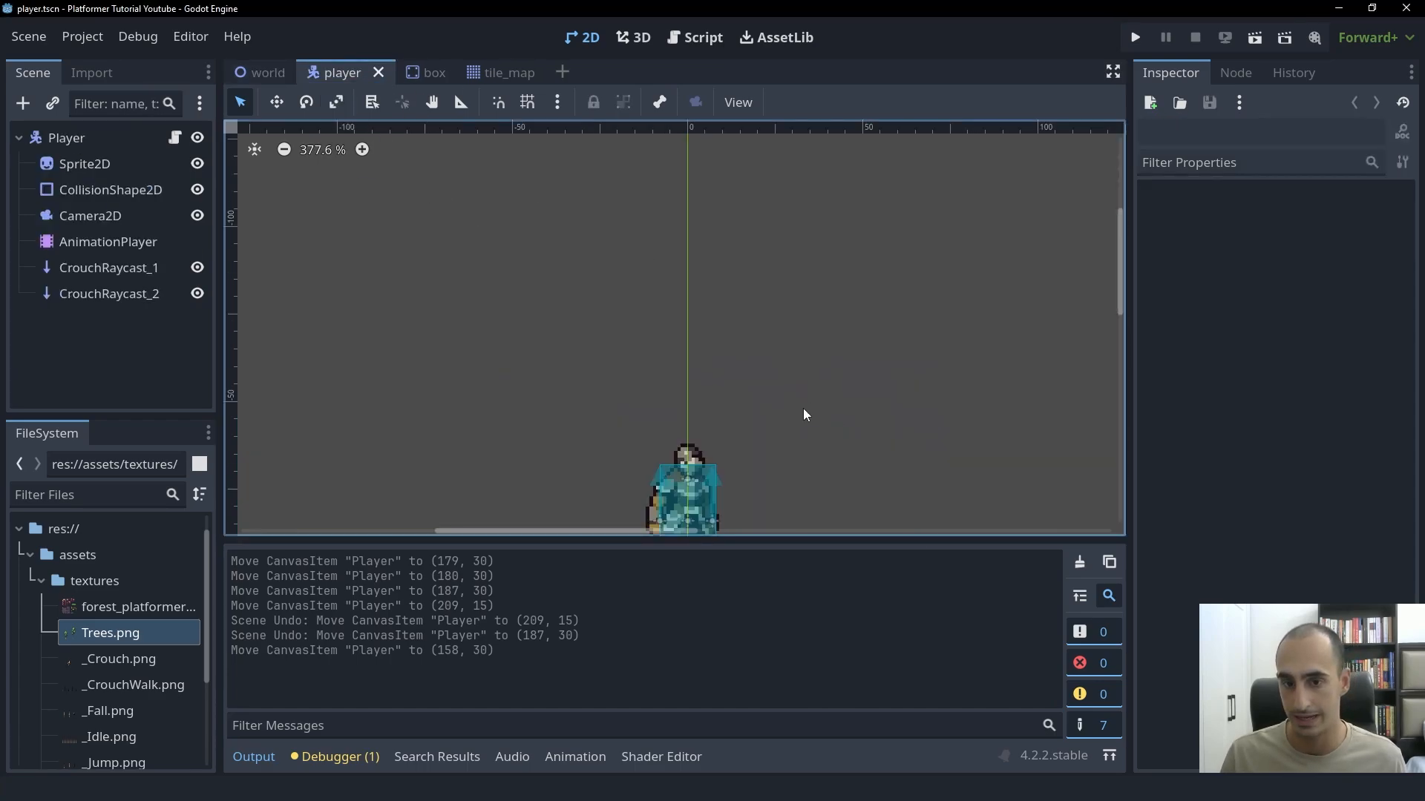
scroll("down", 3)
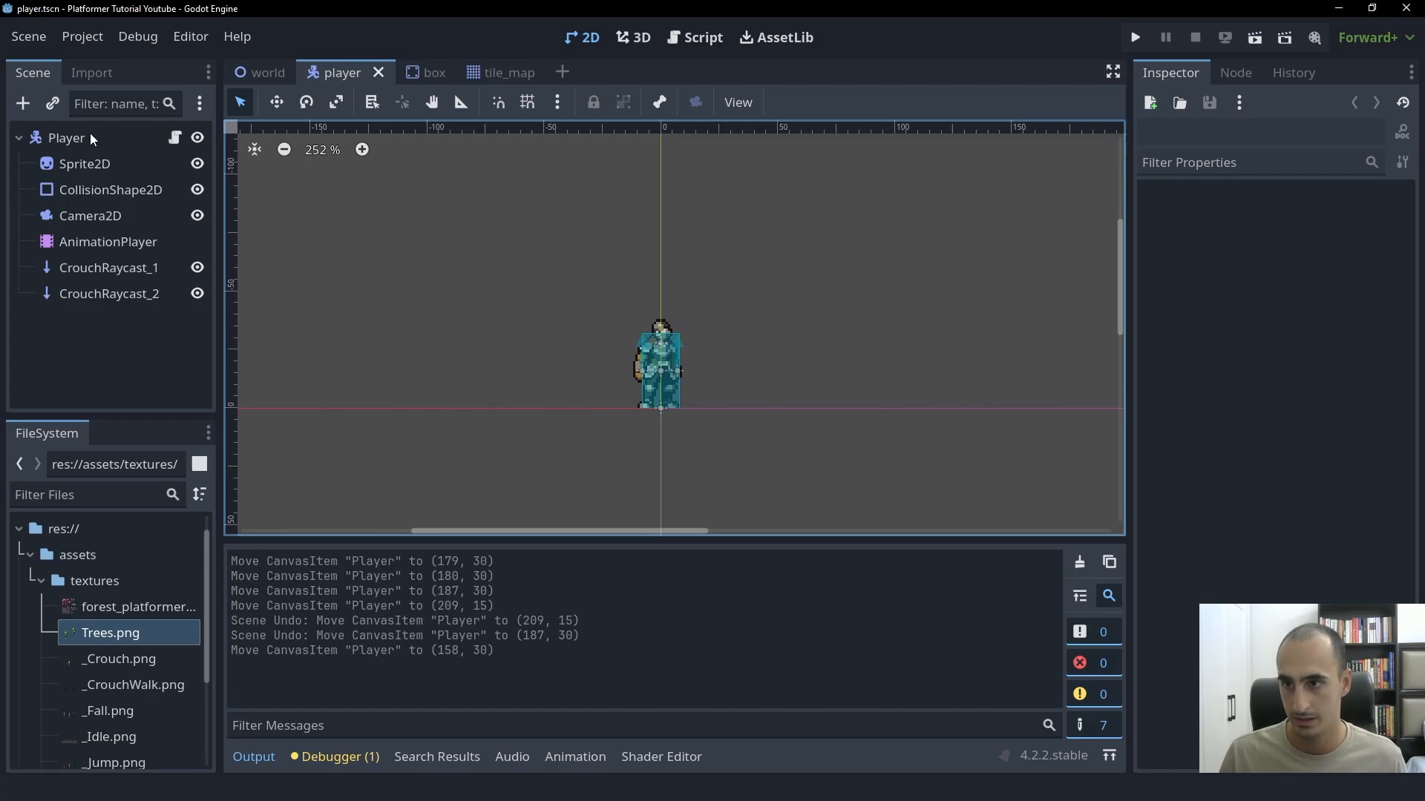
left_click(22, 102)
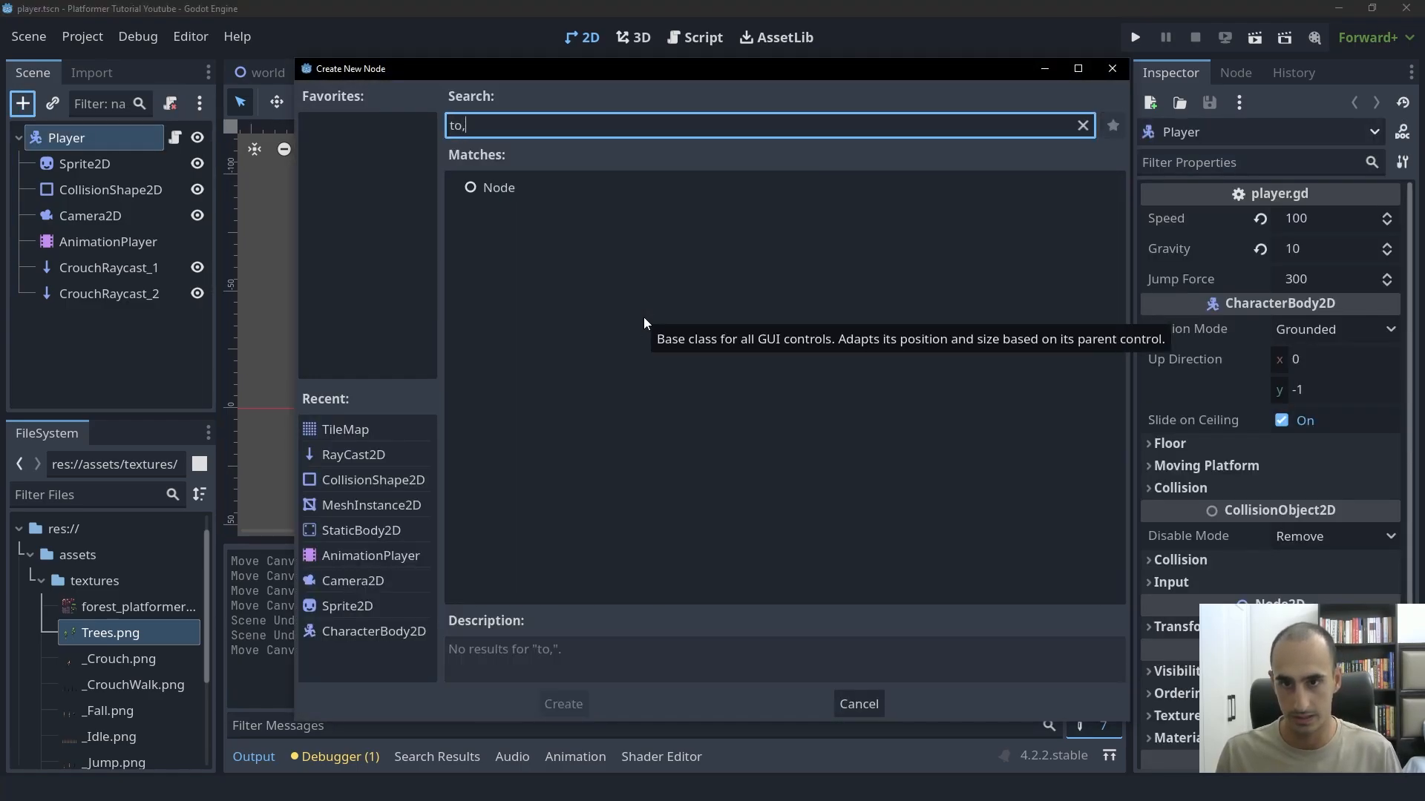
left_click(562, 703)
type("CoyoteTimer")
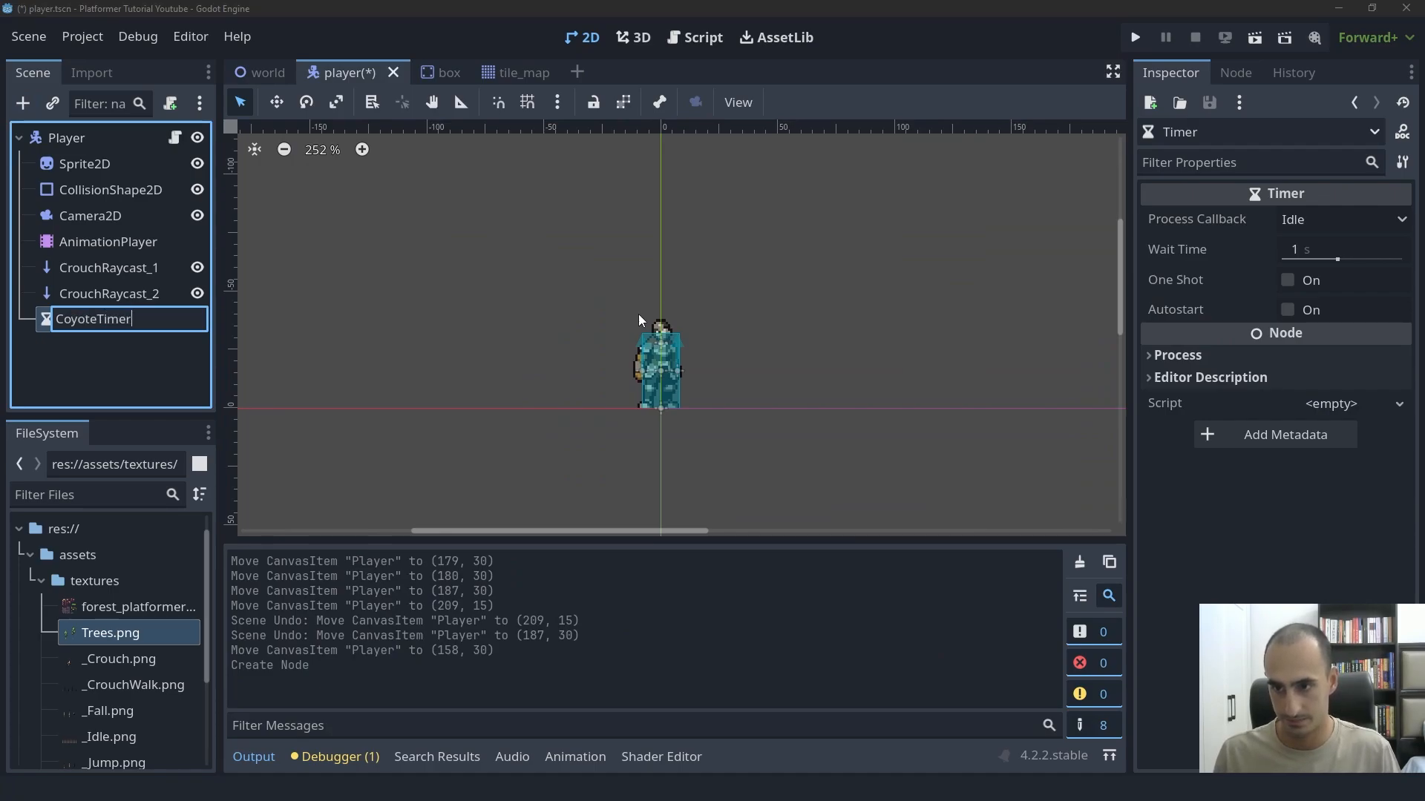
key("Return")
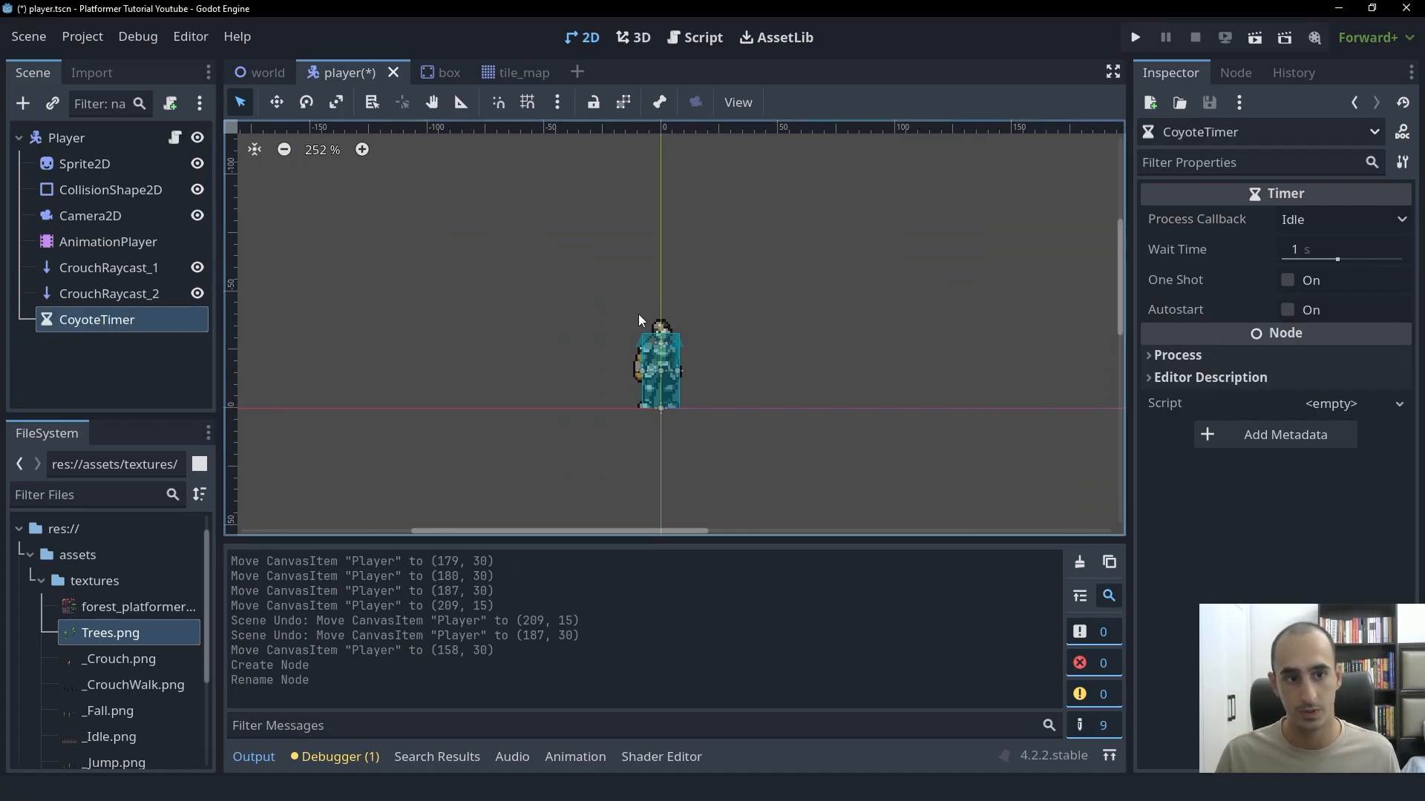
mouse_move(1261, 234)
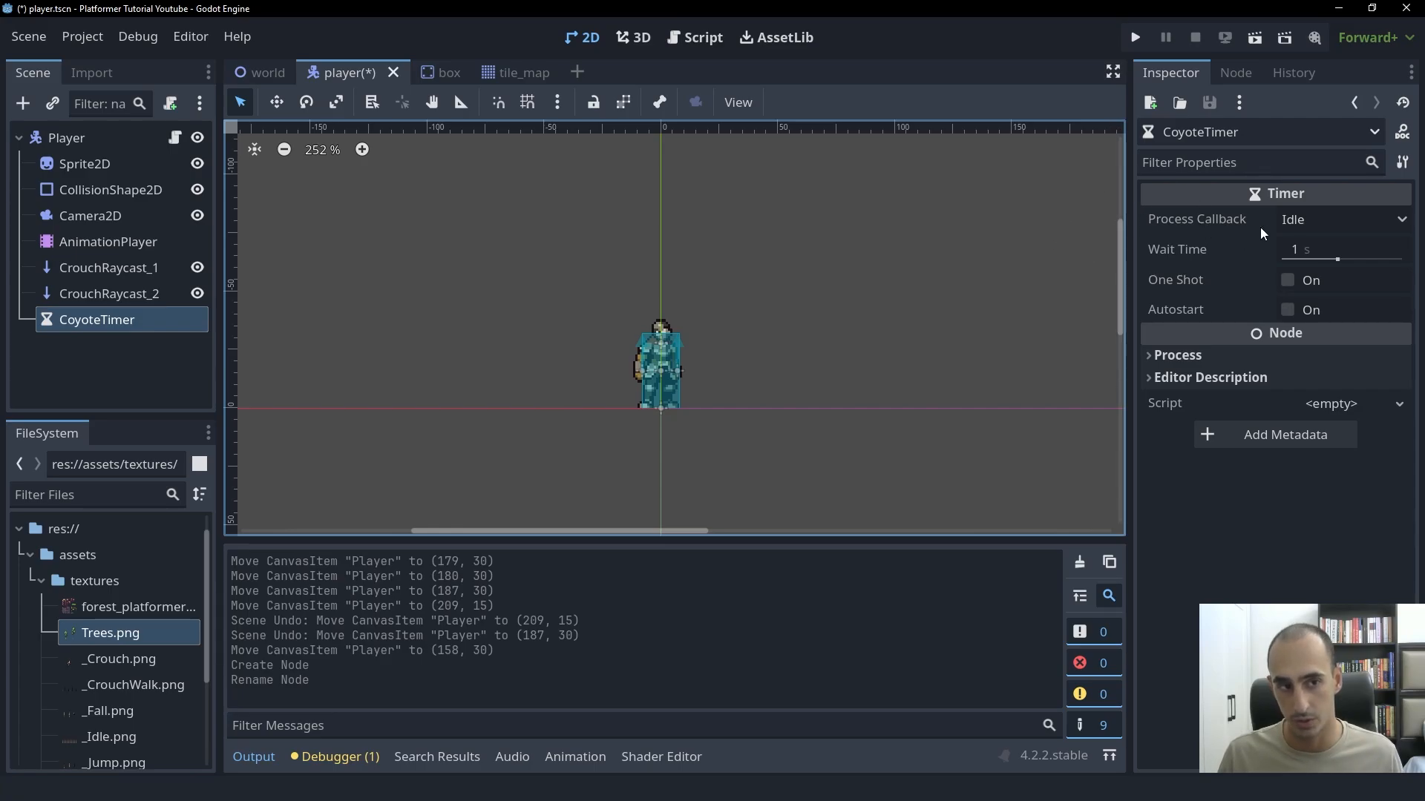
mouse_move(1336, 259)
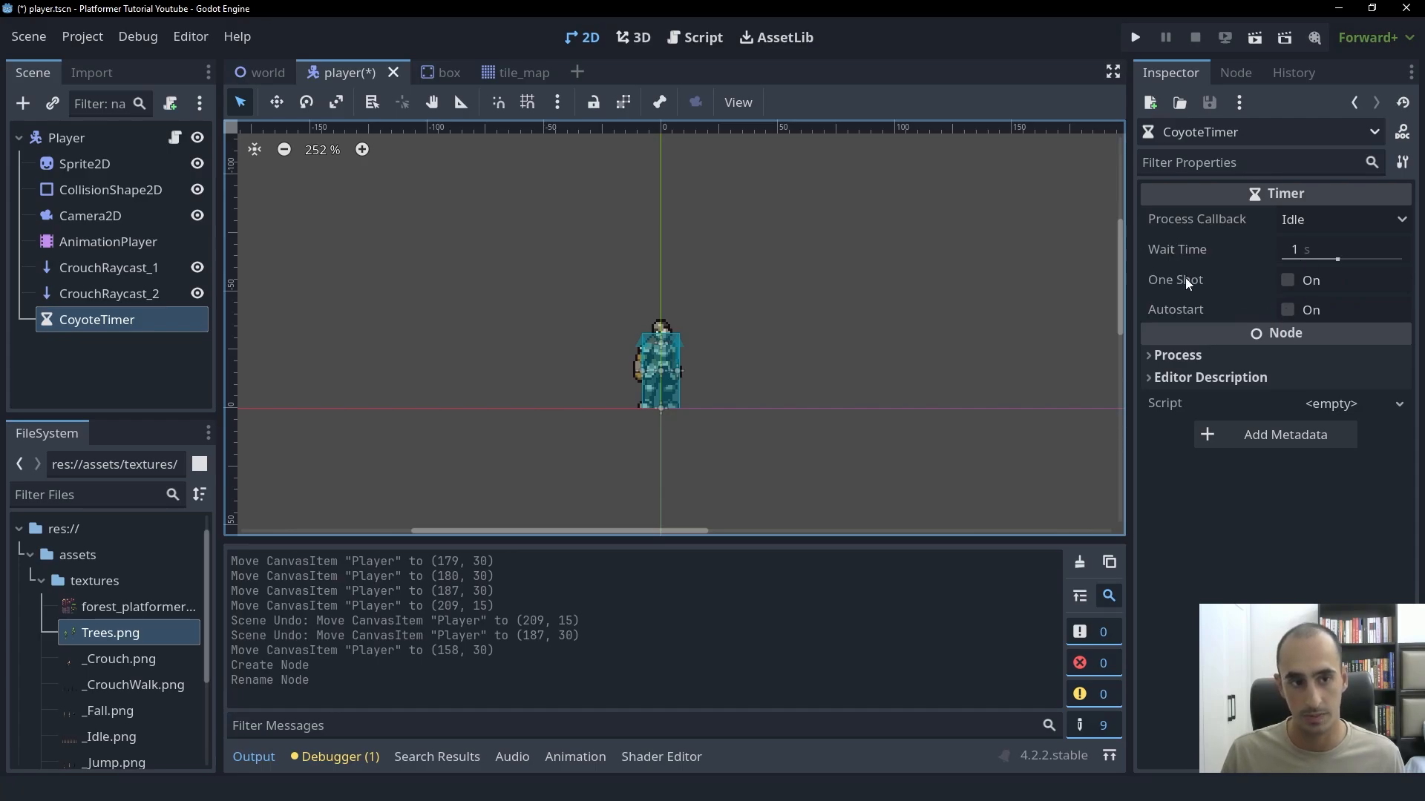
Step: Enable One Shot on CoyoteTimer and move the world scene's Player back to (179, 30)
left_click(1288, 279)
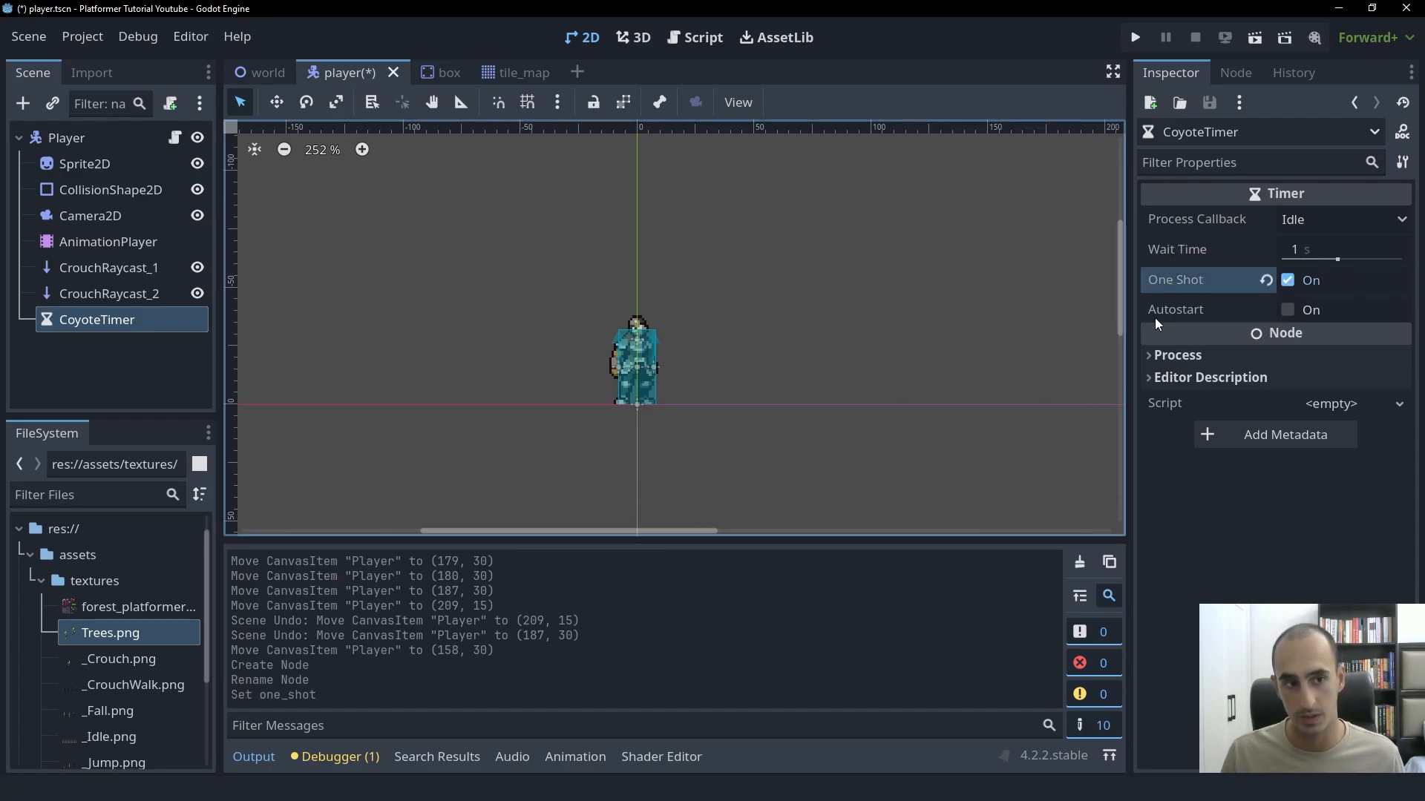
mouse_move(1175, 280)
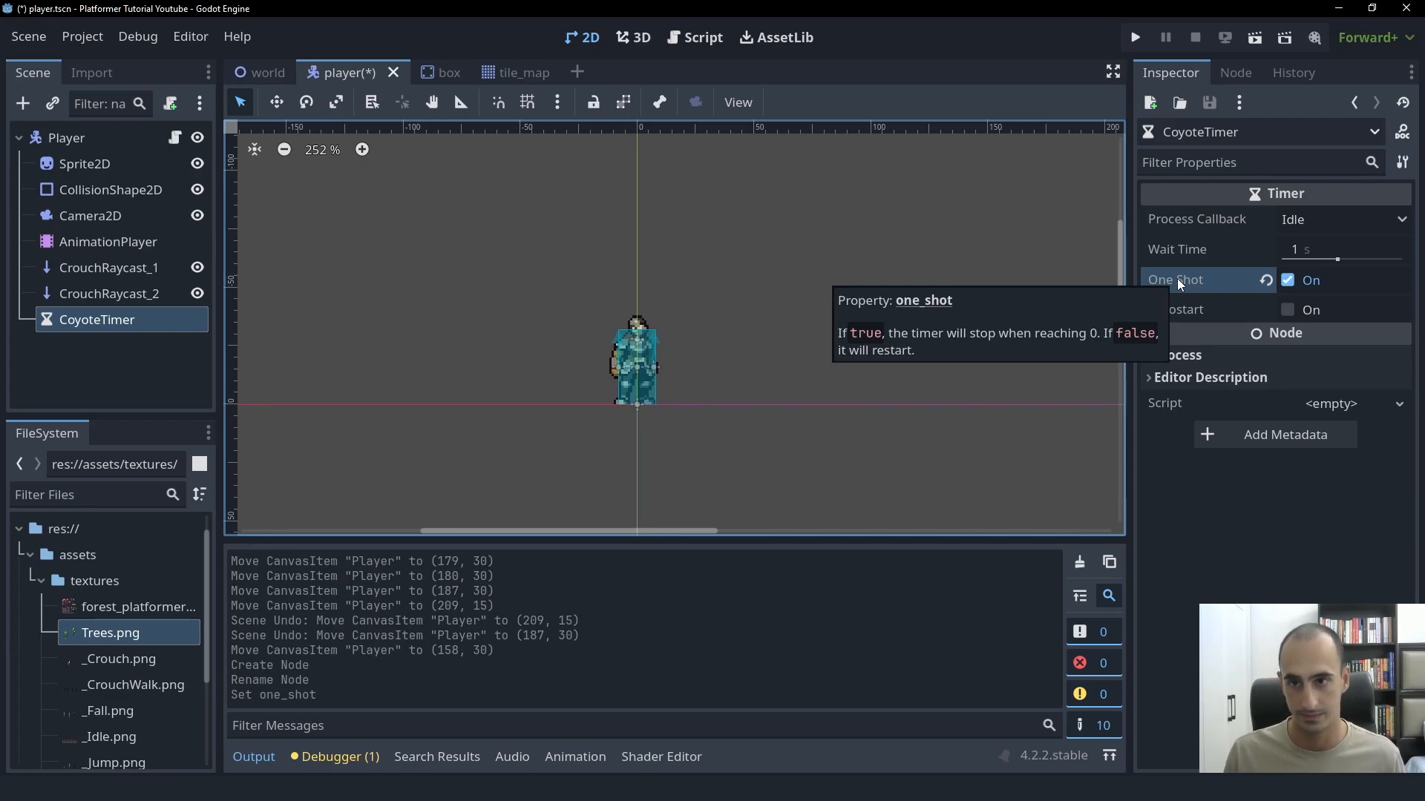
mouse_move(785, 352)
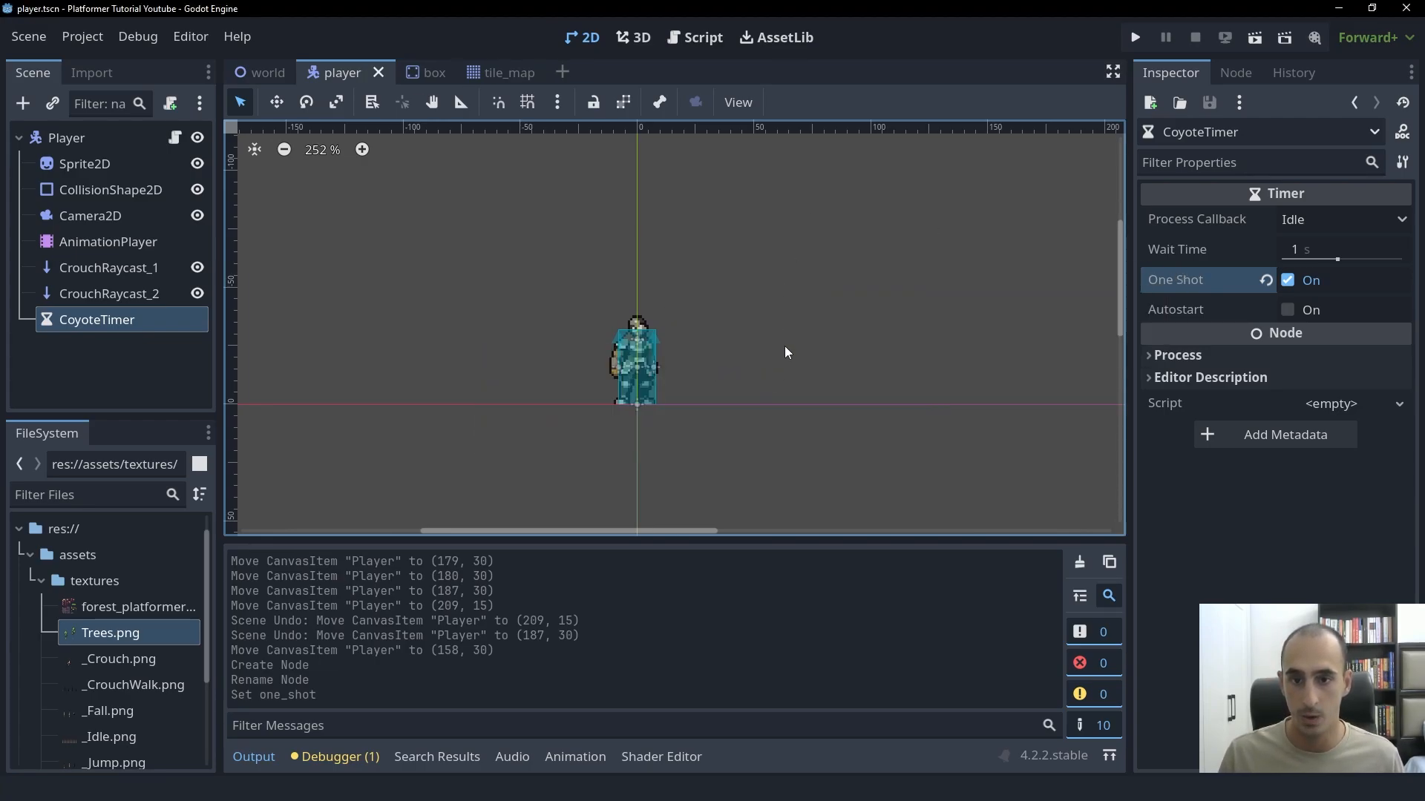
mouse_move(332, 140)
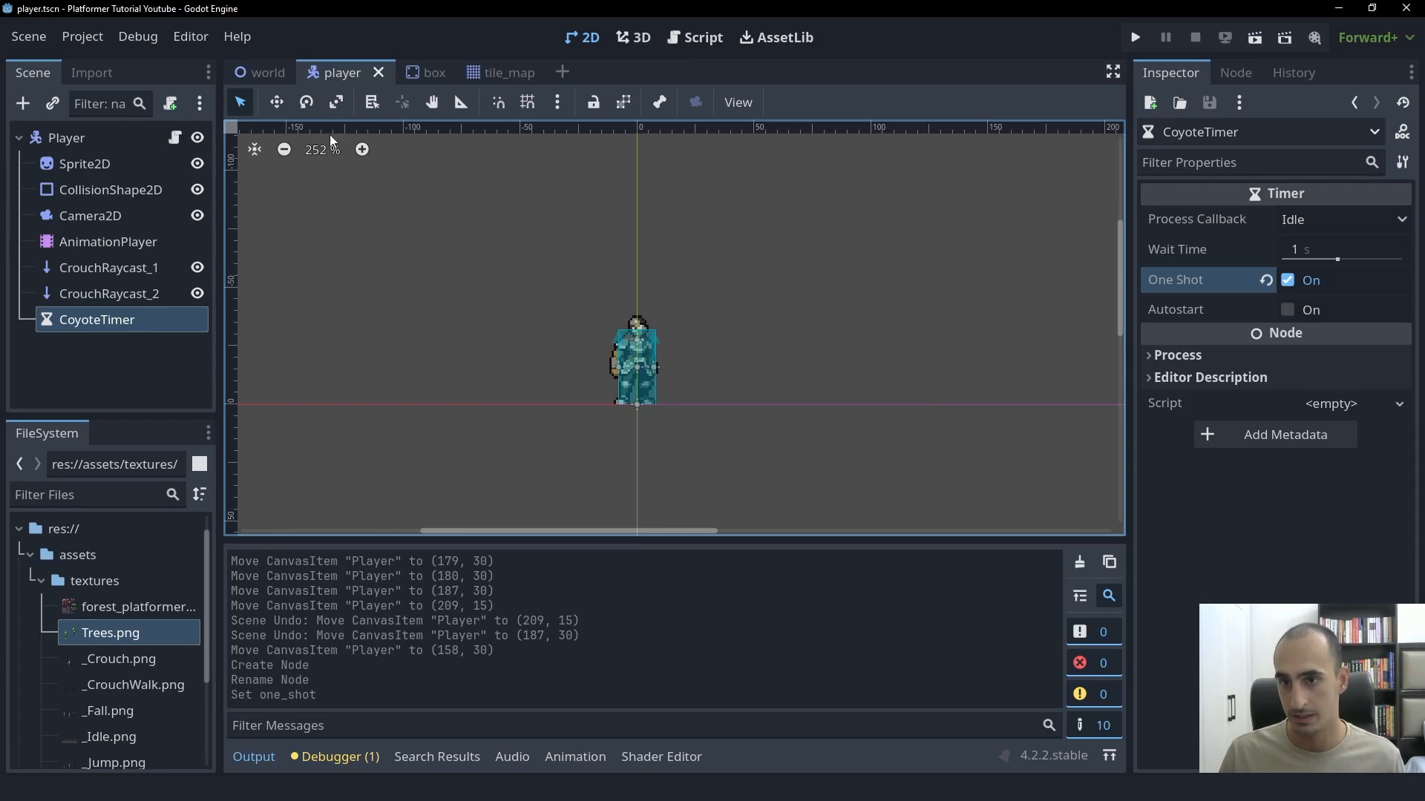
left_click(266, 72)
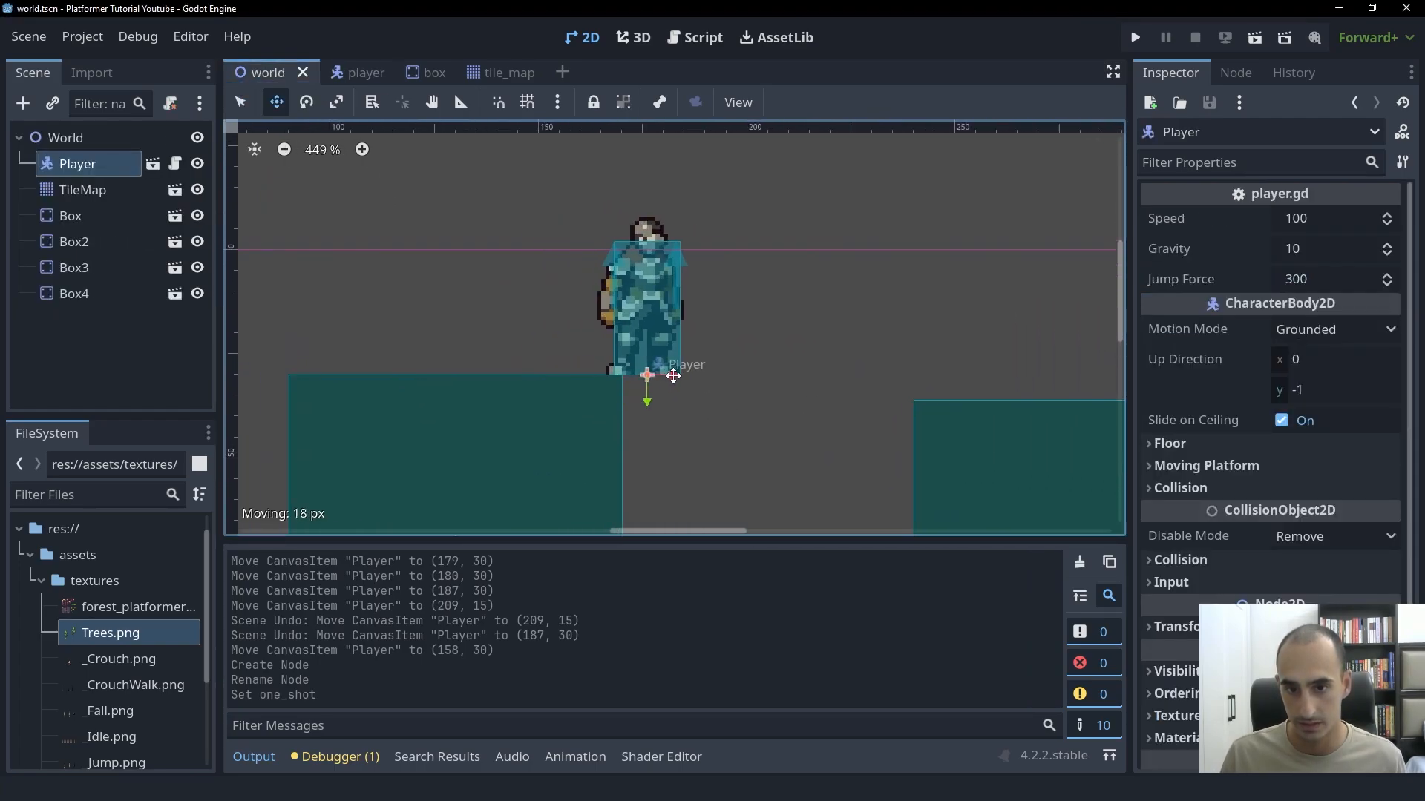
scroll("up", 3)
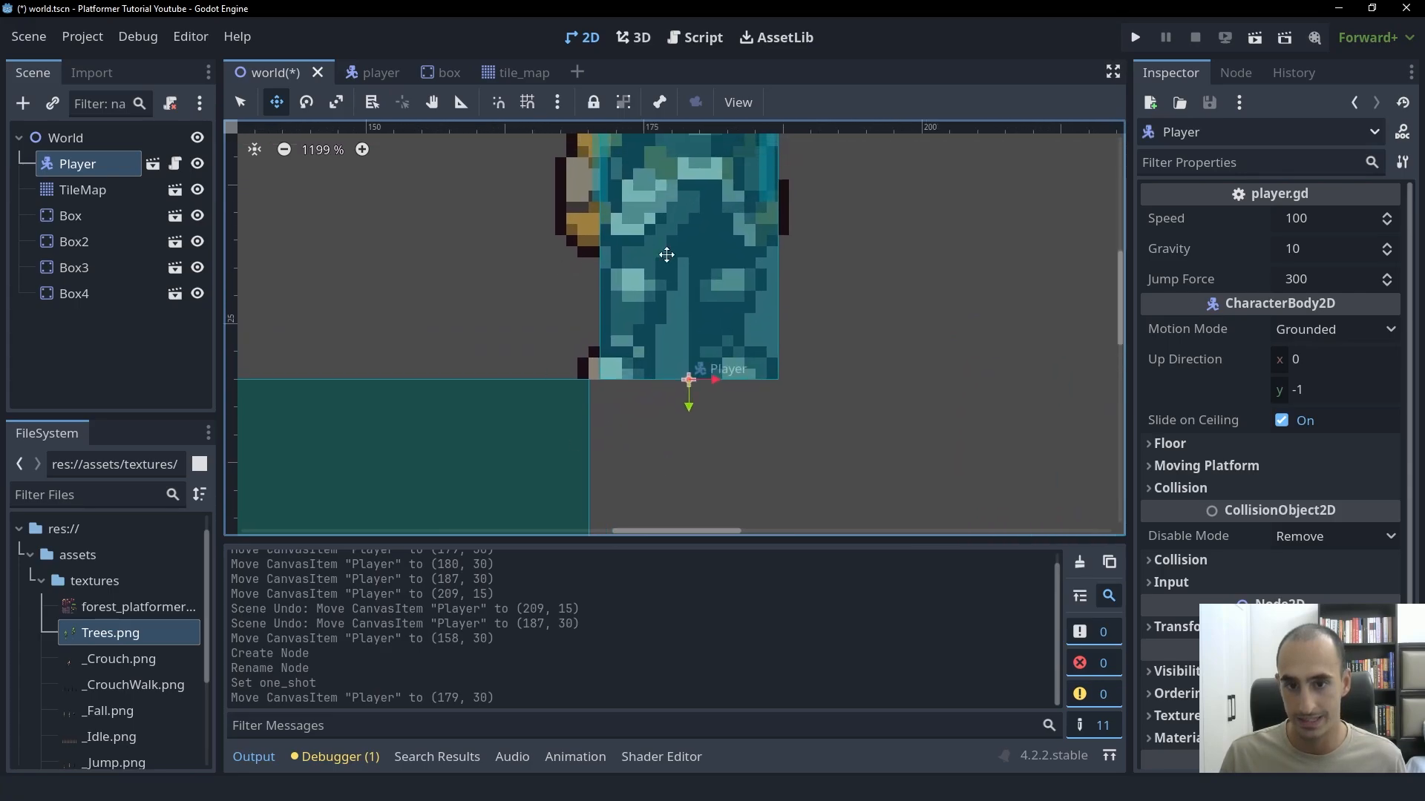
scroll("down", 3)
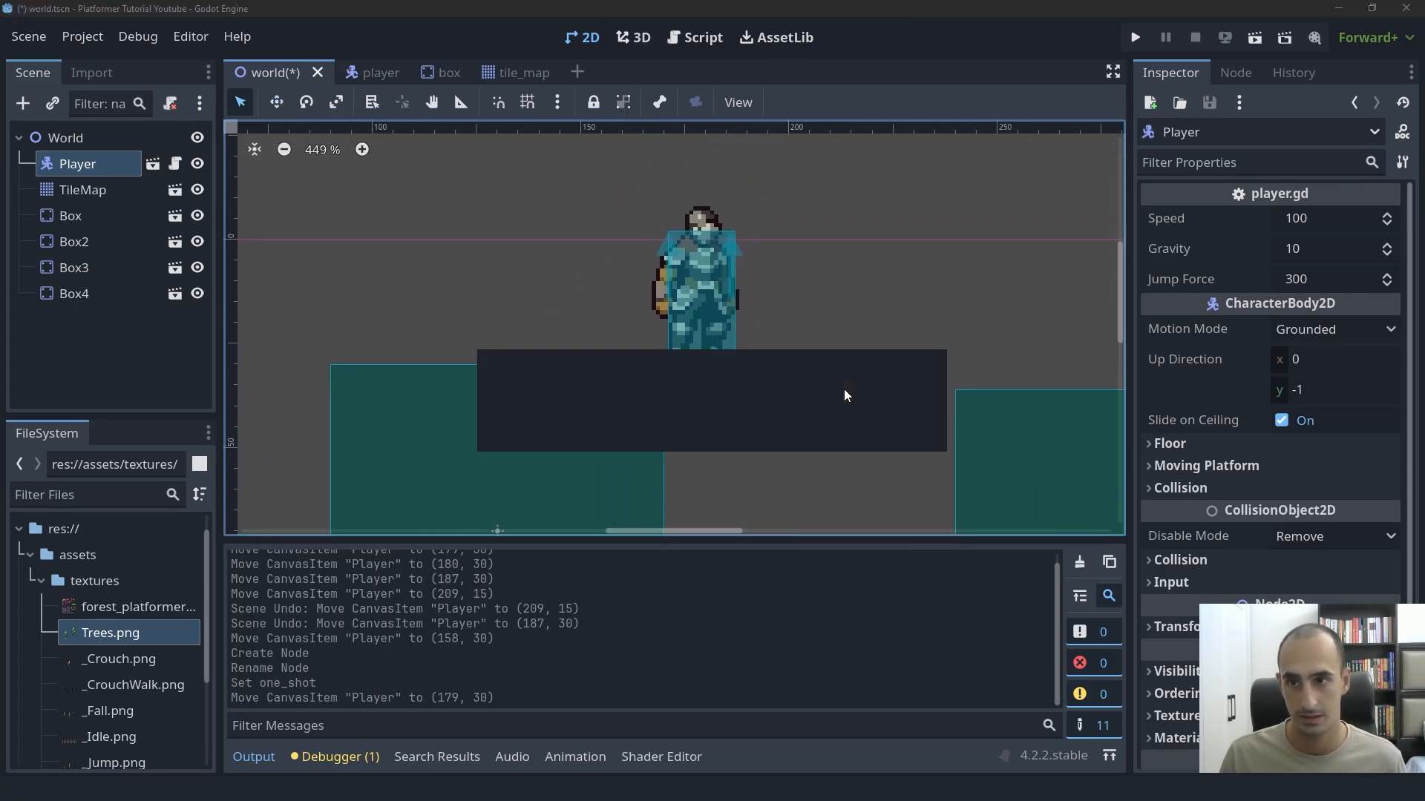
left_click(343, 72)
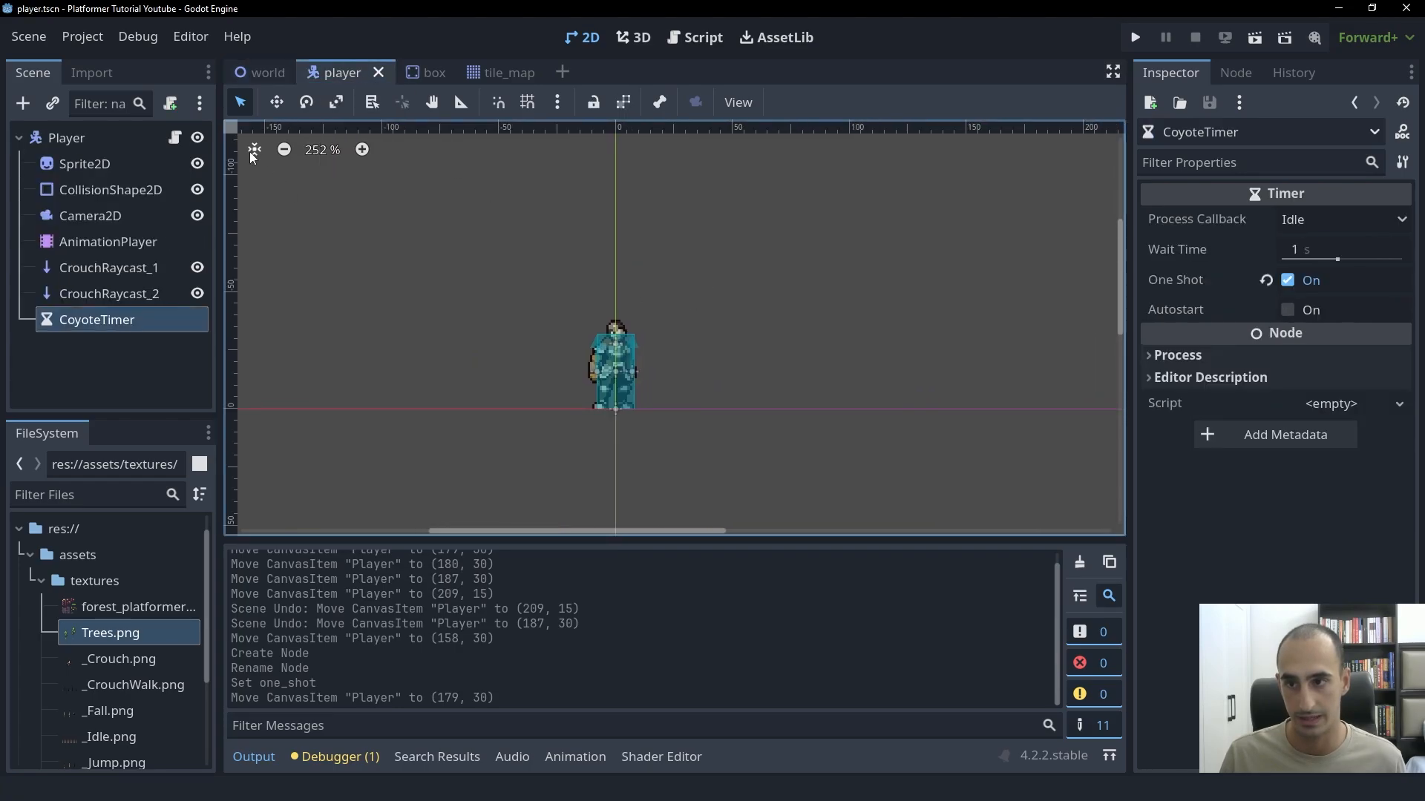
Step: In player.gd, add 'var was_on_floor = is_on_floor()' before move_and_slide()
left_click(693, 37)
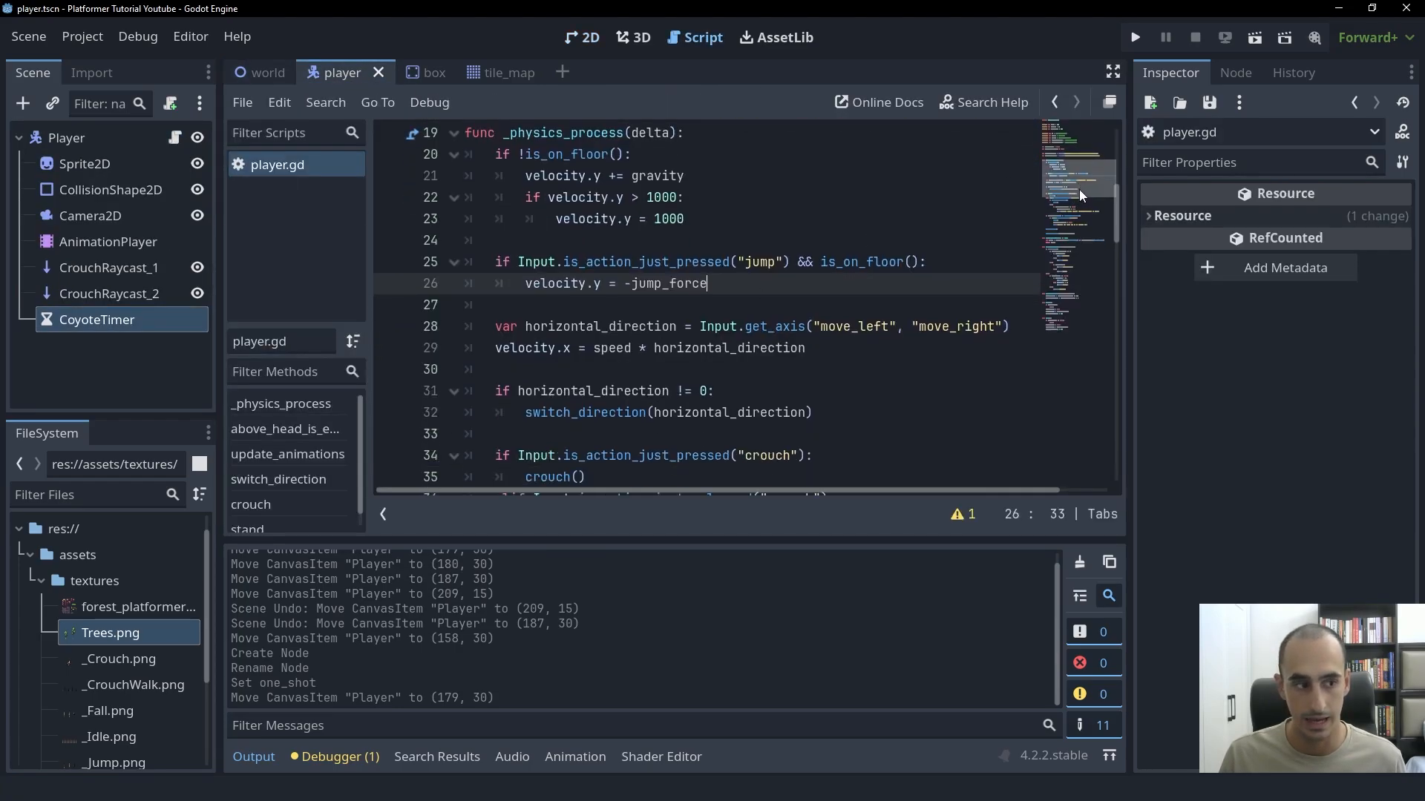
scroll("down", 3)
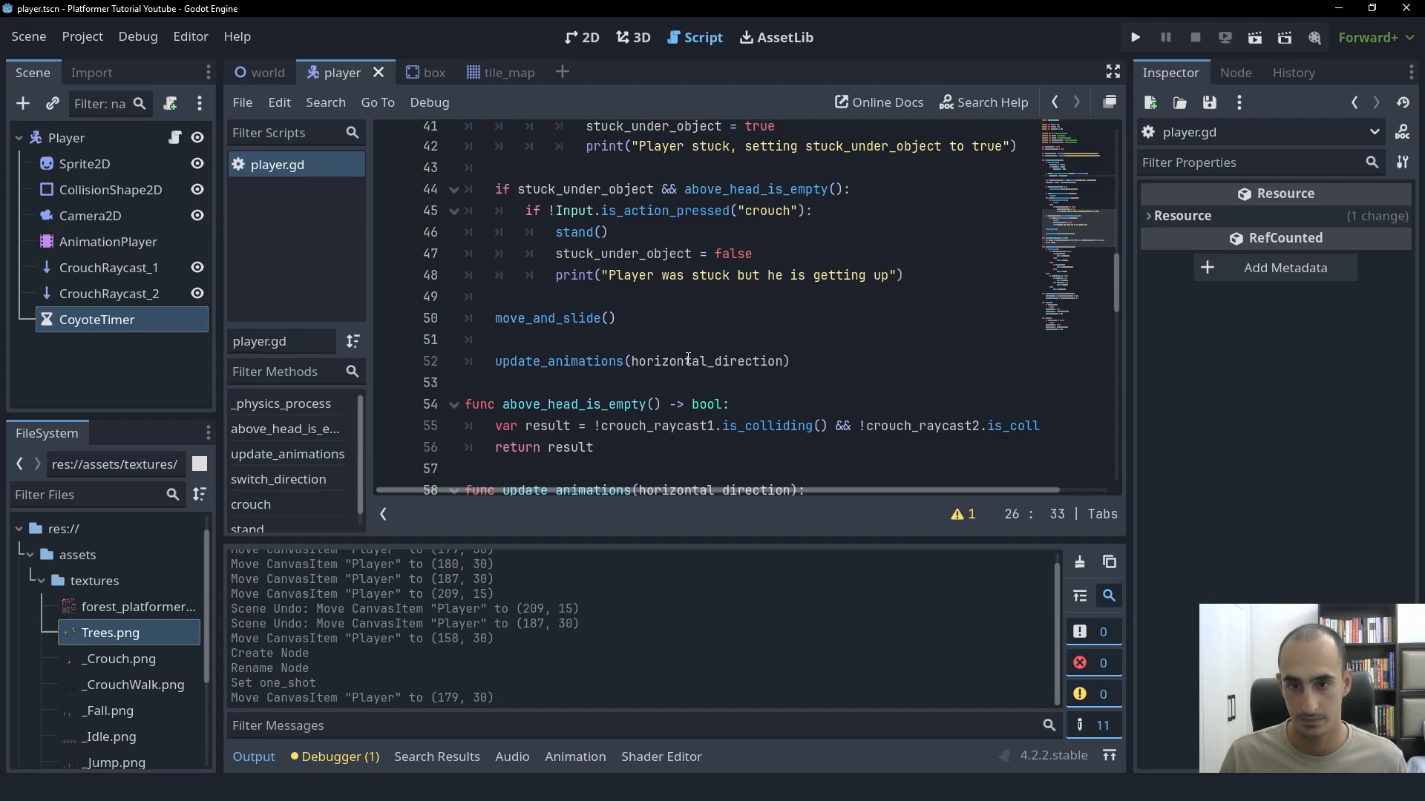
scroll("up", 3)
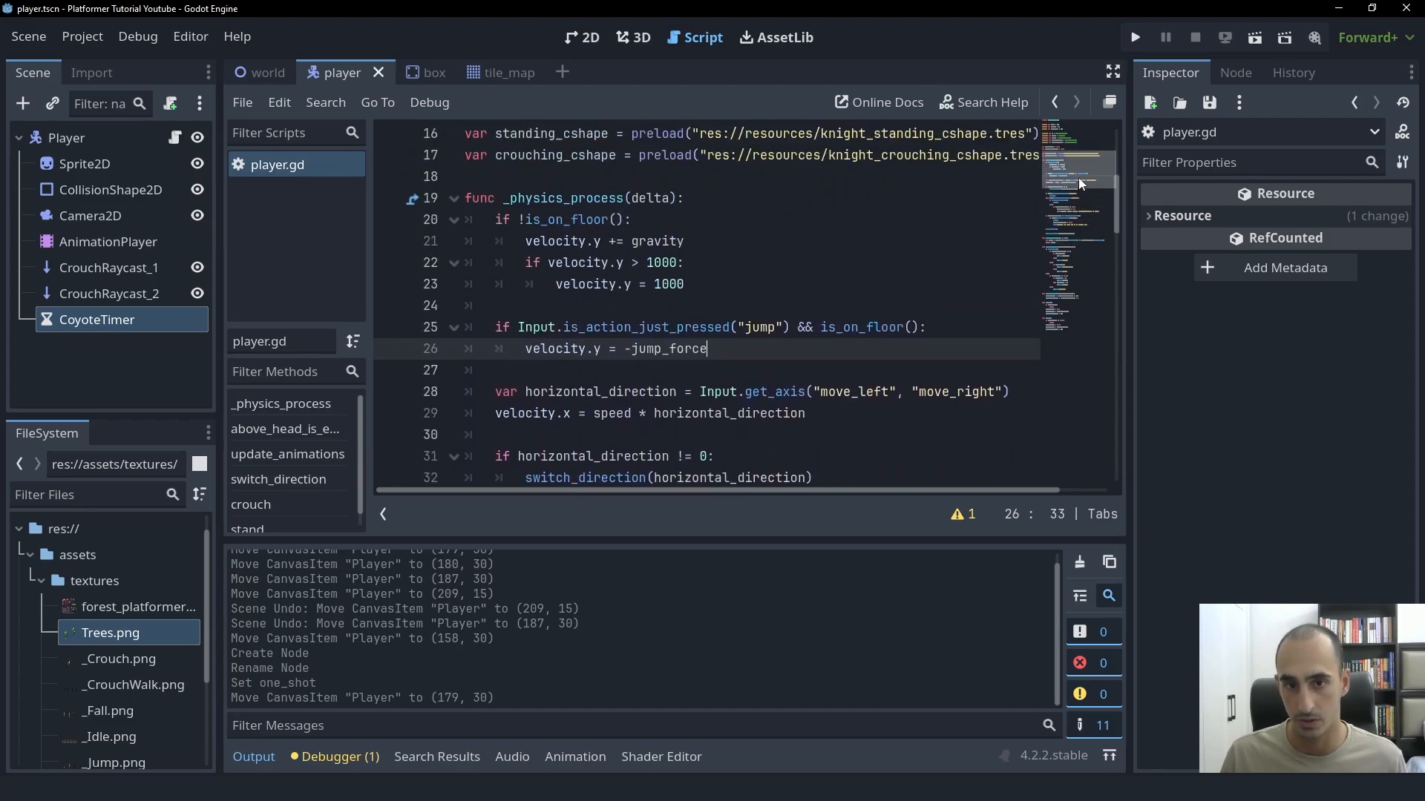
double_click(868, 333)
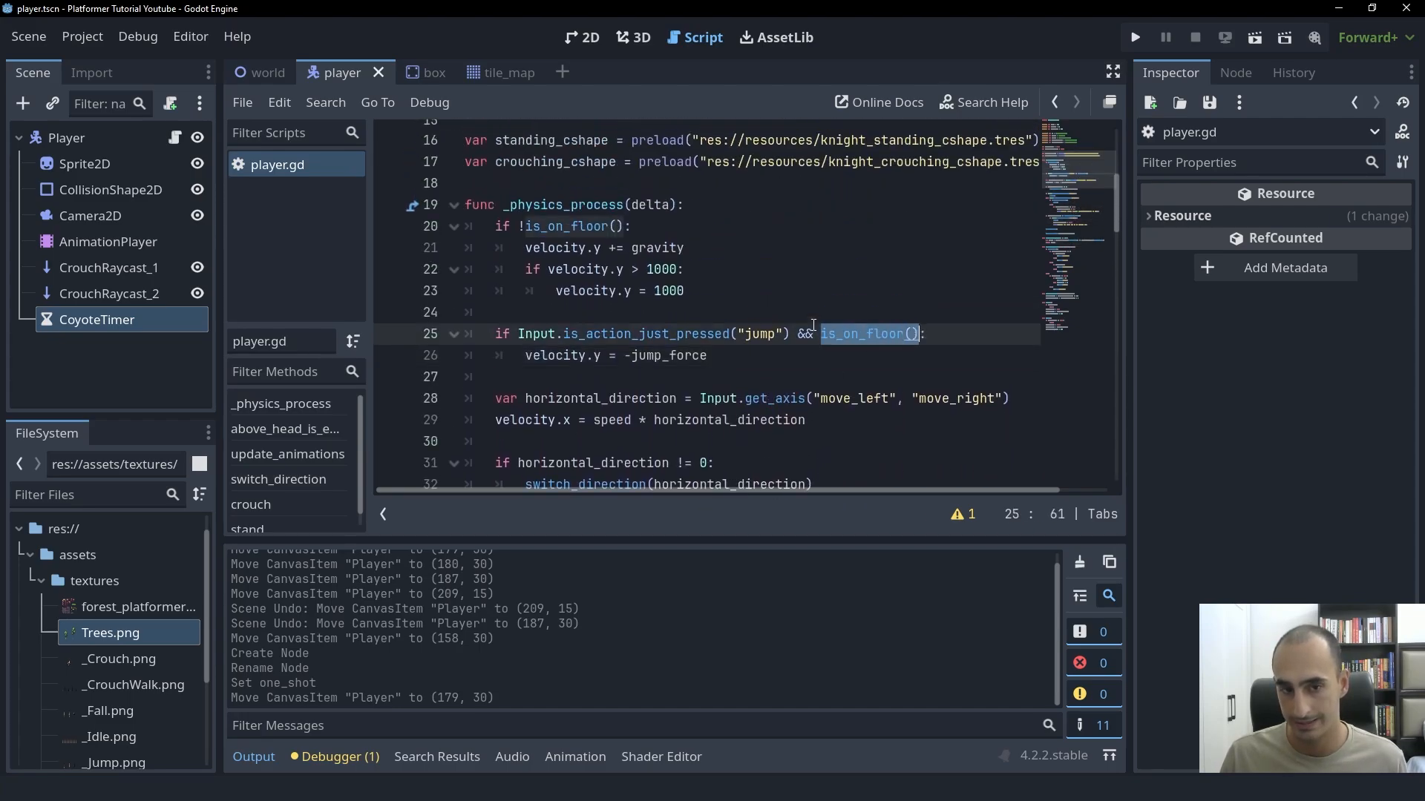
mouse_move(894, 344)
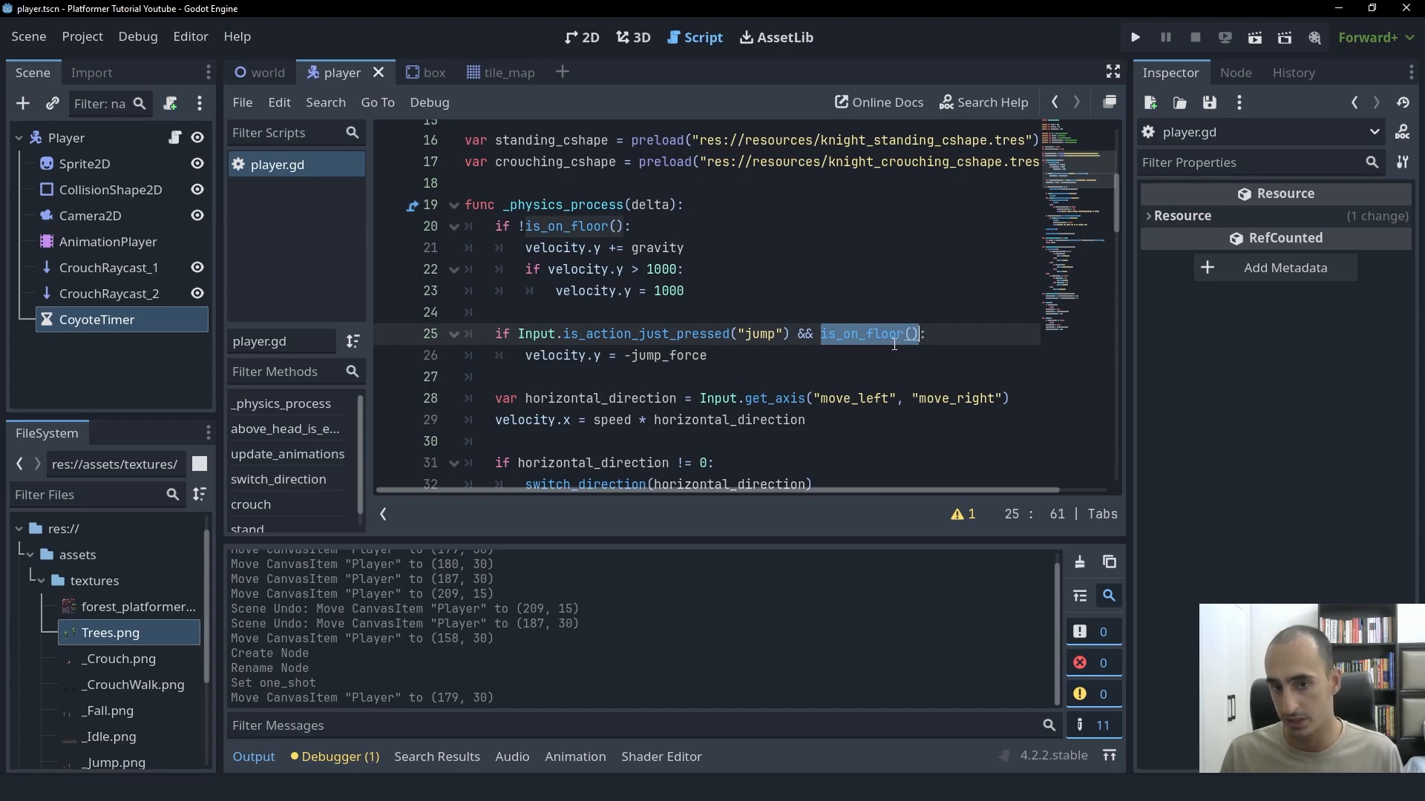
mouse_move(1049, 199)
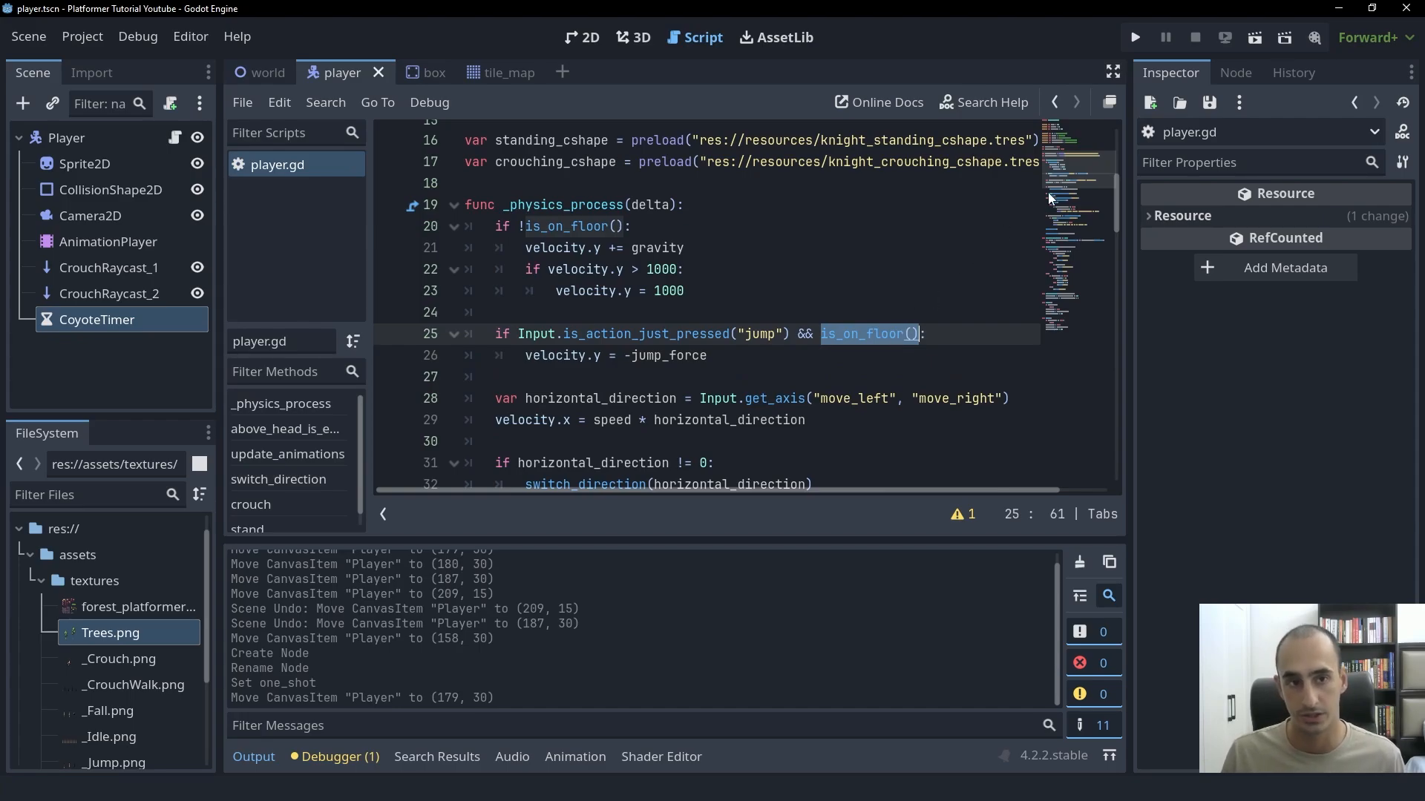
scroll("down", 3)
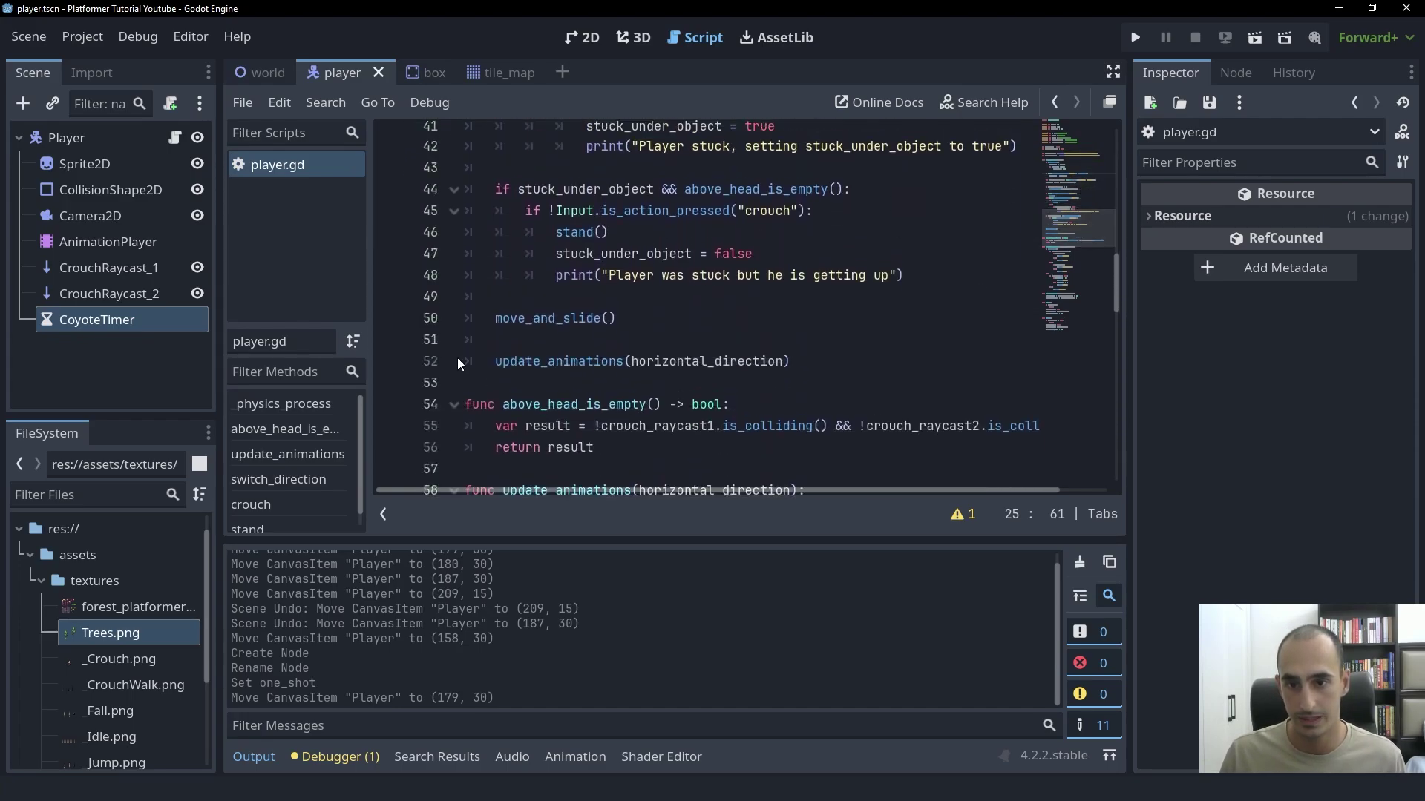
left_click(634, 296)
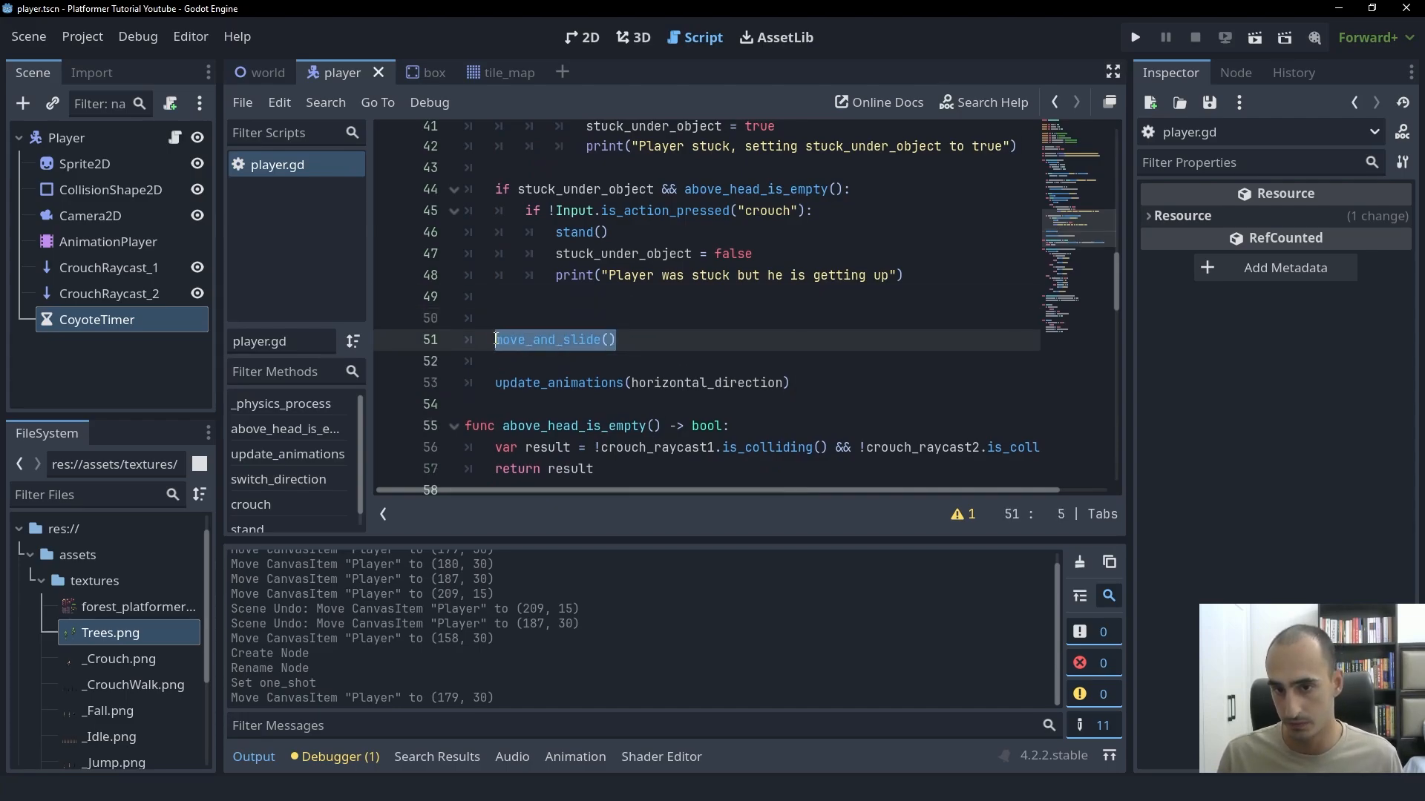
type("var was_on_floor = is_on_floor(")
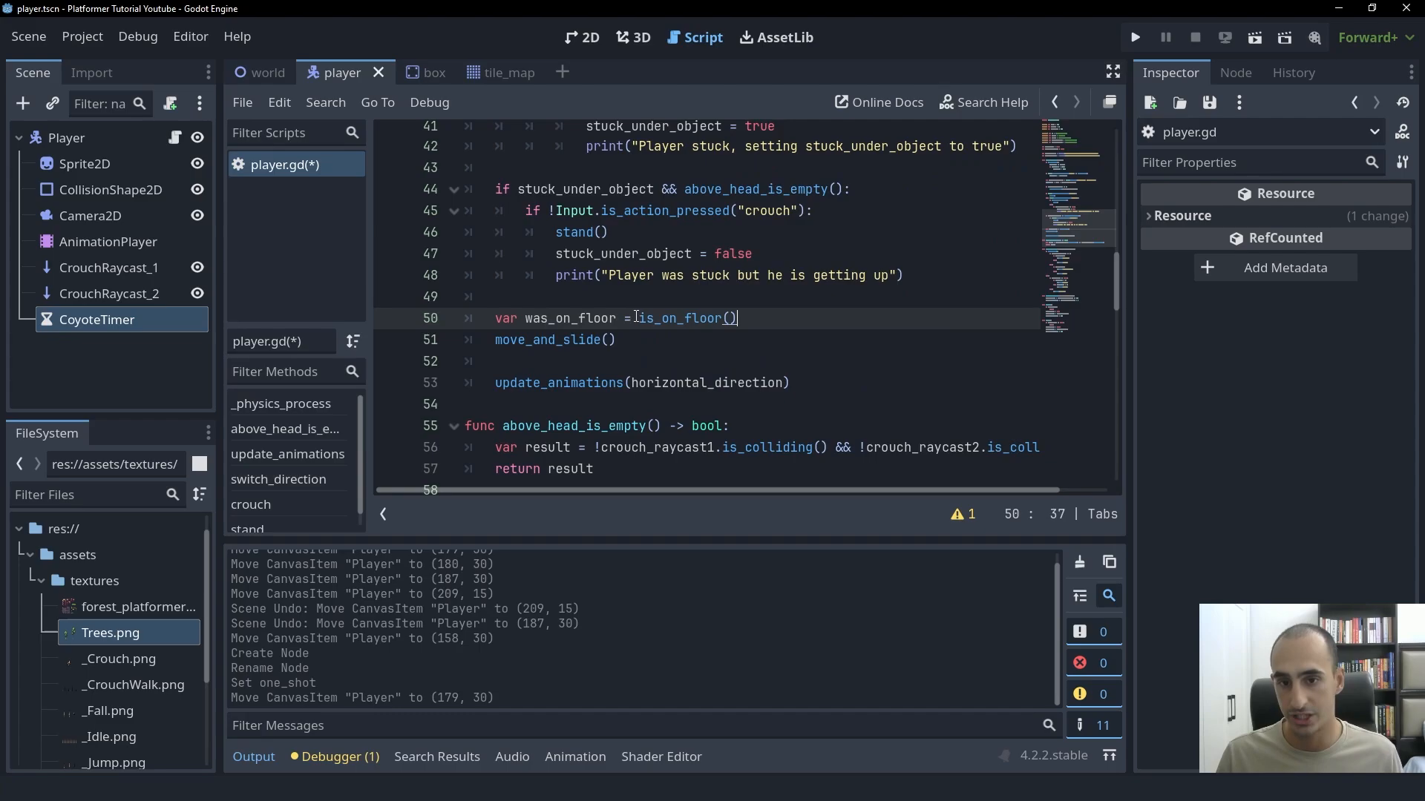
Step: After move_and_slide(), add 'if was_on_floor && !is_on_floor()' printing "Fall", then test-run
double_click(688, 318)
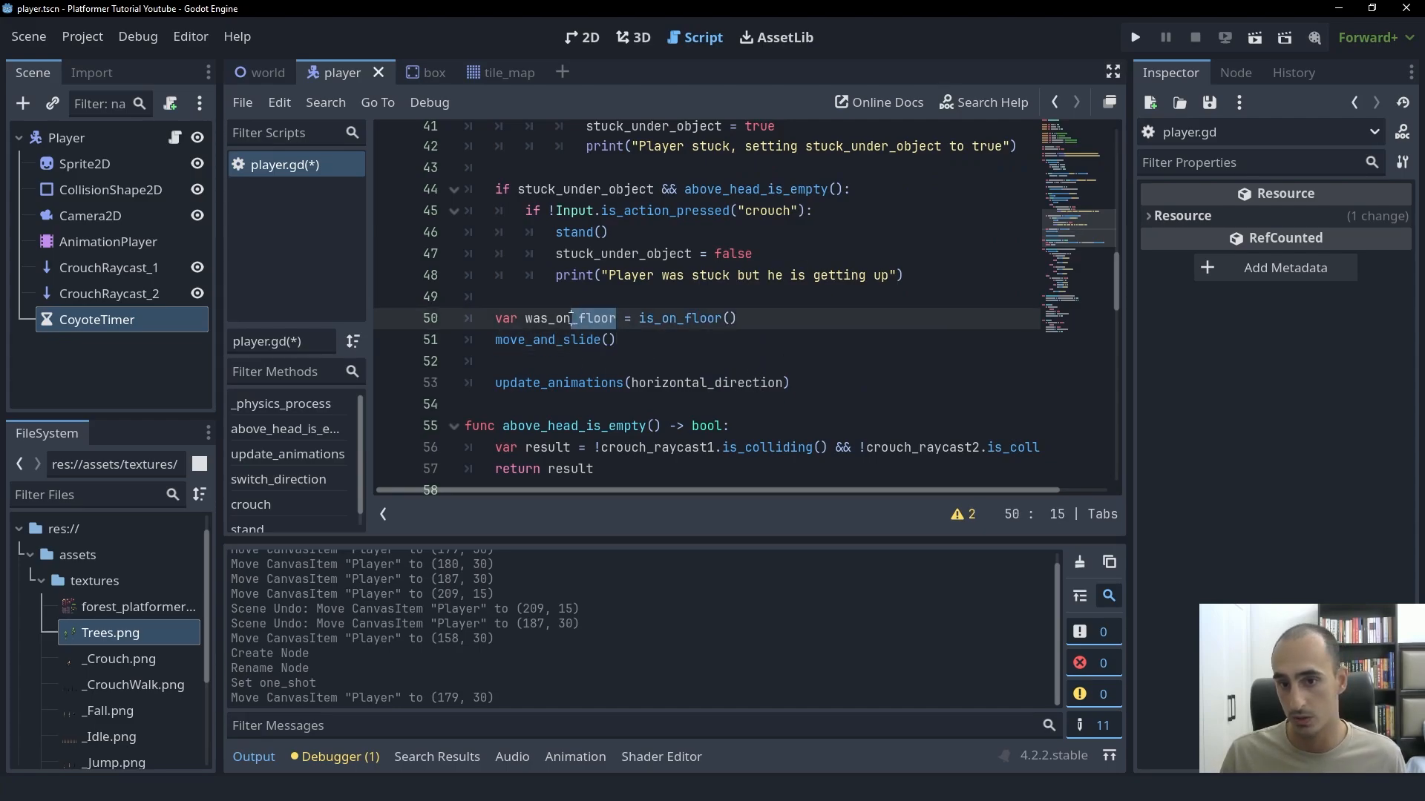
double_click(569, 318)
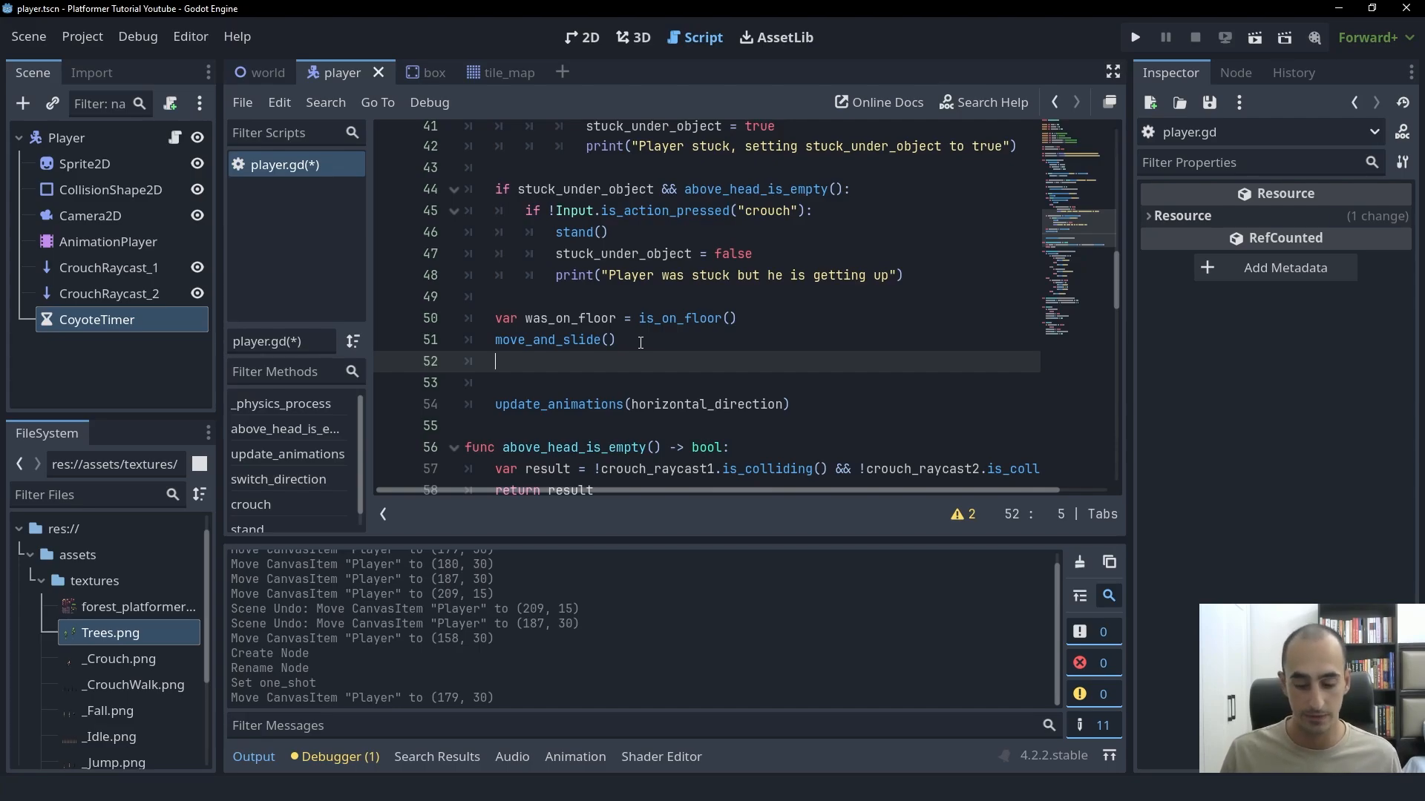
type("if")
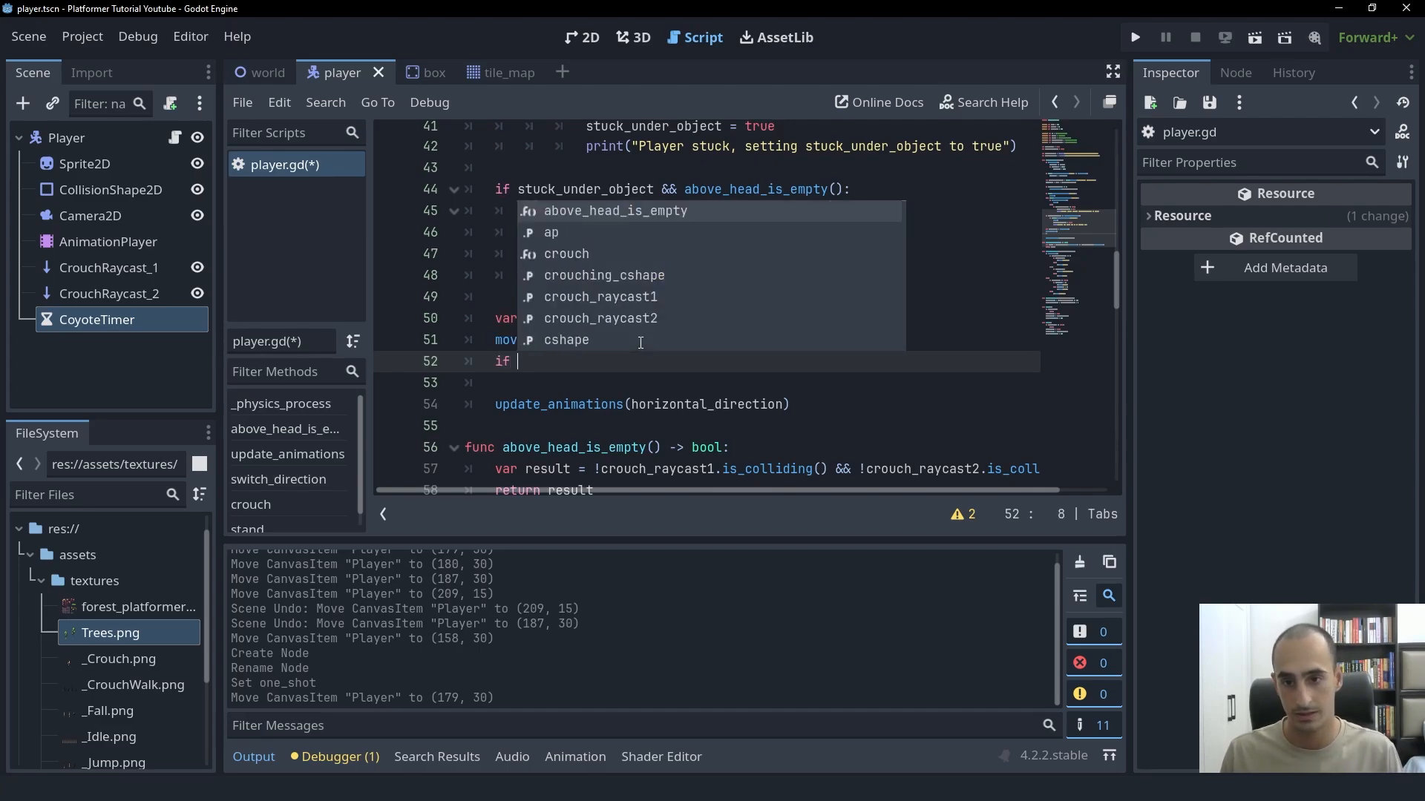
type("was_on_floor")
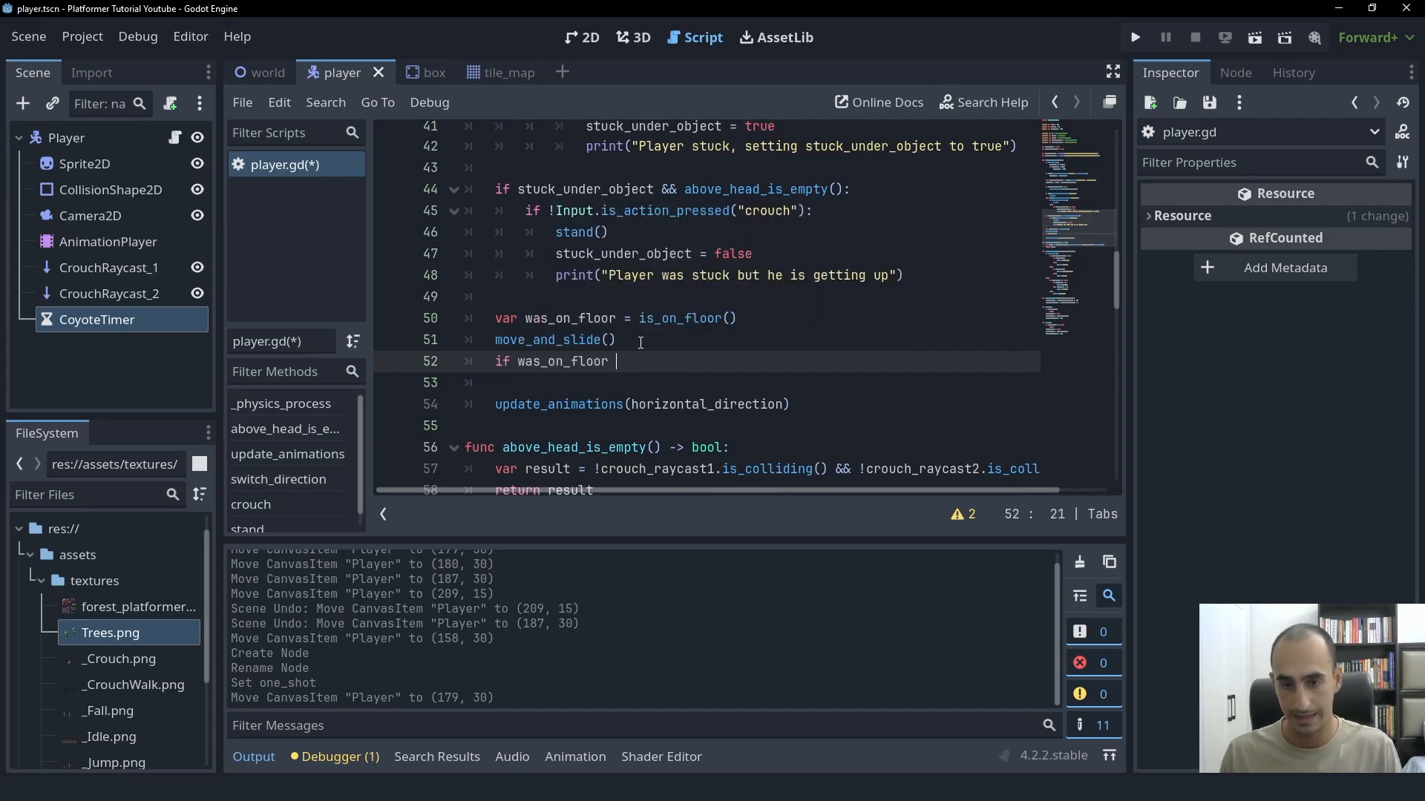
type("&& !is)")
left_click(707, 382)
type("print(\"Fall\")")
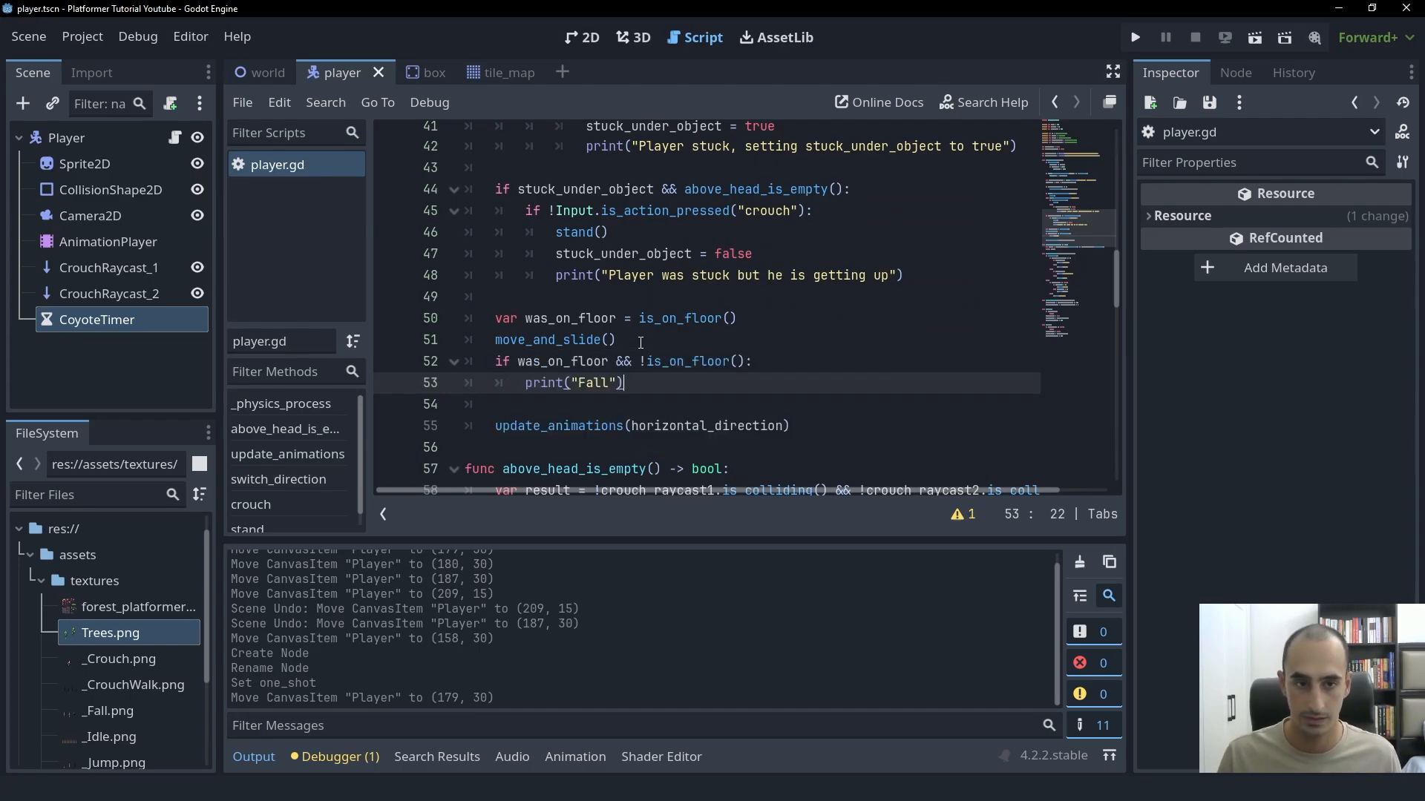
left_click(1134, 37)
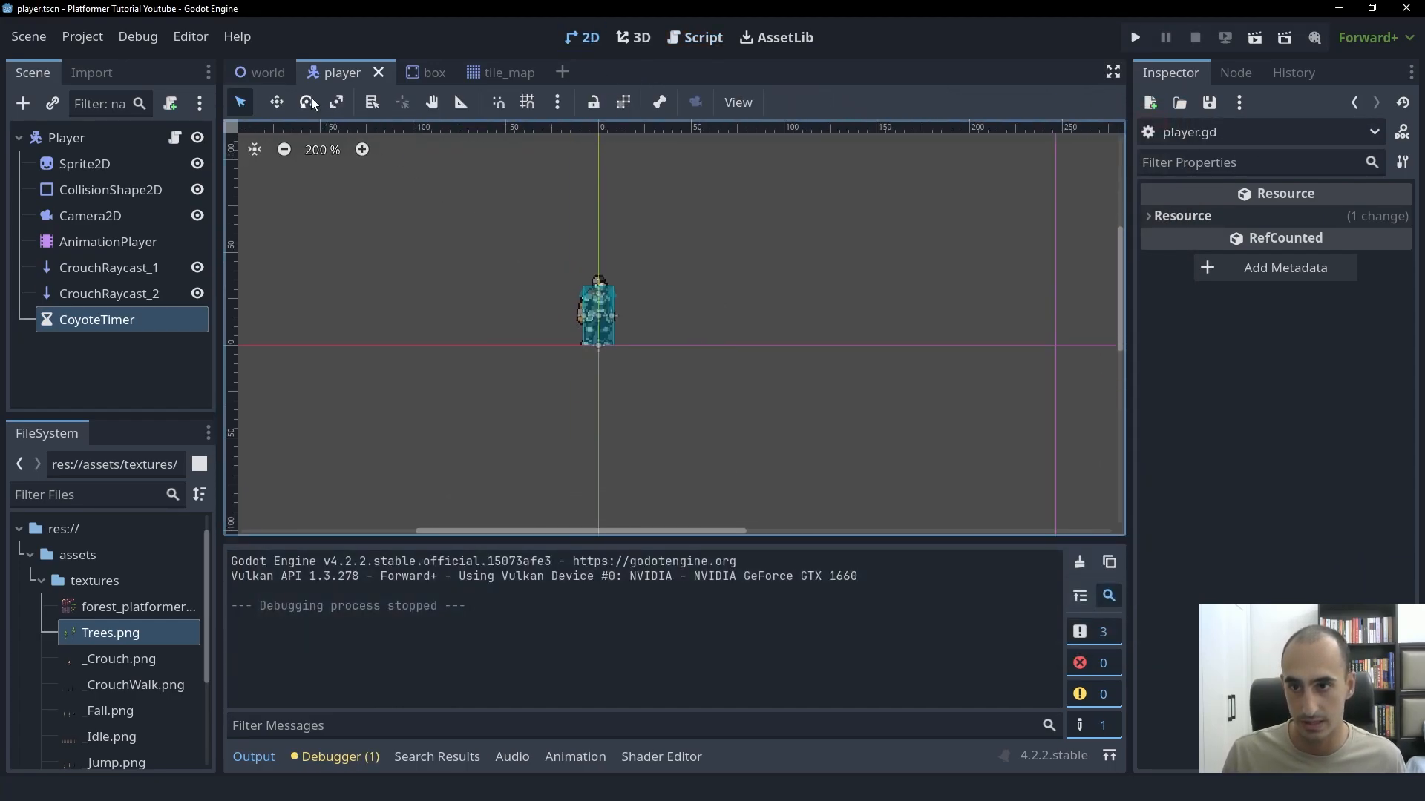
Step: Set box.tscn's Z Index to -1, with Box5 at (561, 156) and Player at (569, 97)
left_click(266, 72)
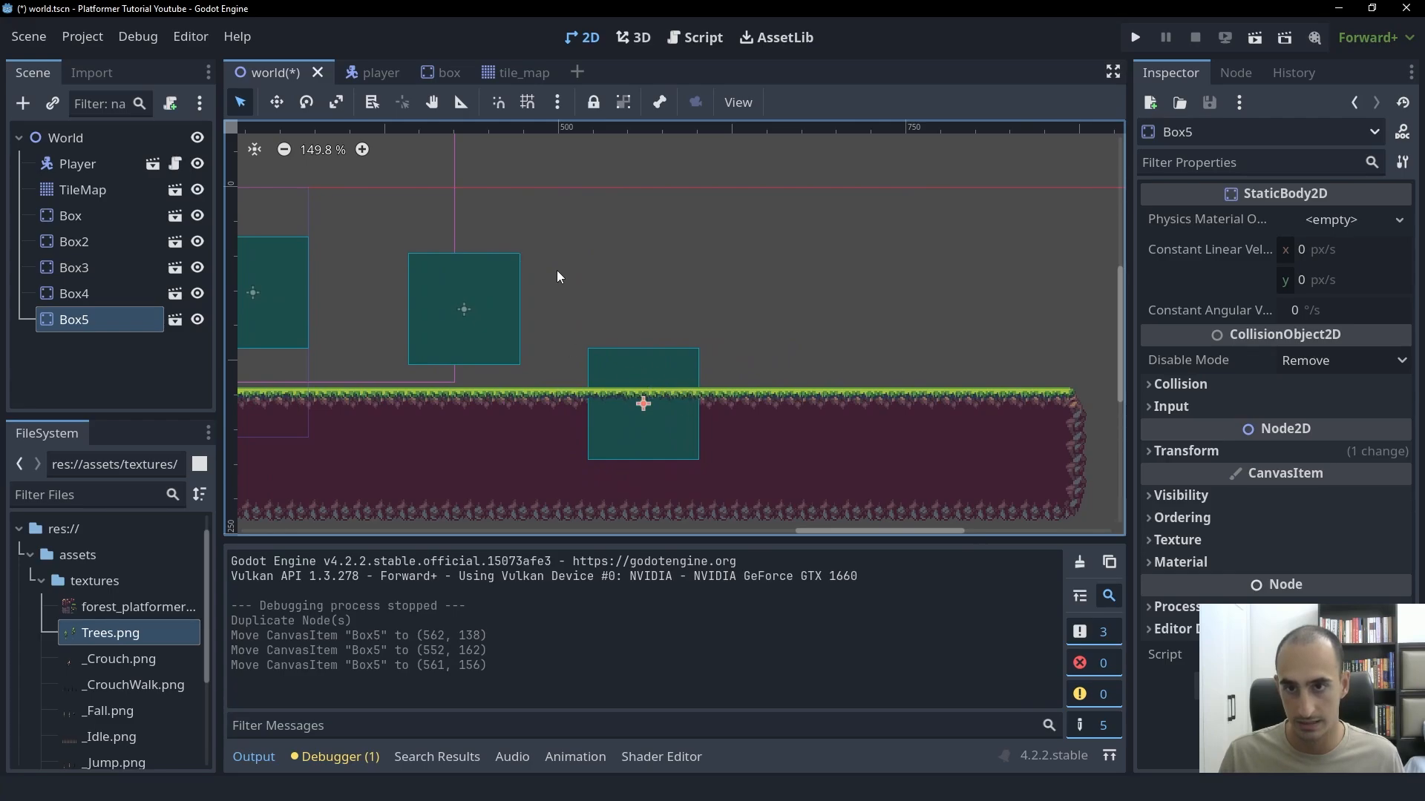
left_click(424, 73)
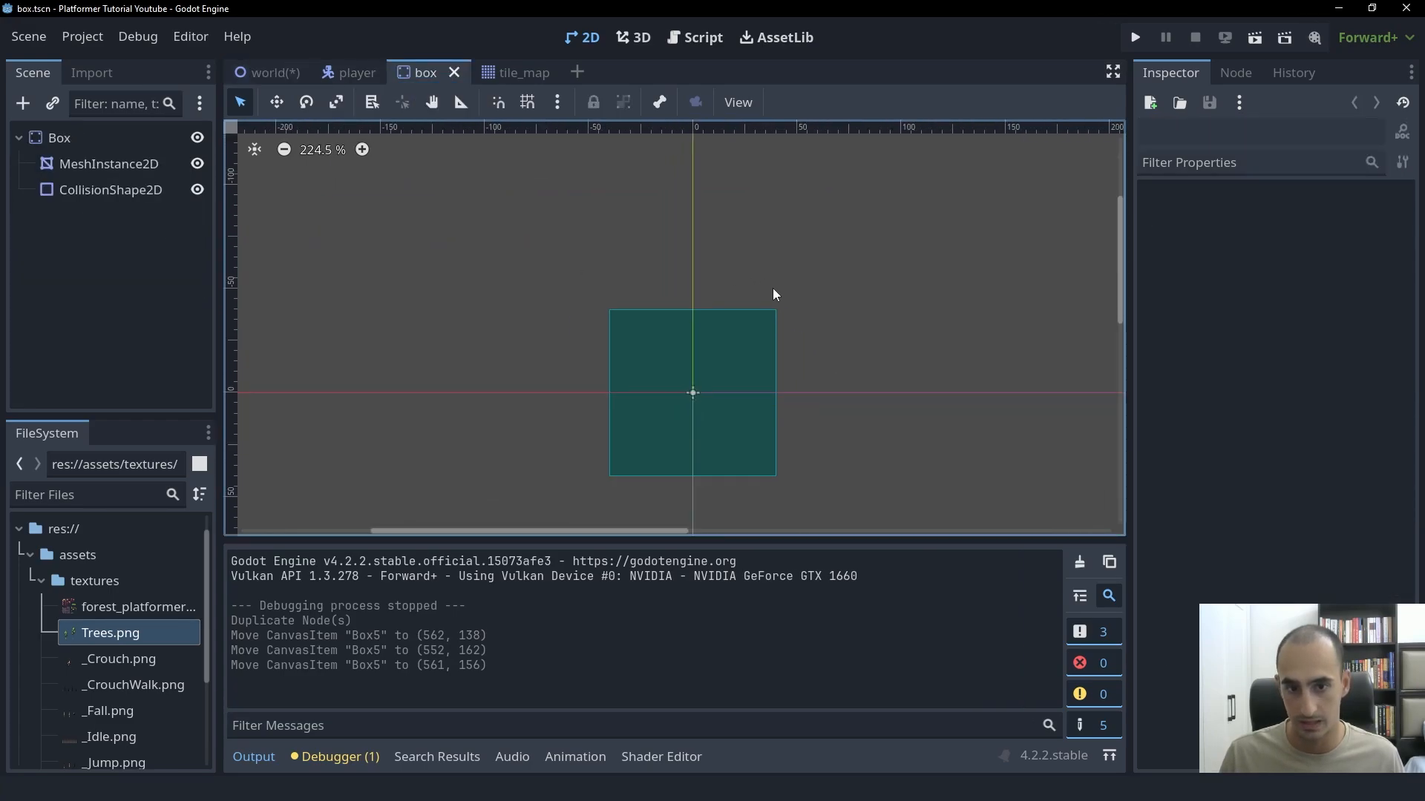
left_click(58, 138)
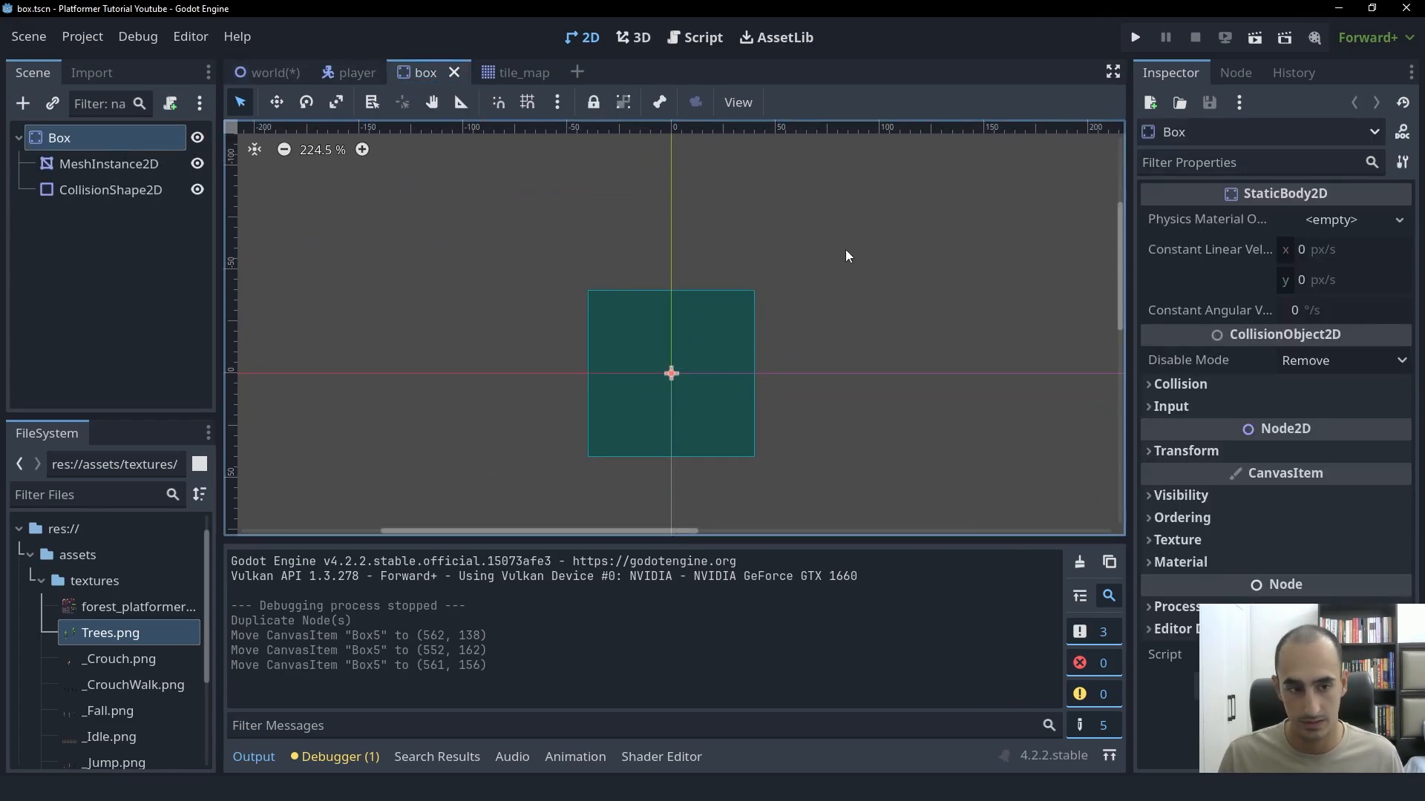
left_click(1182, 517)
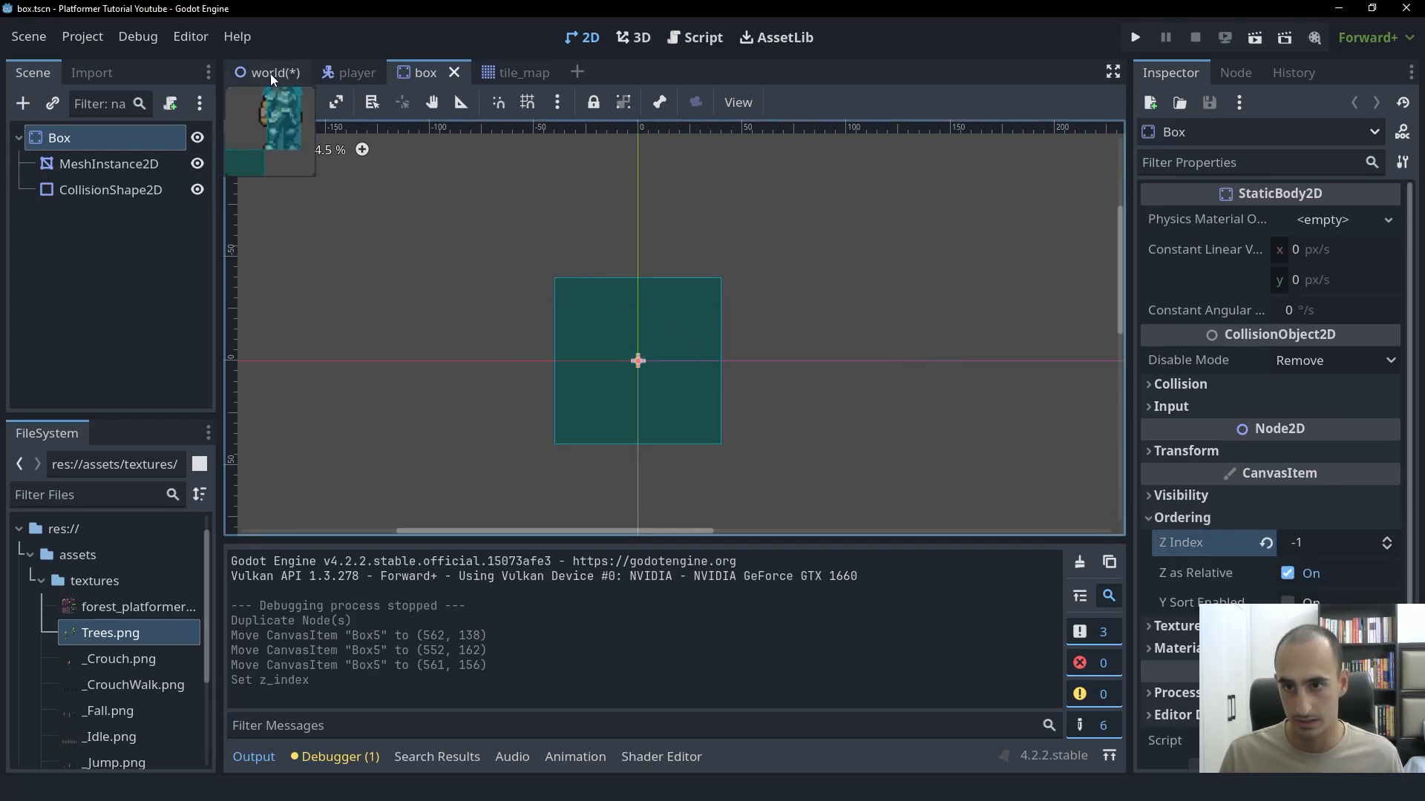
left_click(268, 72)
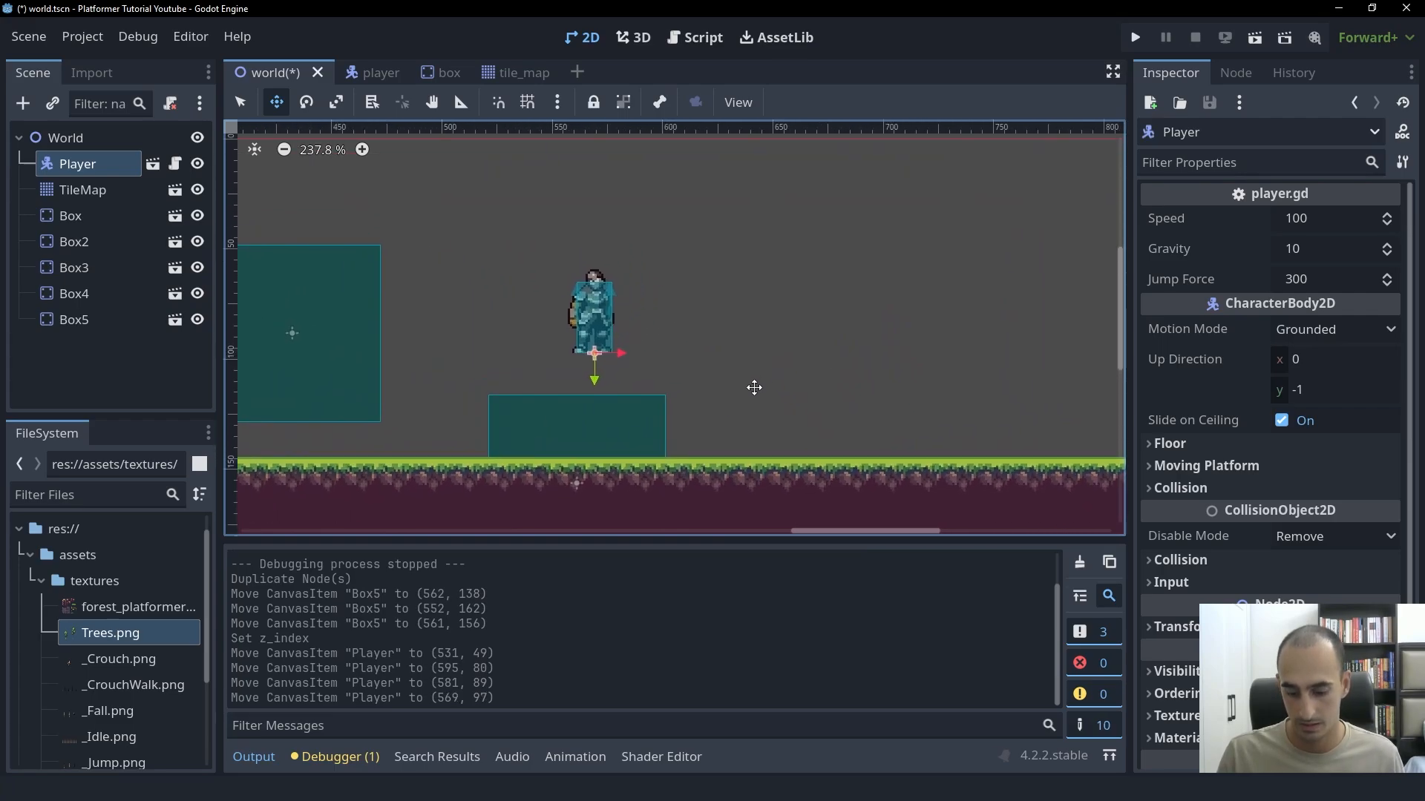
Step: Run the game, focus its window, and walk off the box to see "Fall" printed
left_click(1195, 37)
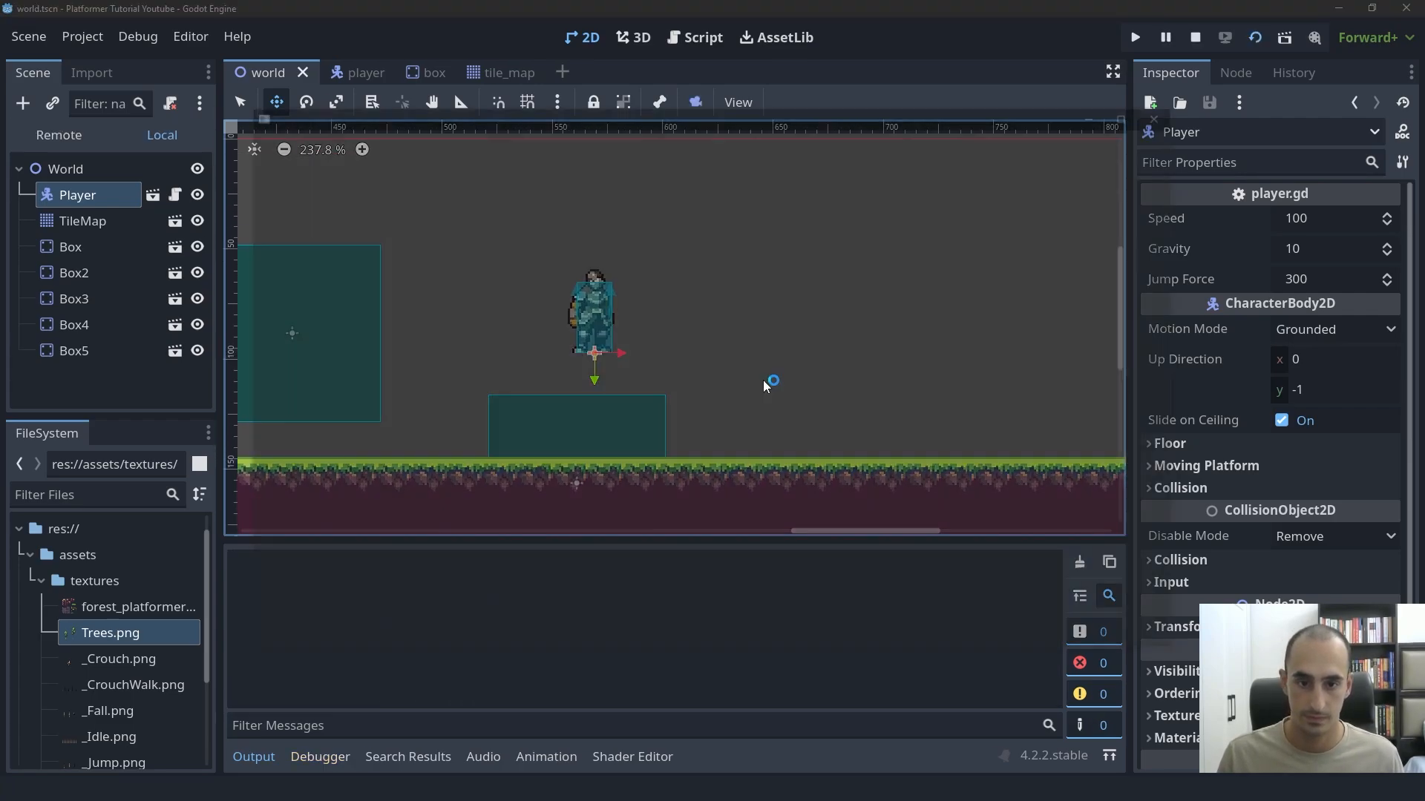
left_click(1134, 37)
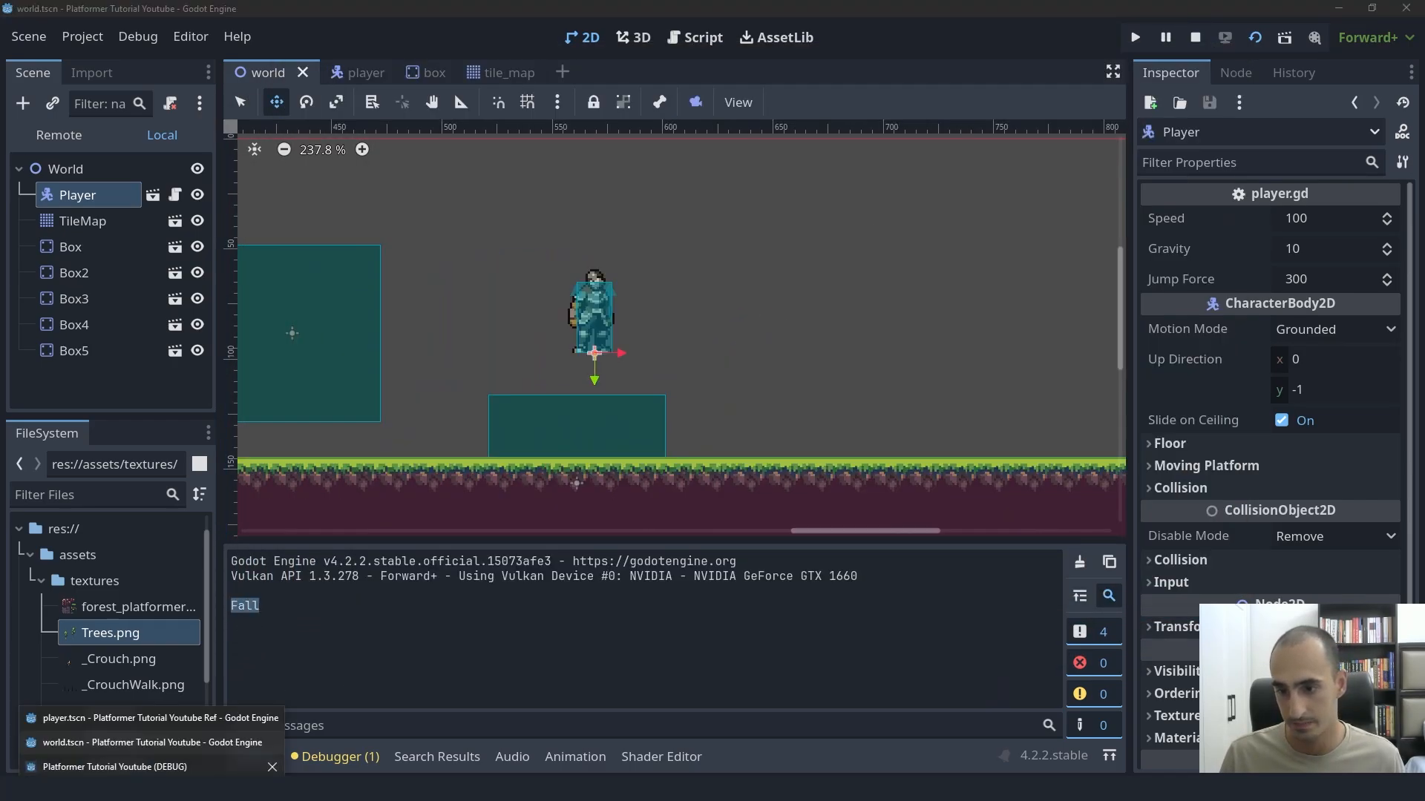
left_click(1133, 37)
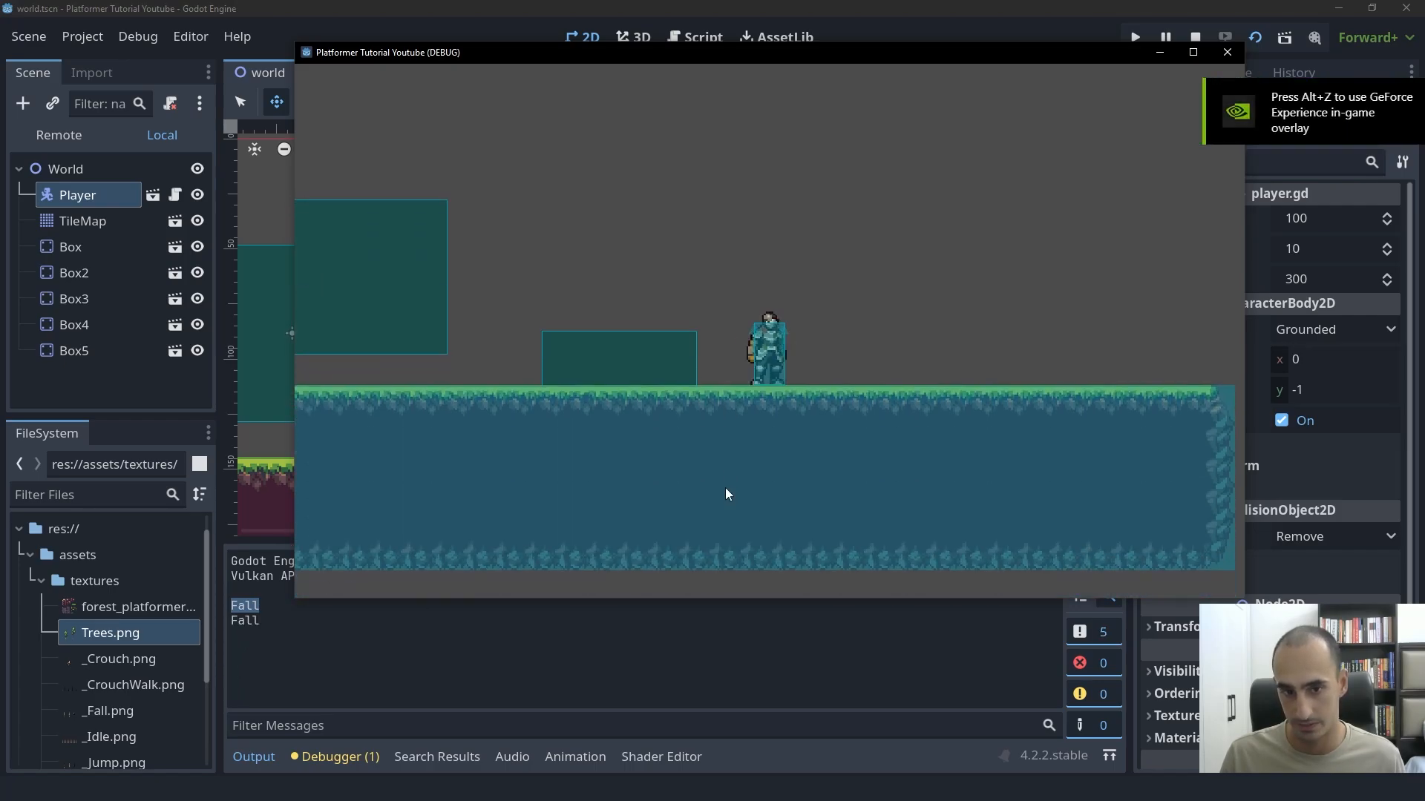
left_click(1195, 36)
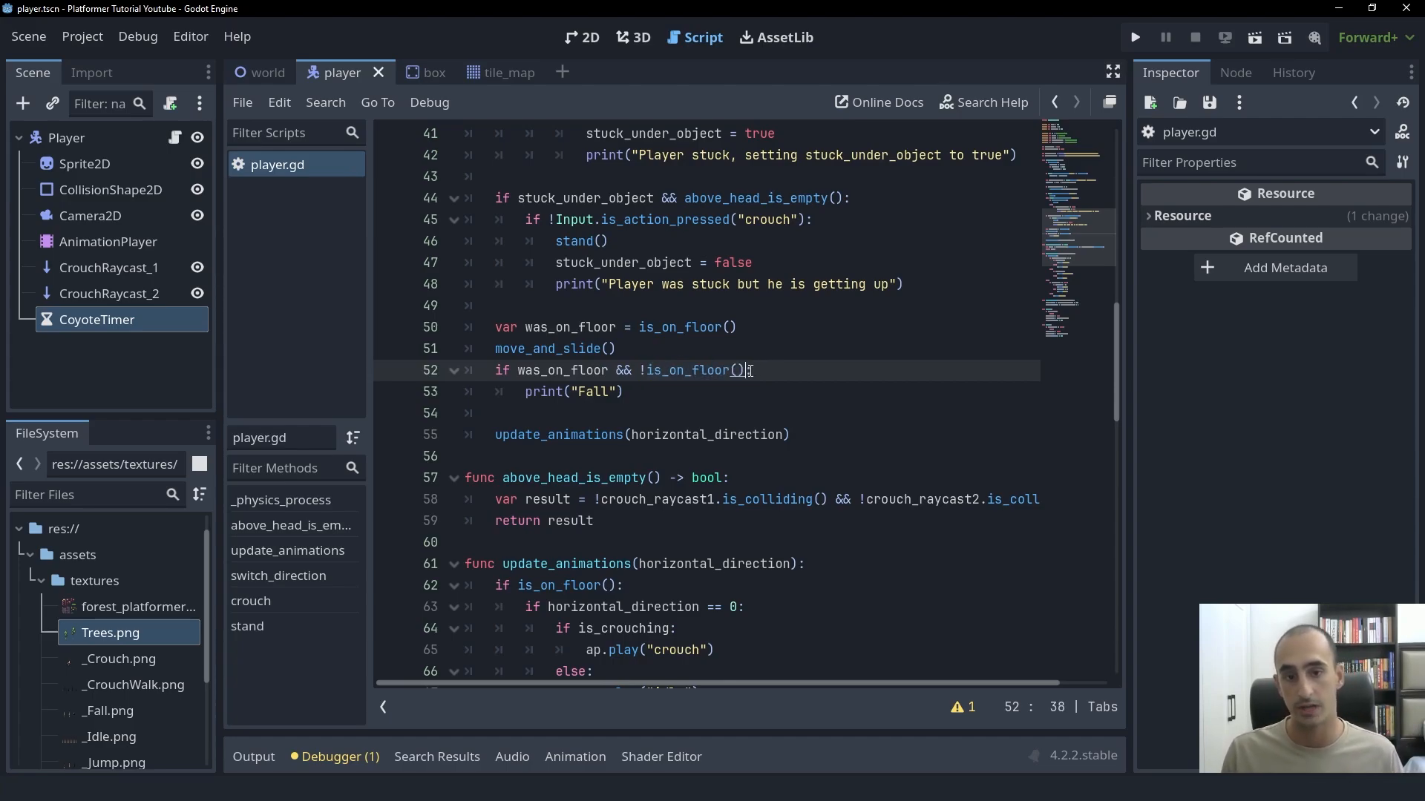
Step: Extend the Fall condition with '&& velocity.y >= 0' and save player.gd
type("&&")
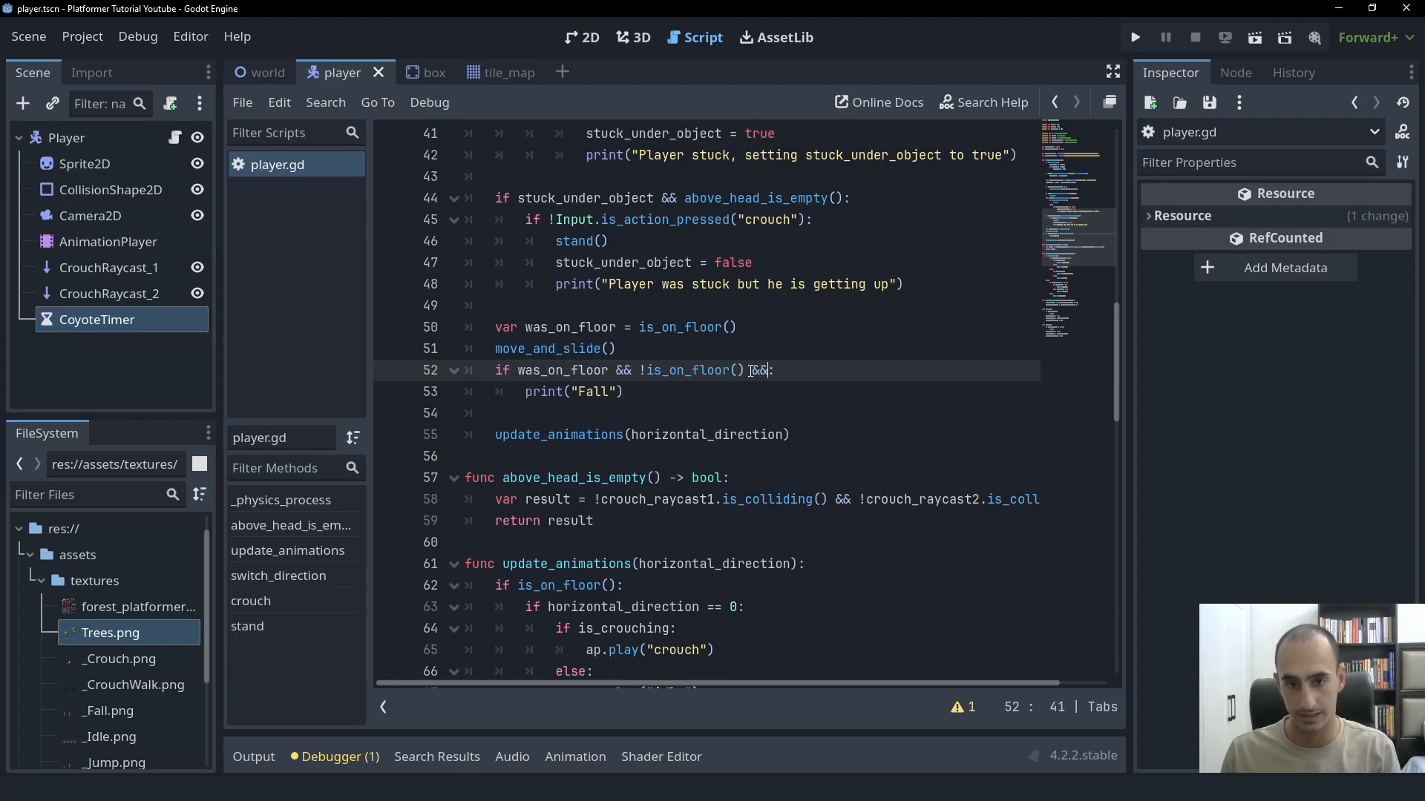
type("velocity.")
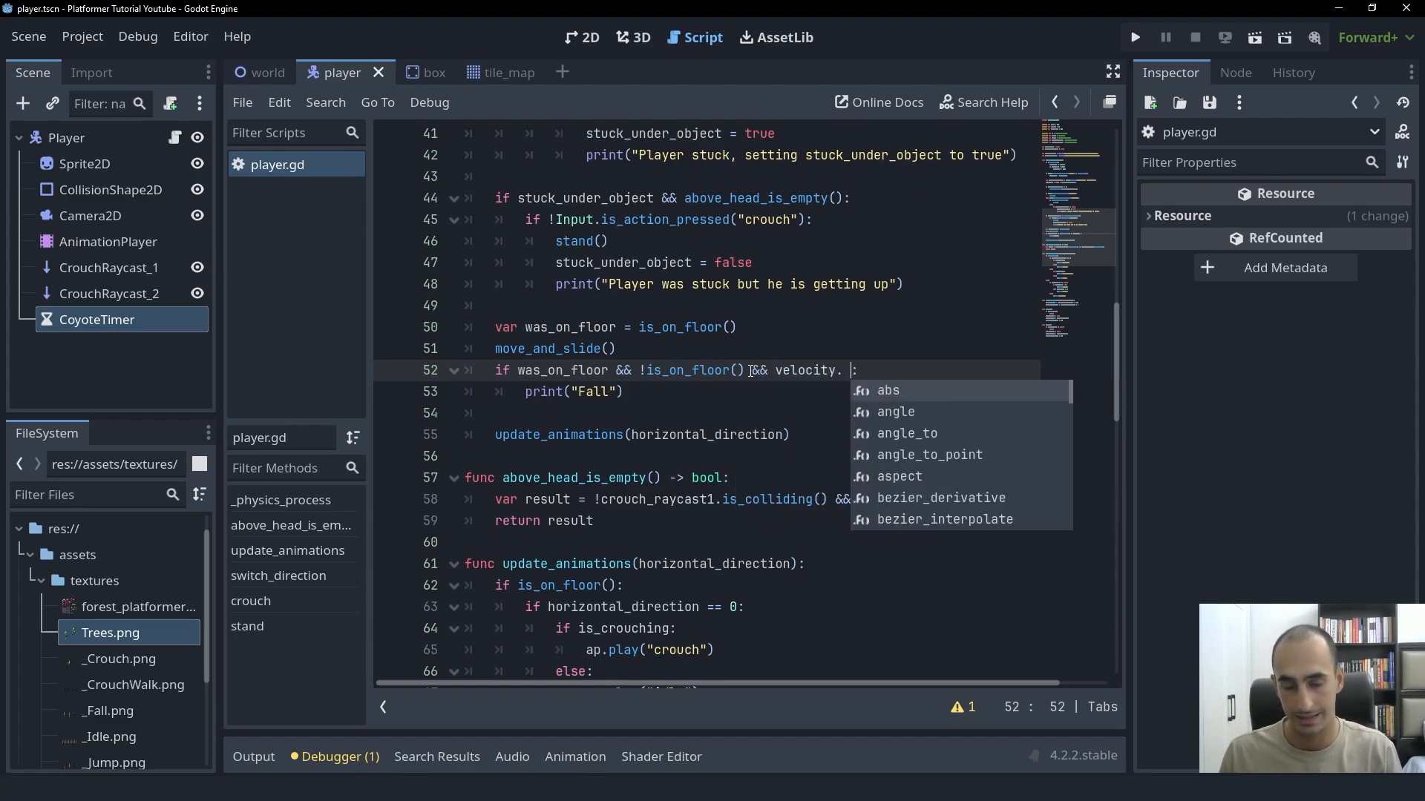
type(">= 0")
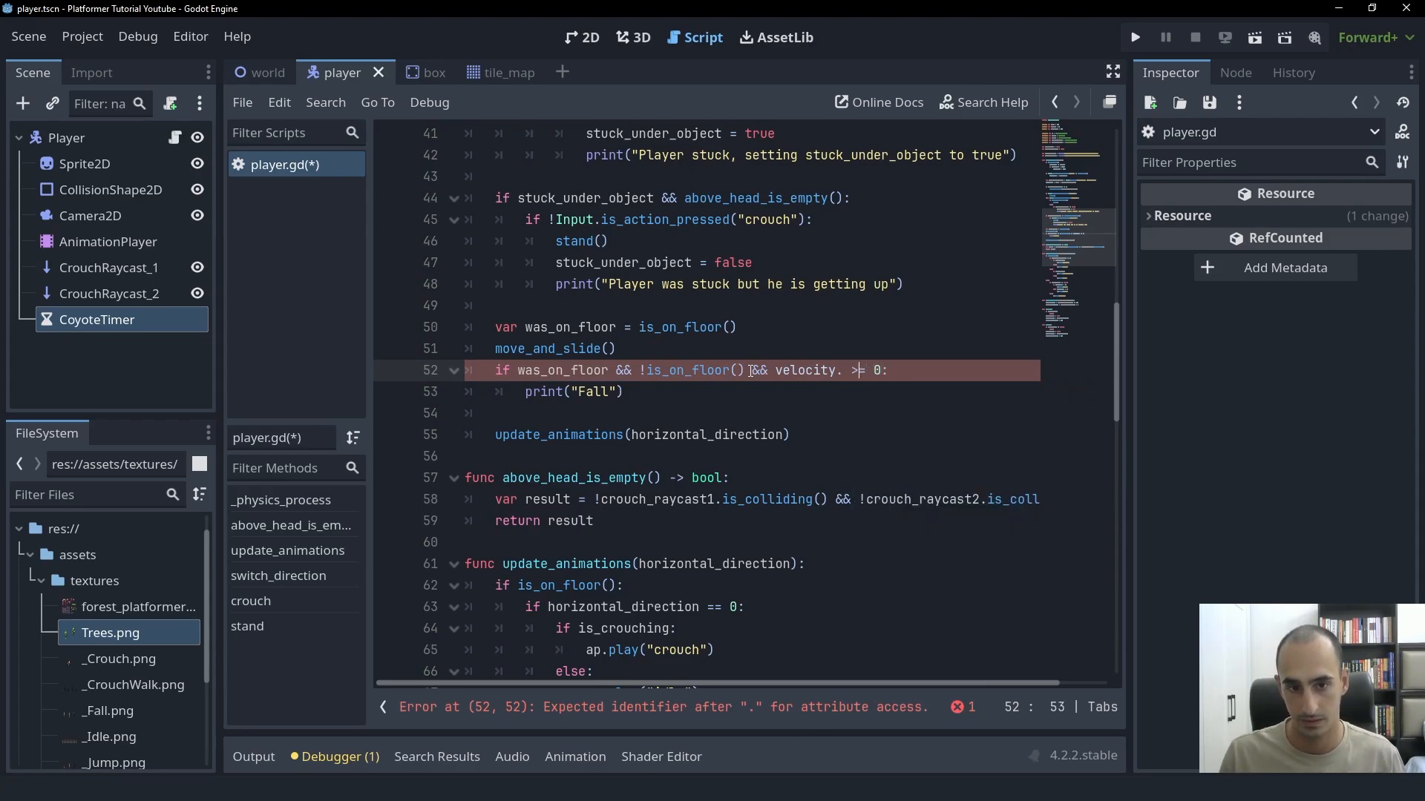
type("y")
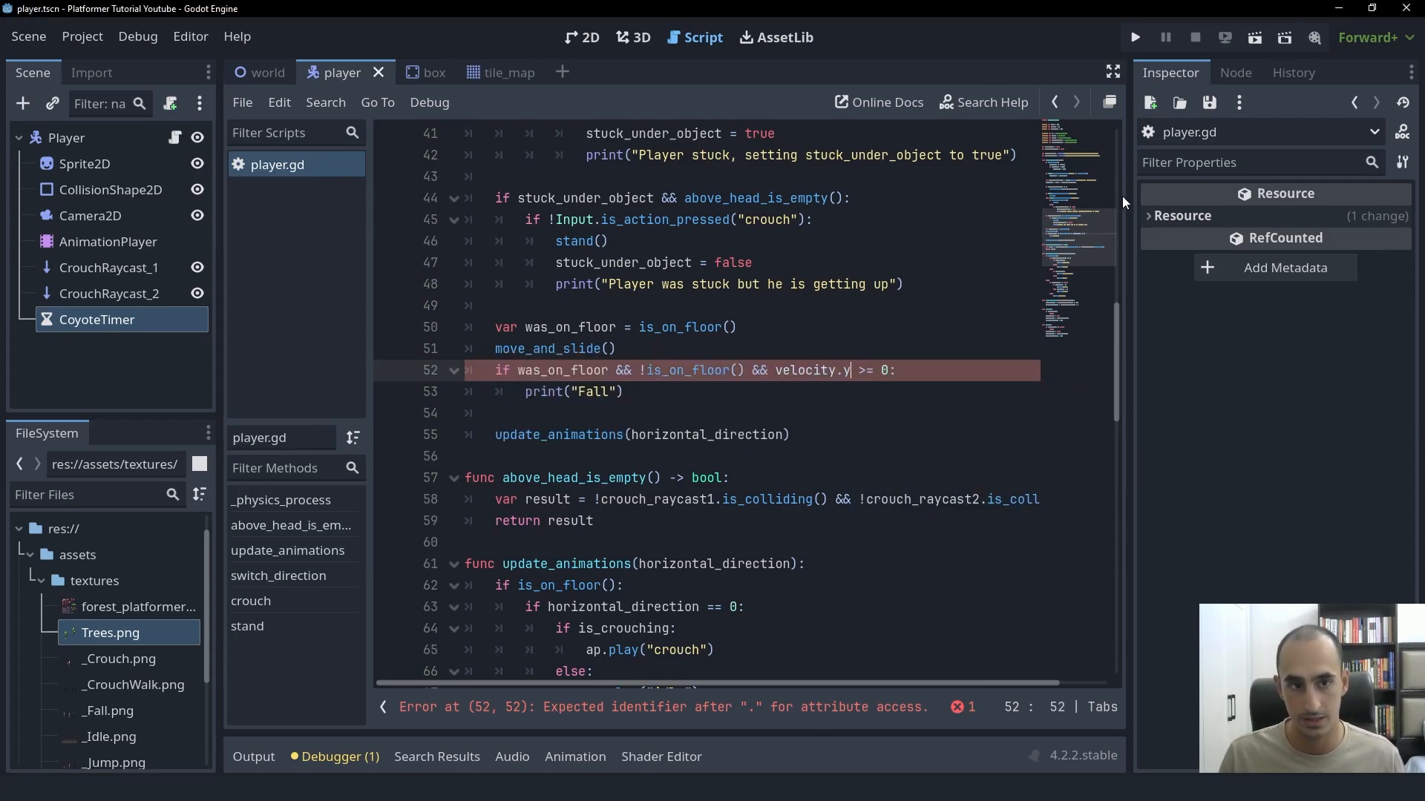
scroll("up", 3)
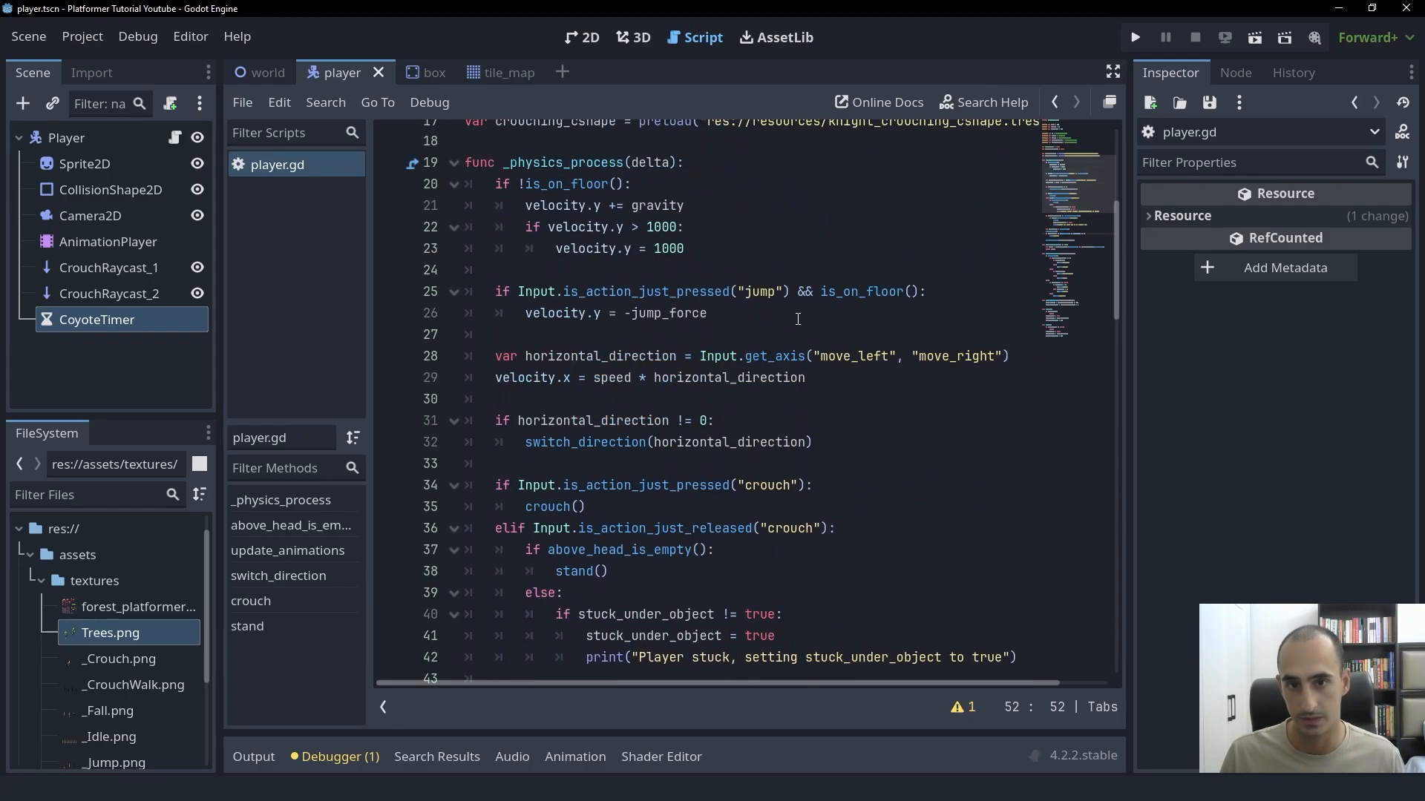
scroll("down", 3)
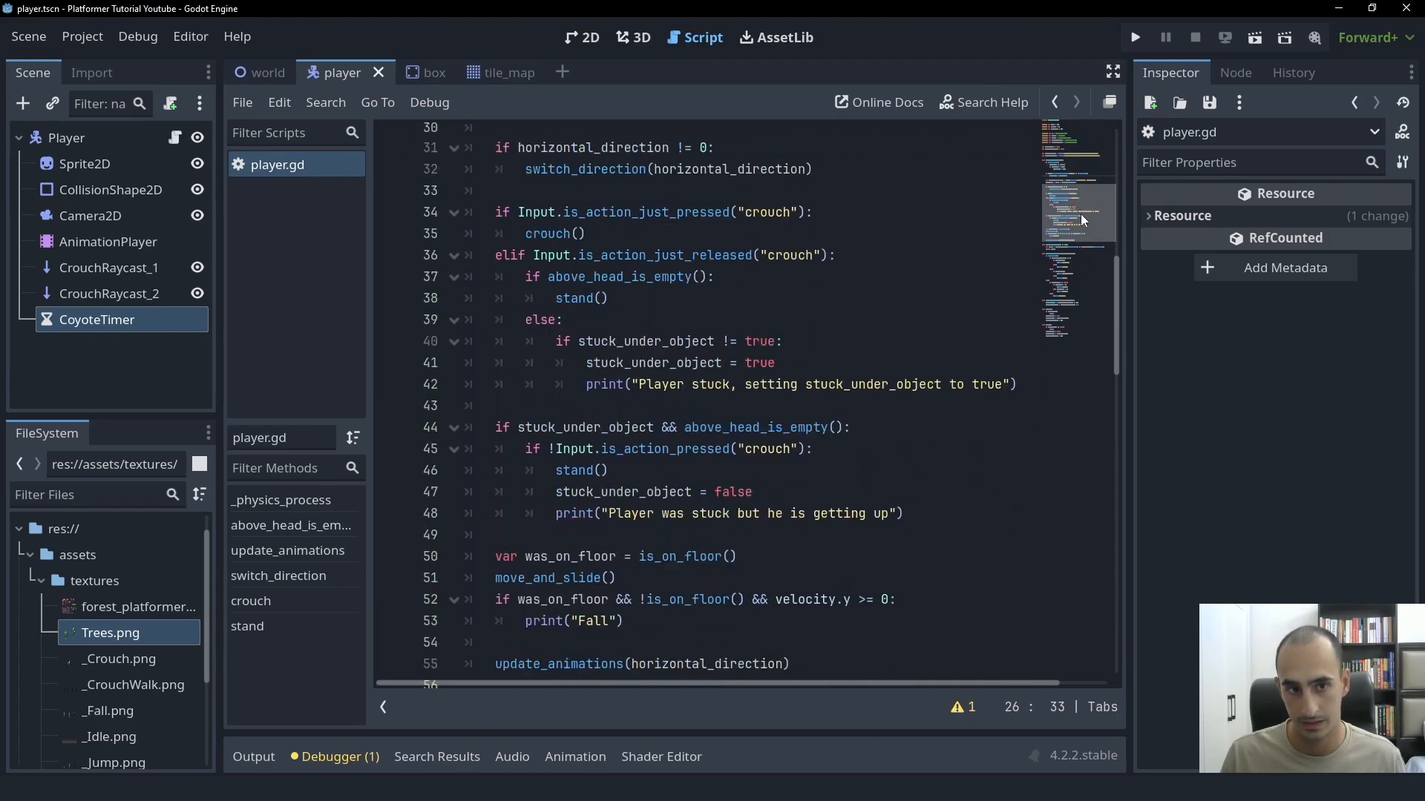
scroll("down", 3)
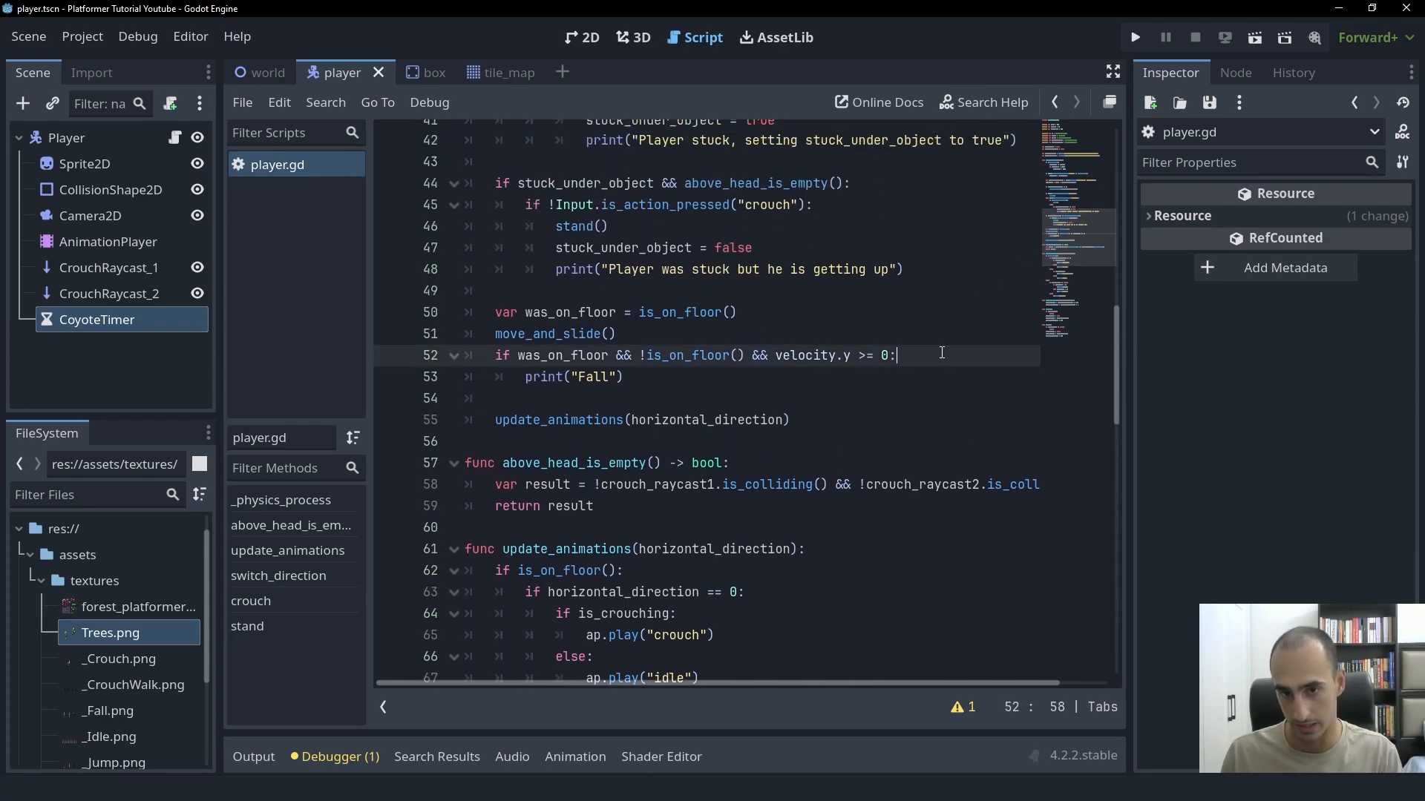
mouse_move(927, 368)
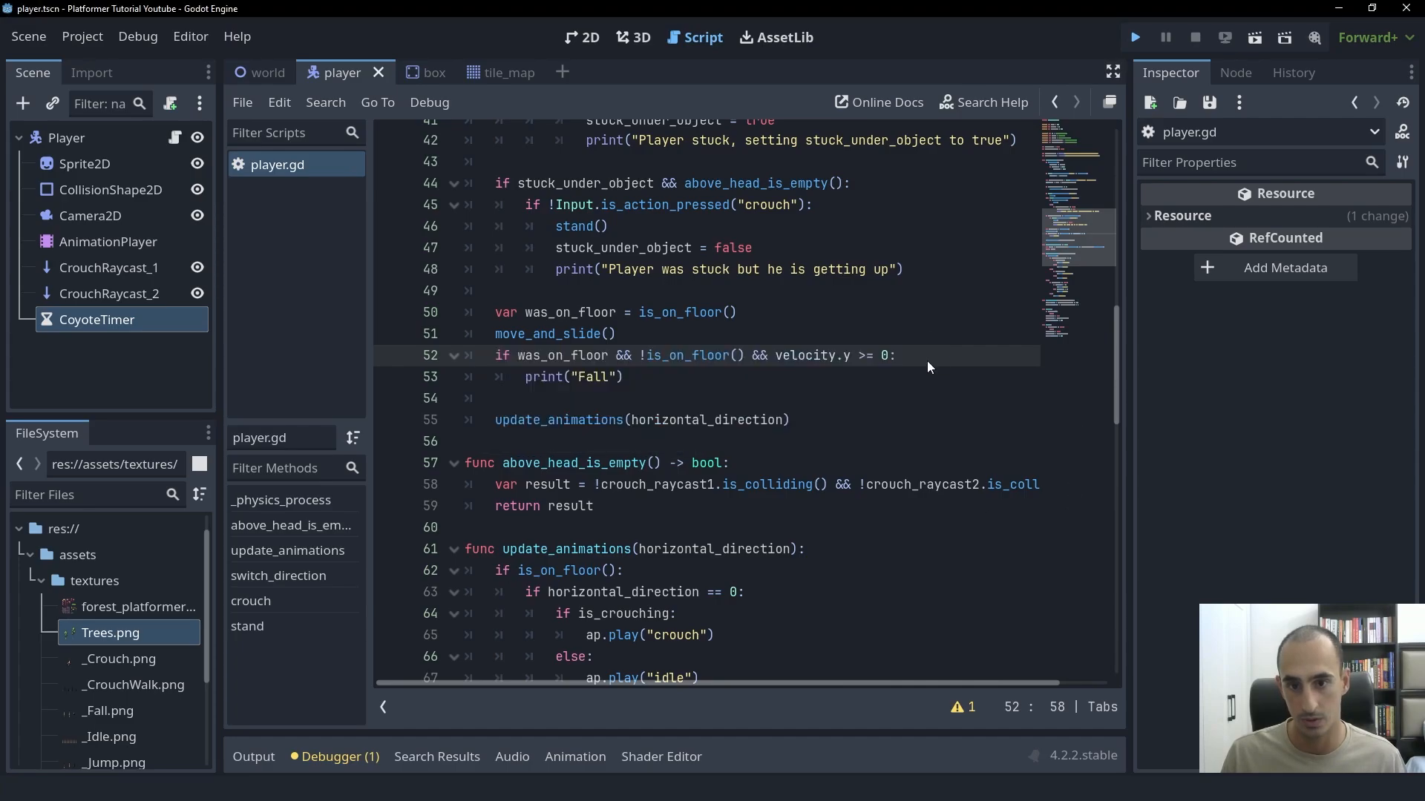
Step: Run the game to see "Fall" printed, stop it, and select the print("Fall") line
left_click(1134, 37)
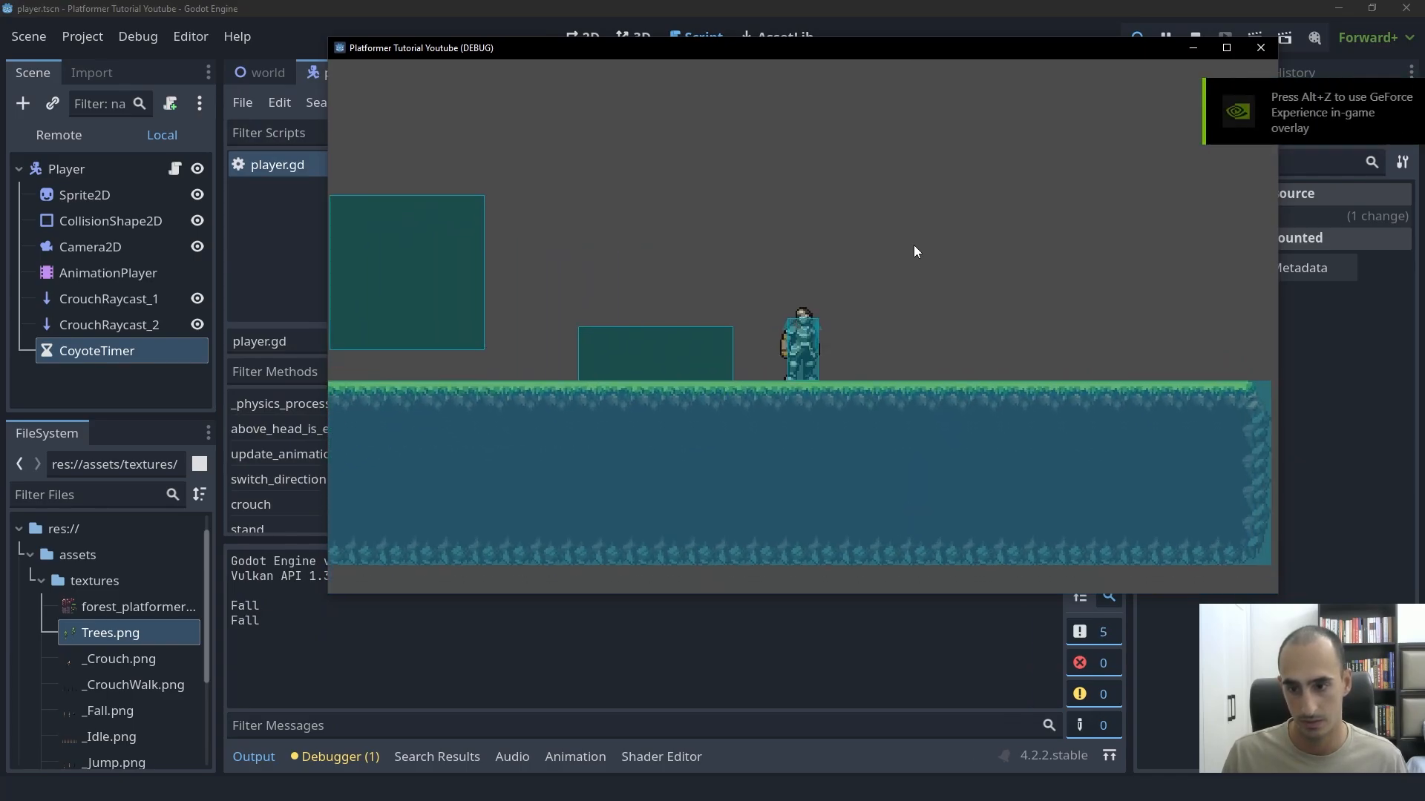
left_click(1259, 47)
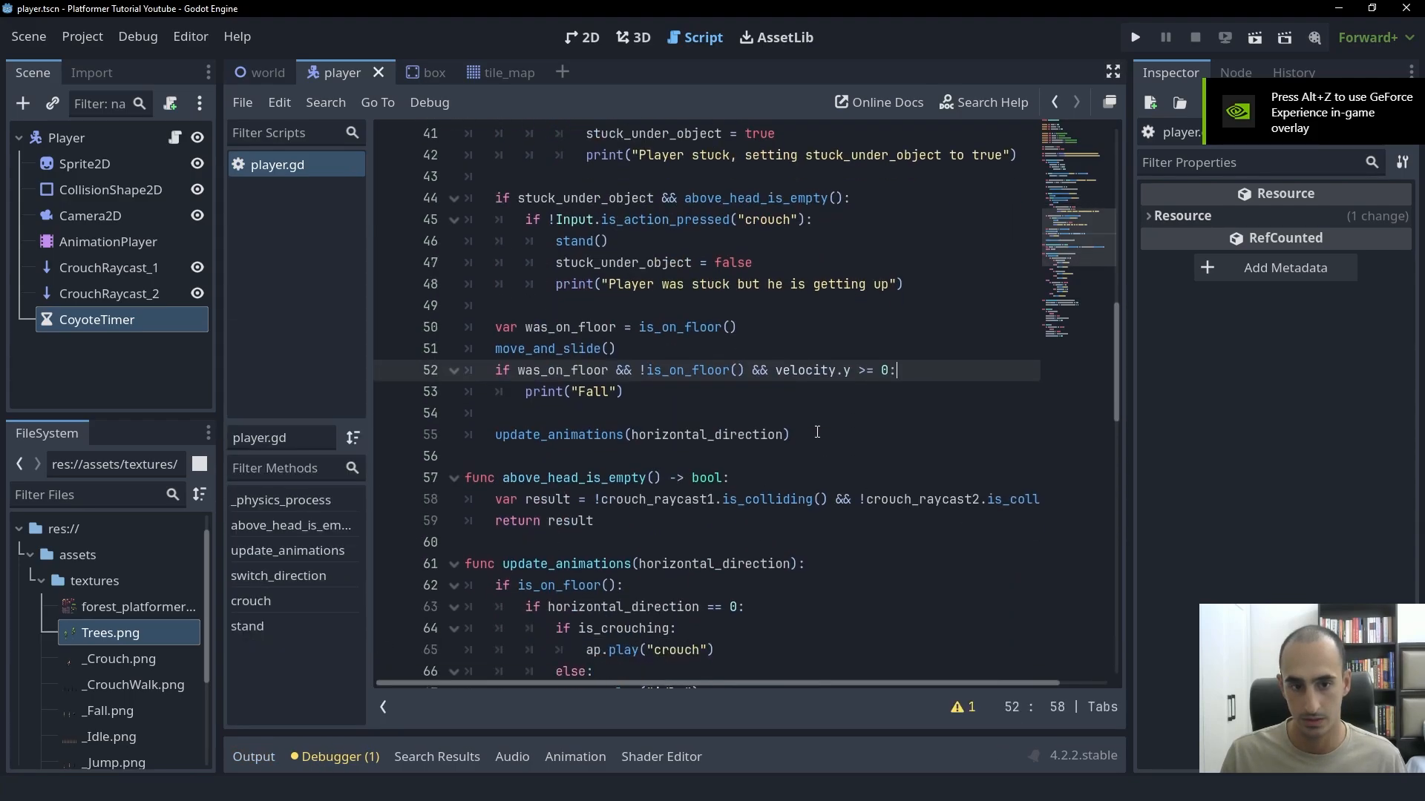
double_click(573, 455)
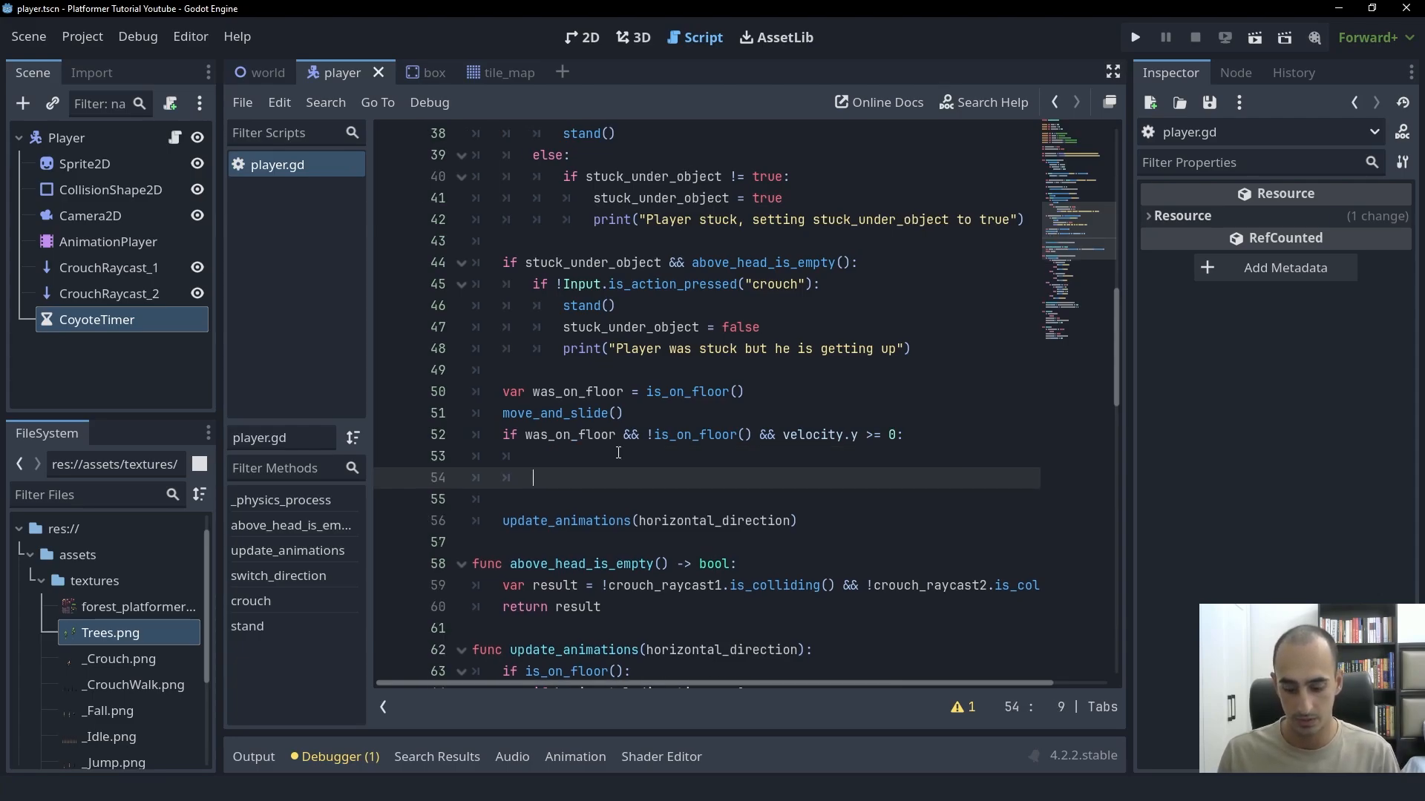
type("coyote_timer.s")
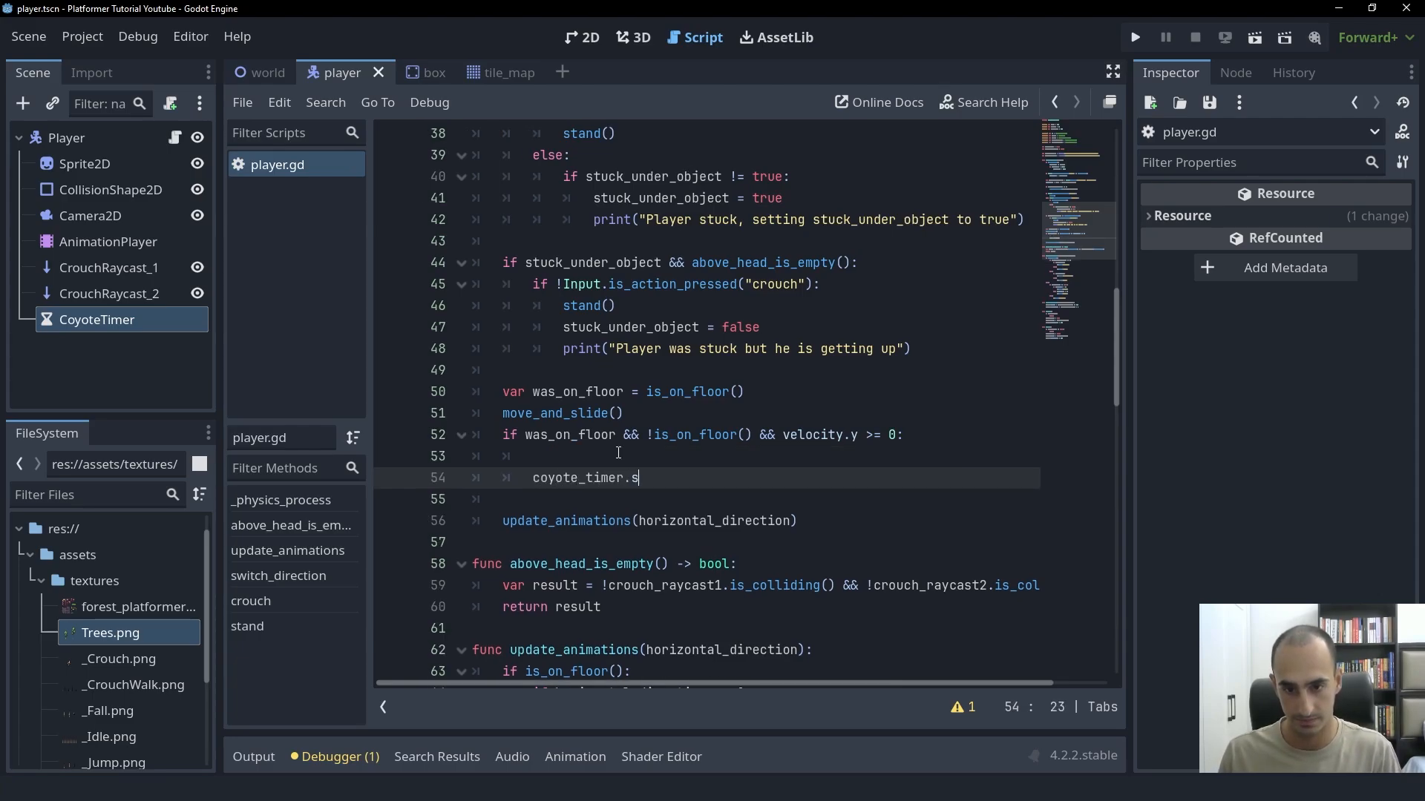
type("tart()")
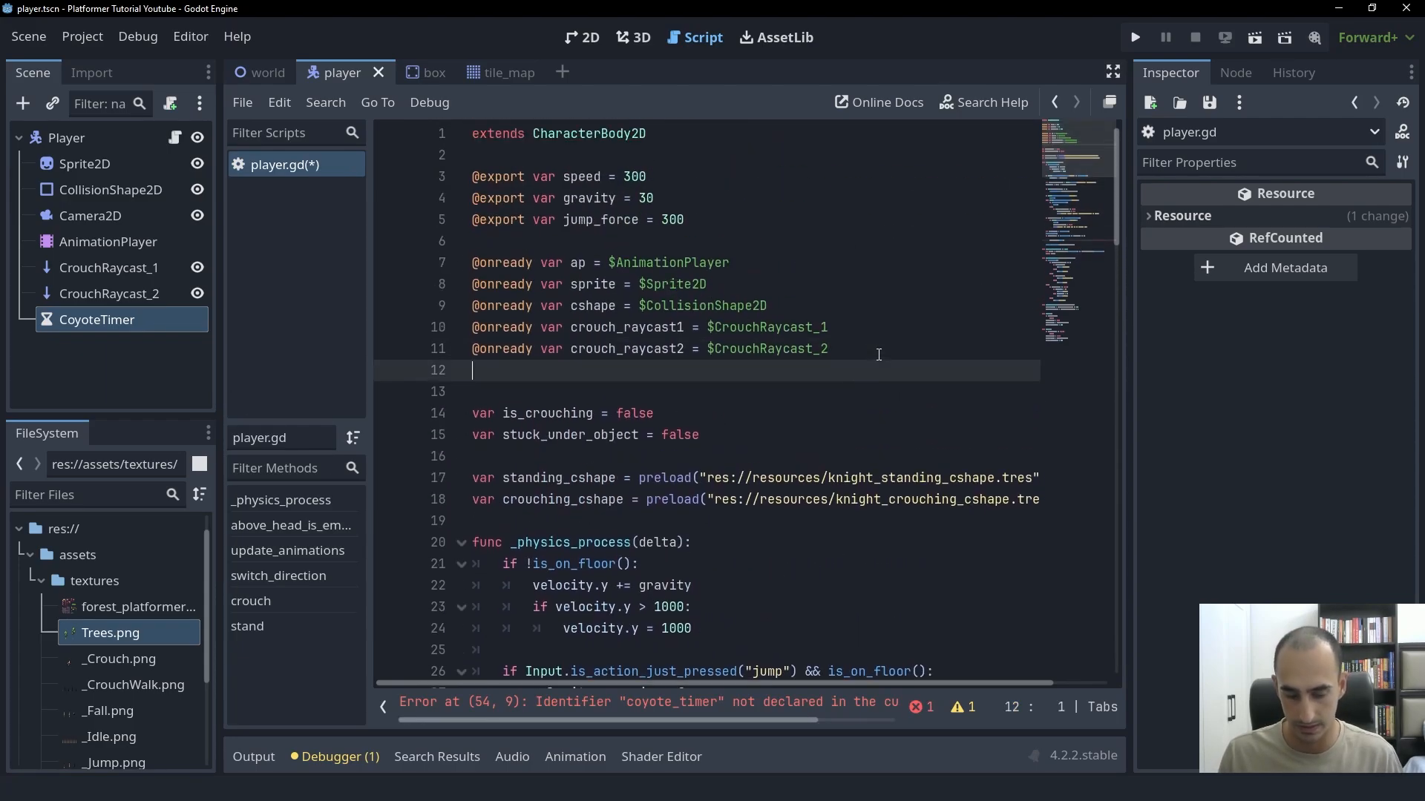
type("@onready var co")
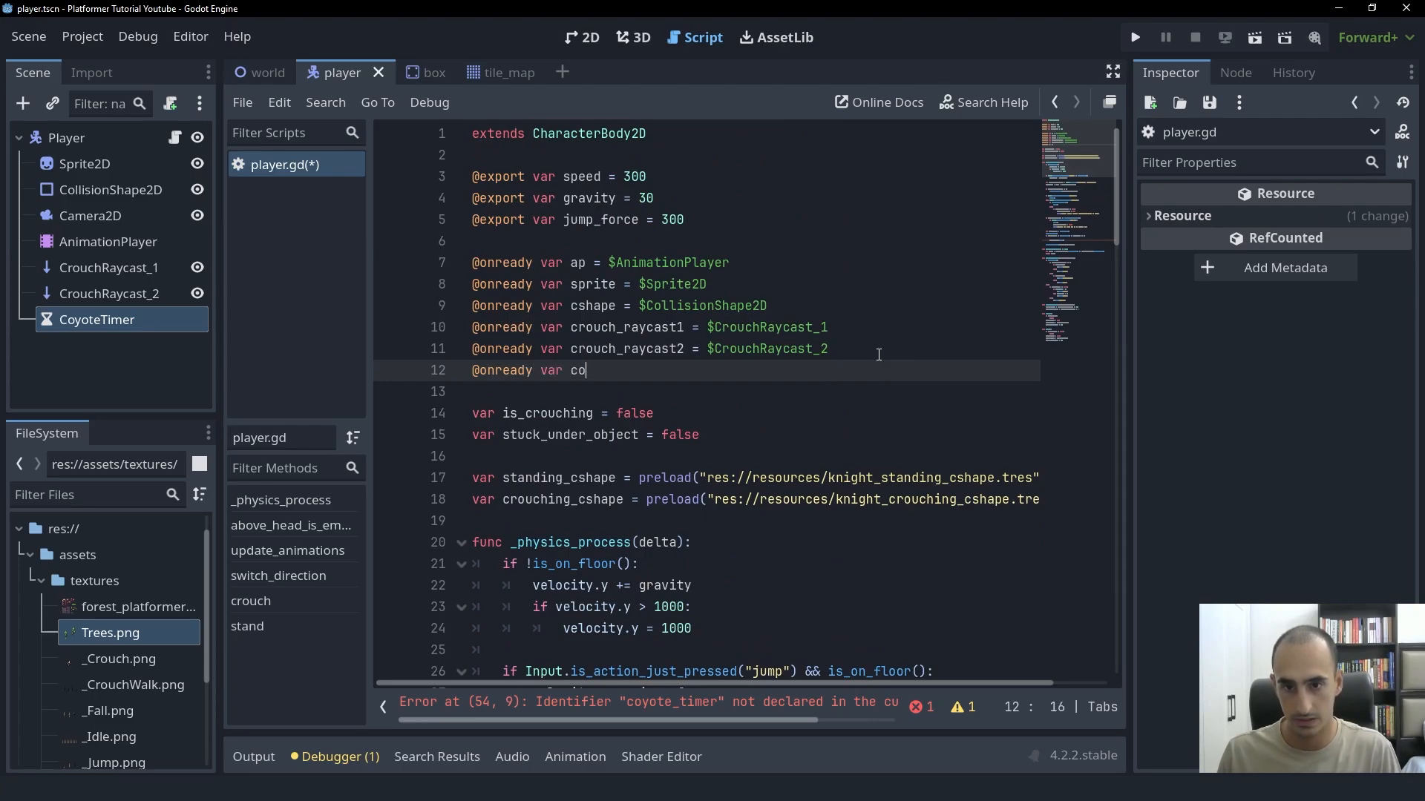
type("yote_timer = $")
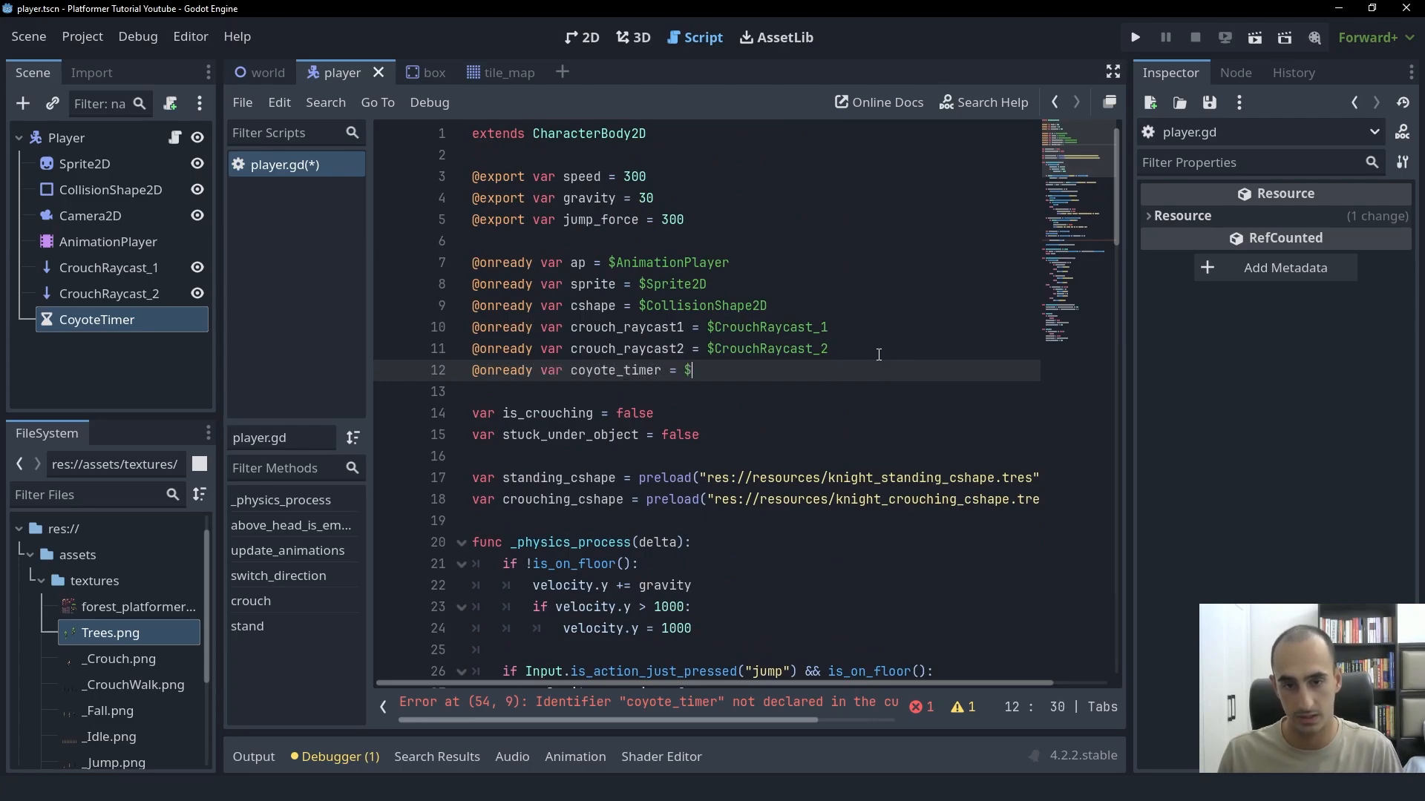
type("CoyoteTimer")
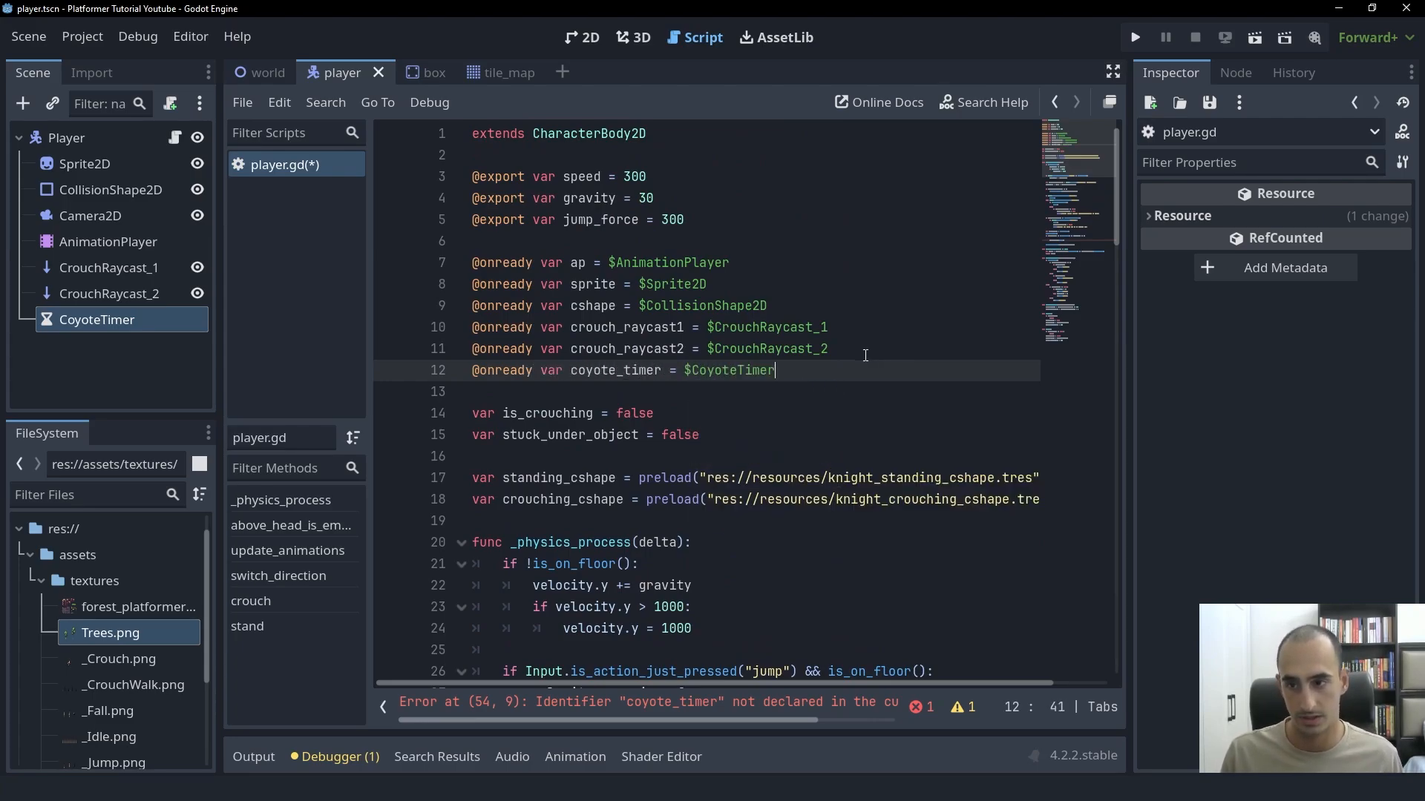
Step: Connect CoyoteTimer's timeout() signal to player.gd, generating _on_coyote_timer_timeout
left_click(97, 319)
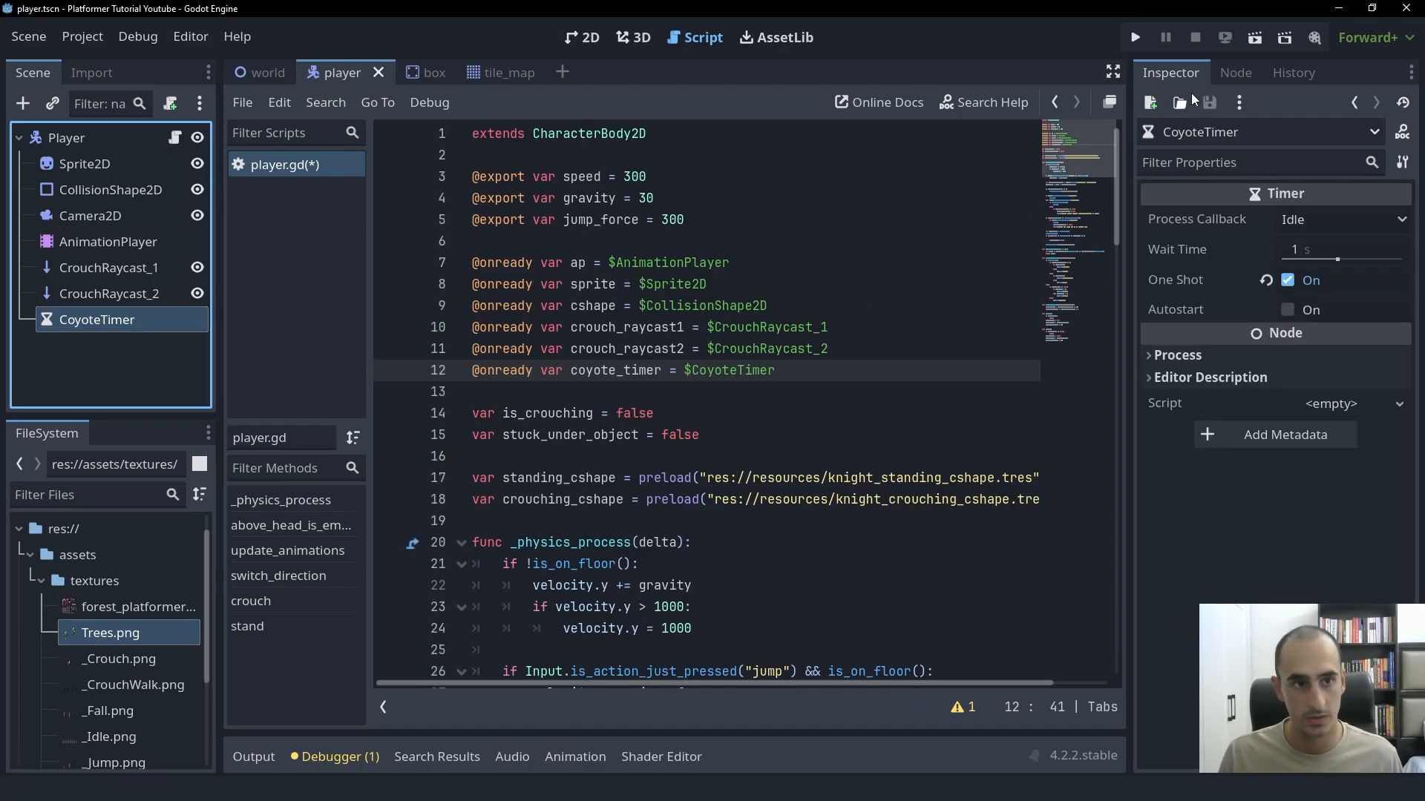
left_click(1234, 72)
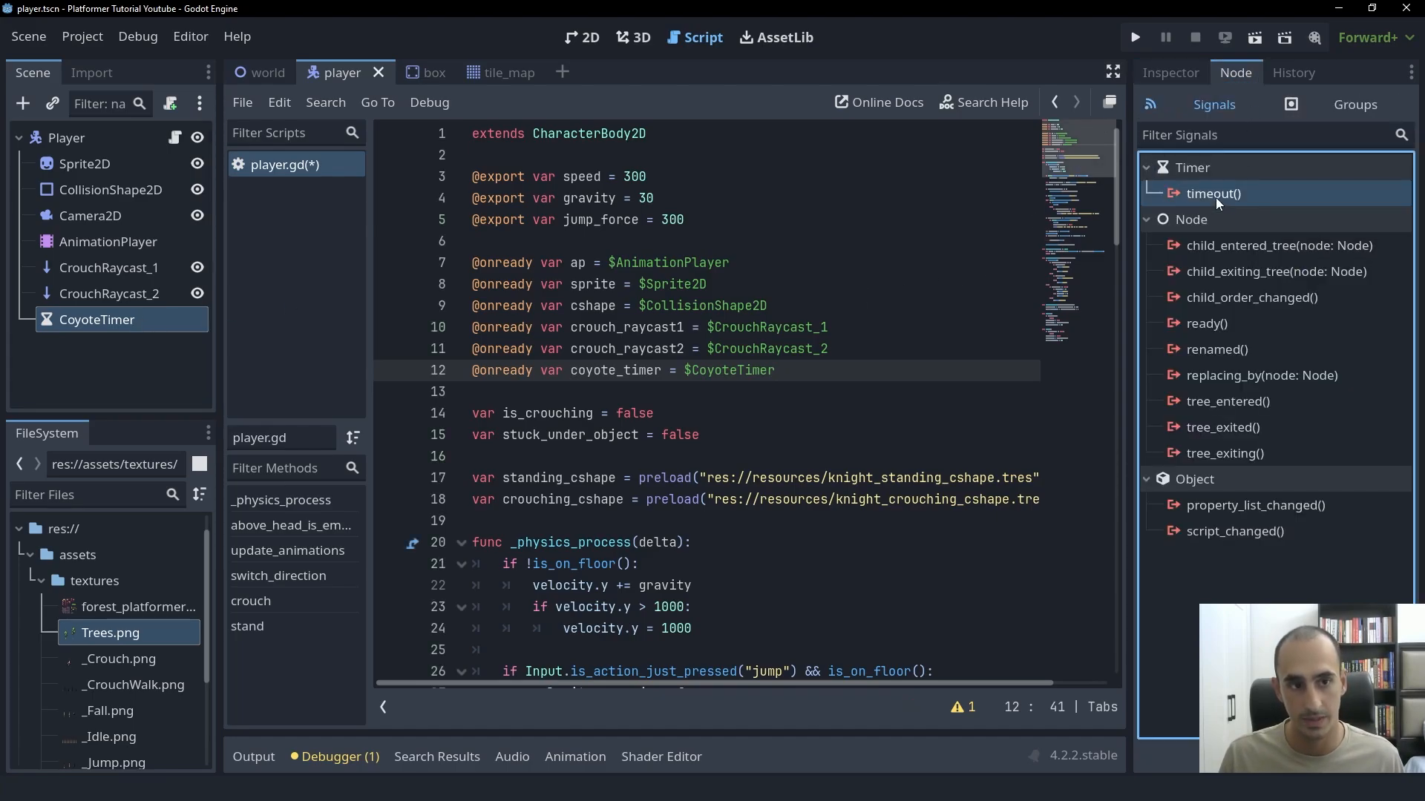
double_click(1212, 193)
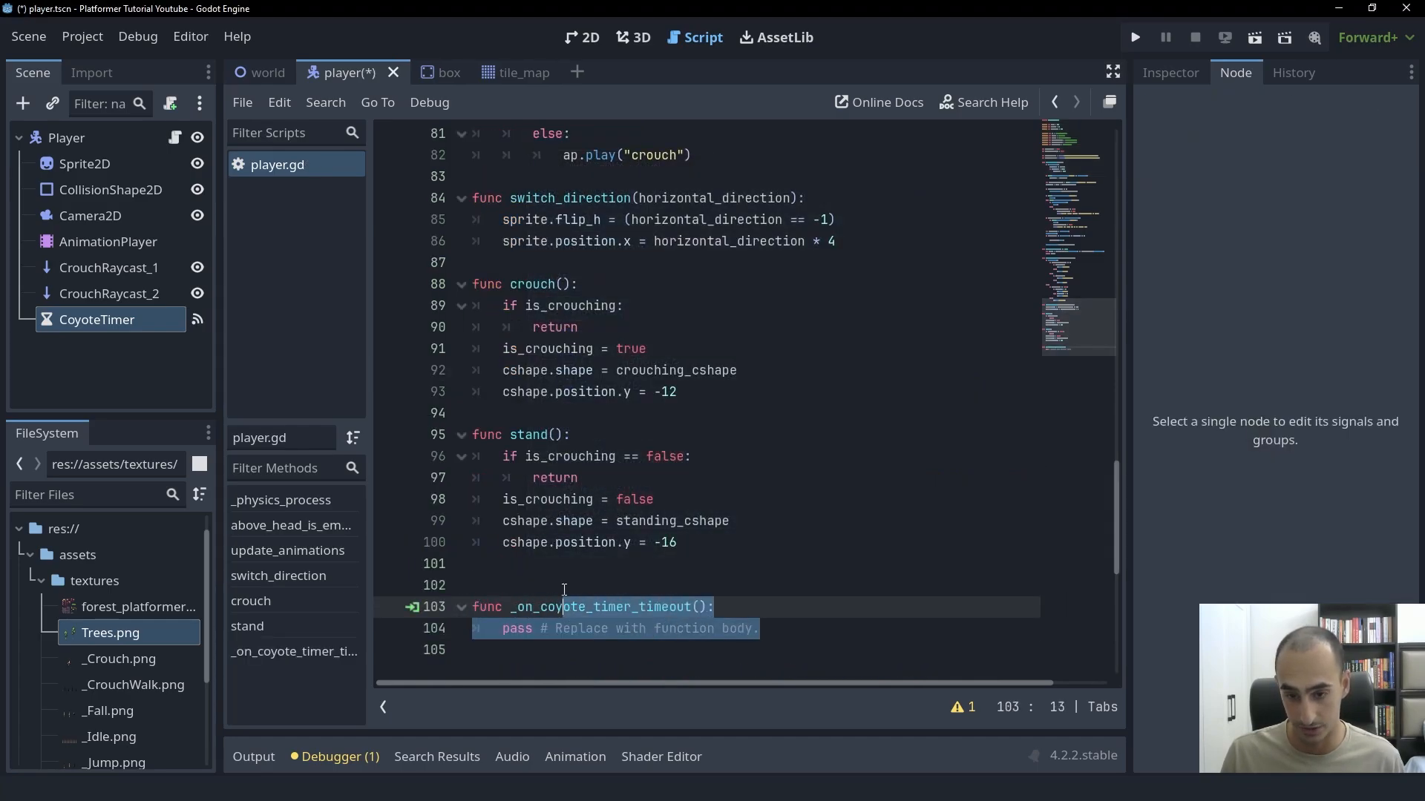
scroll("up", 3)
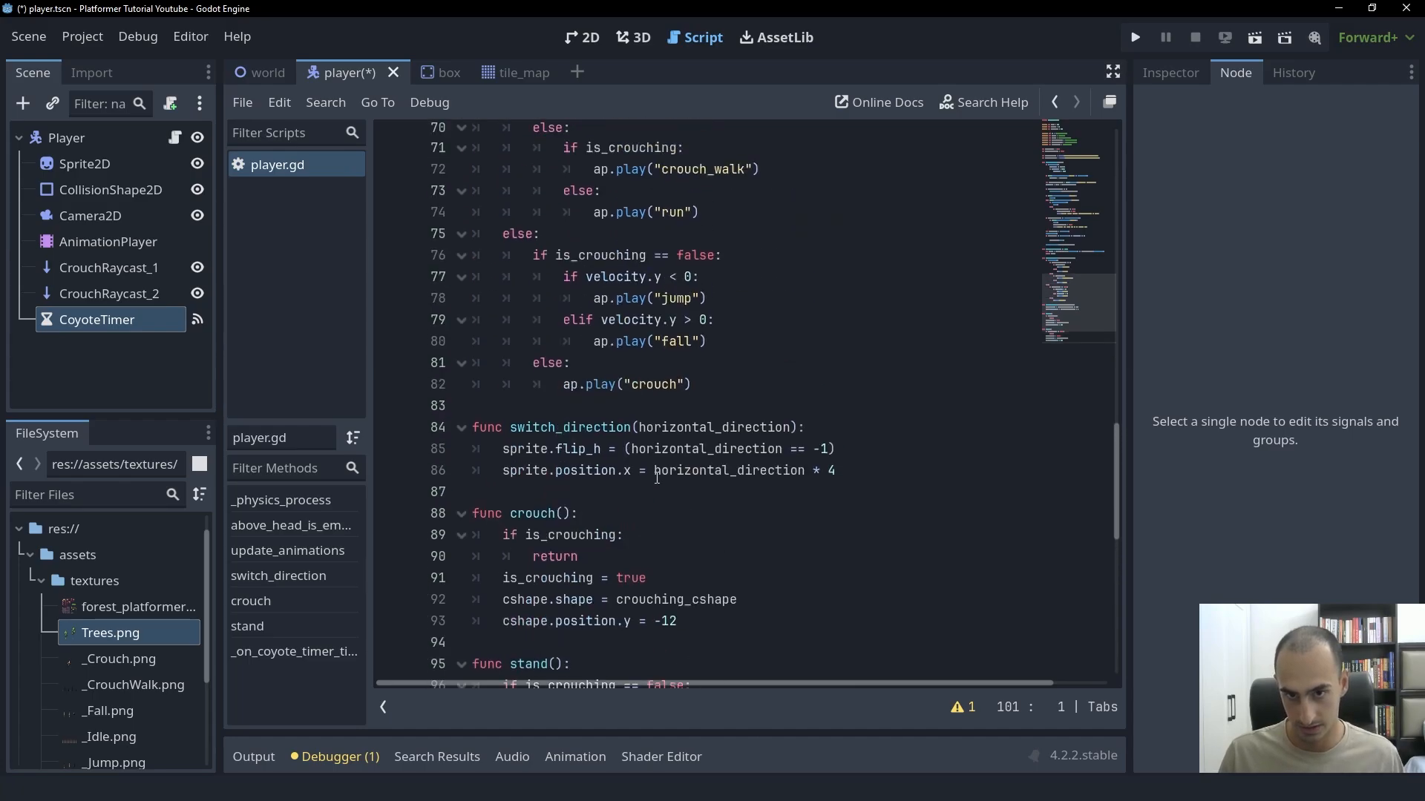
scroll("up", 3)
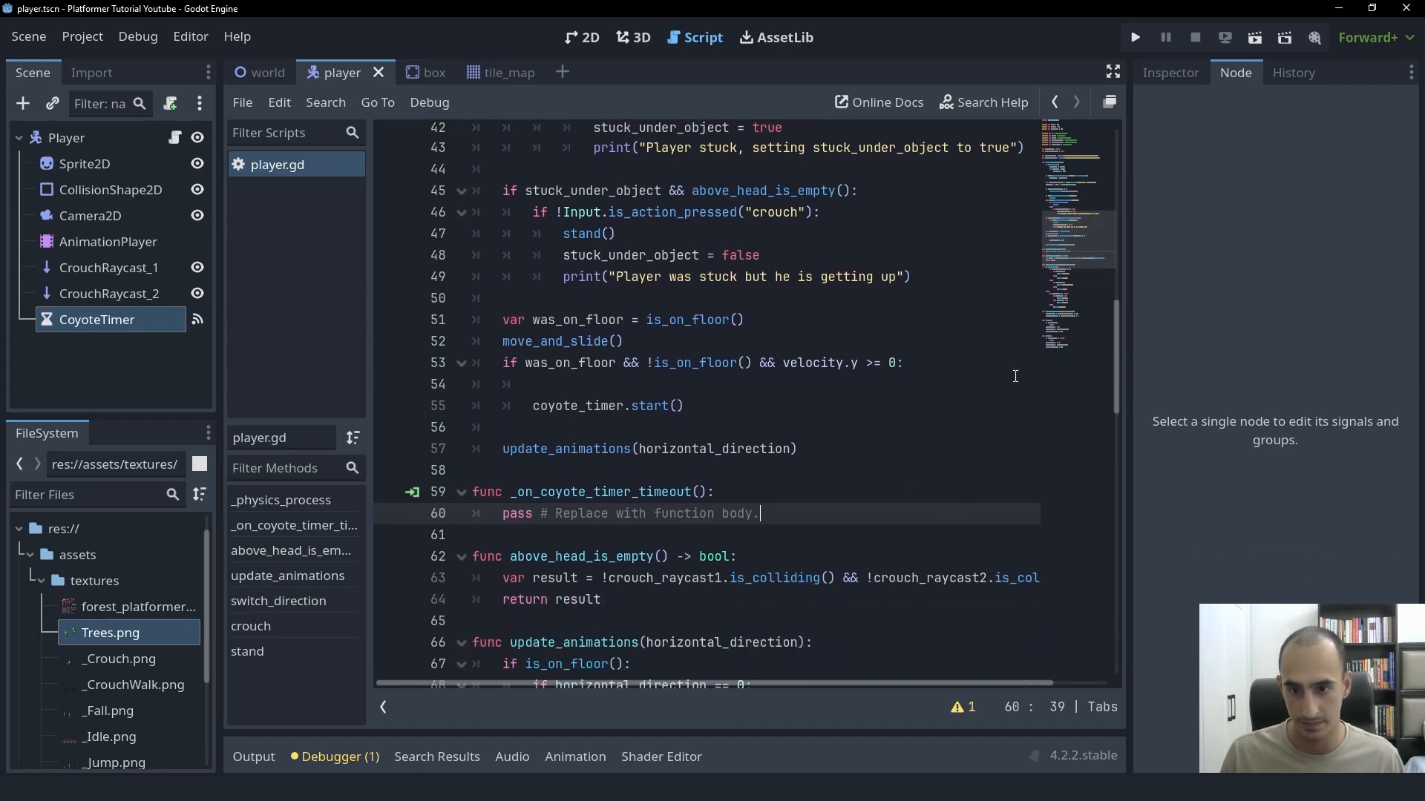
scroll("up", 3)
type("var")
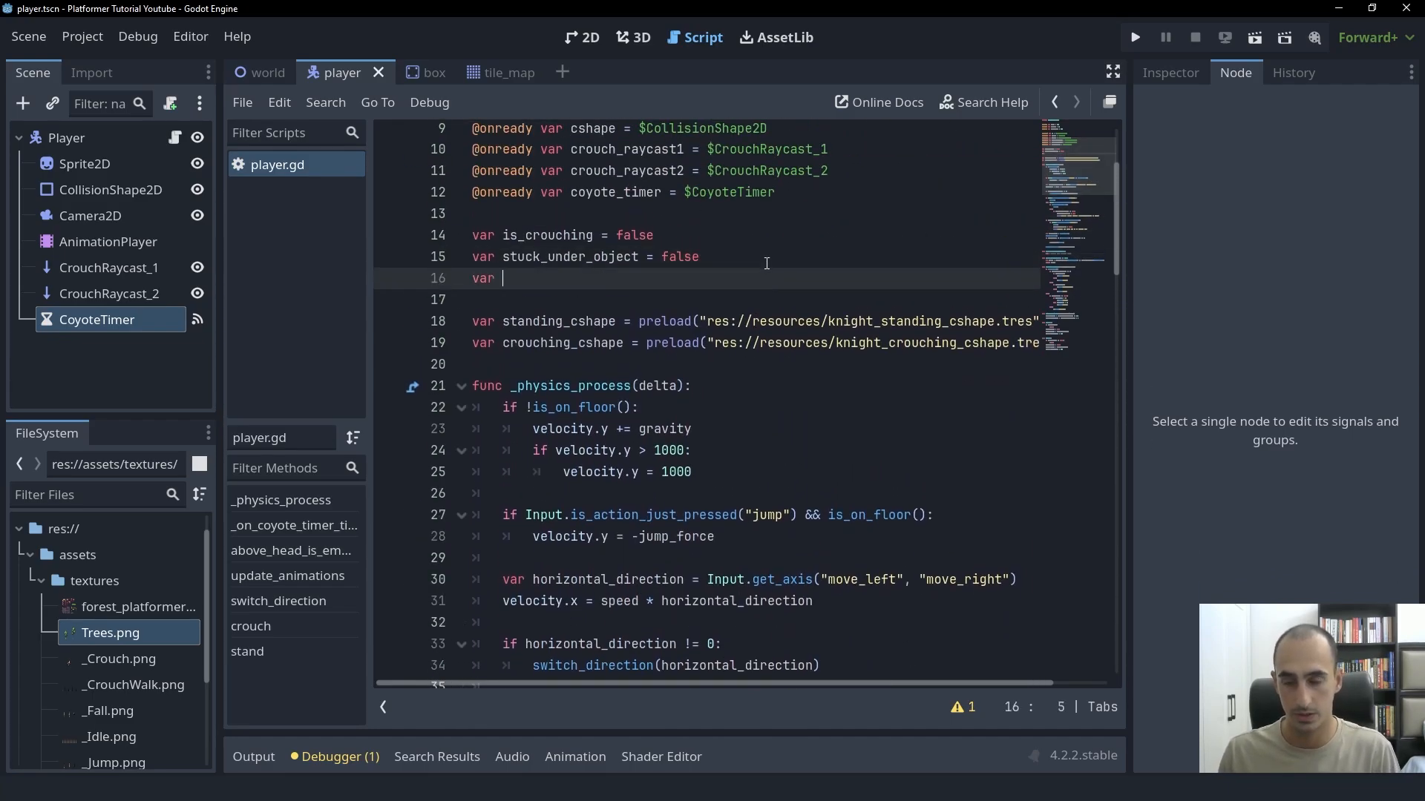
Step: Declare can_coyote_jump, set it true before the timer starts and false in the timeout function
type("can_coyote_jump = false")
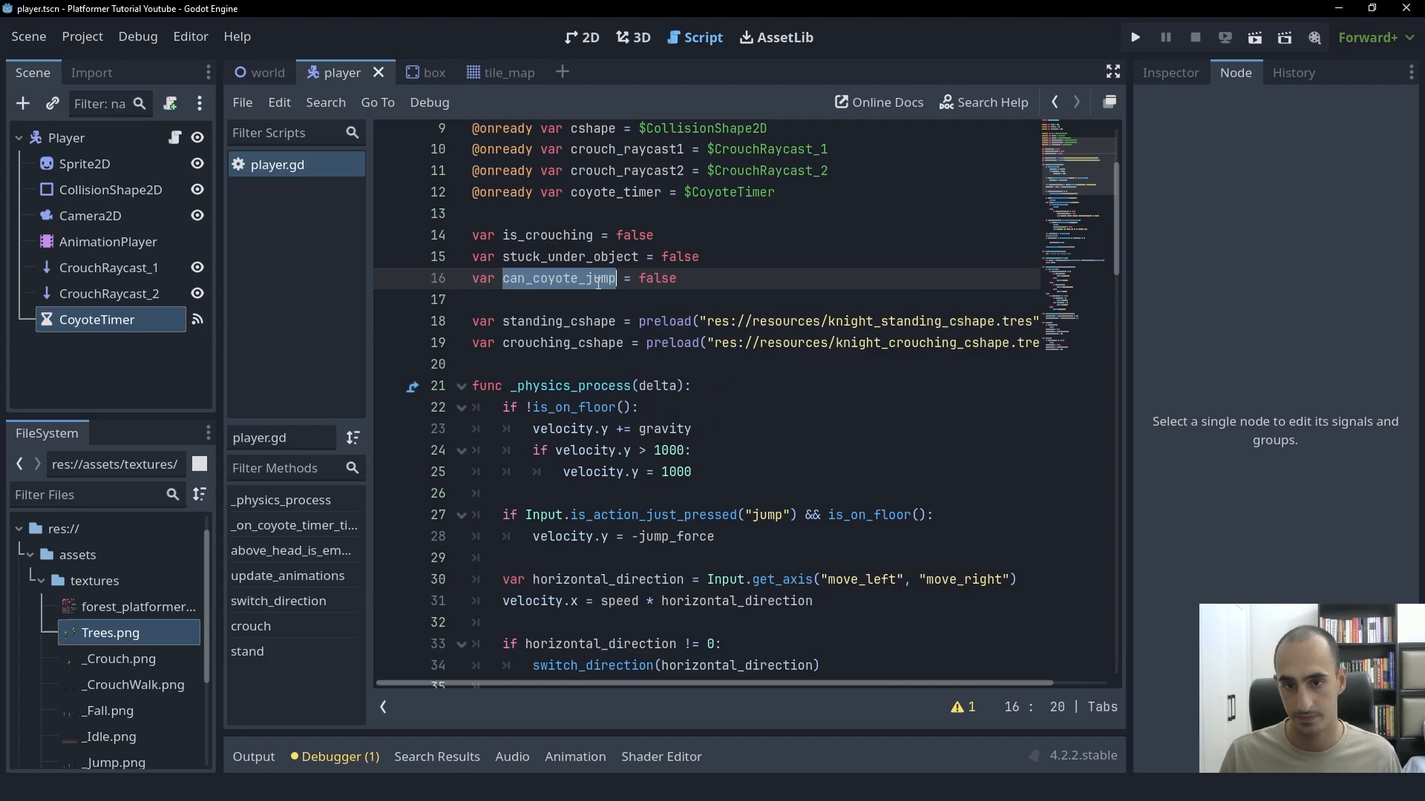
scroll("down", 3)
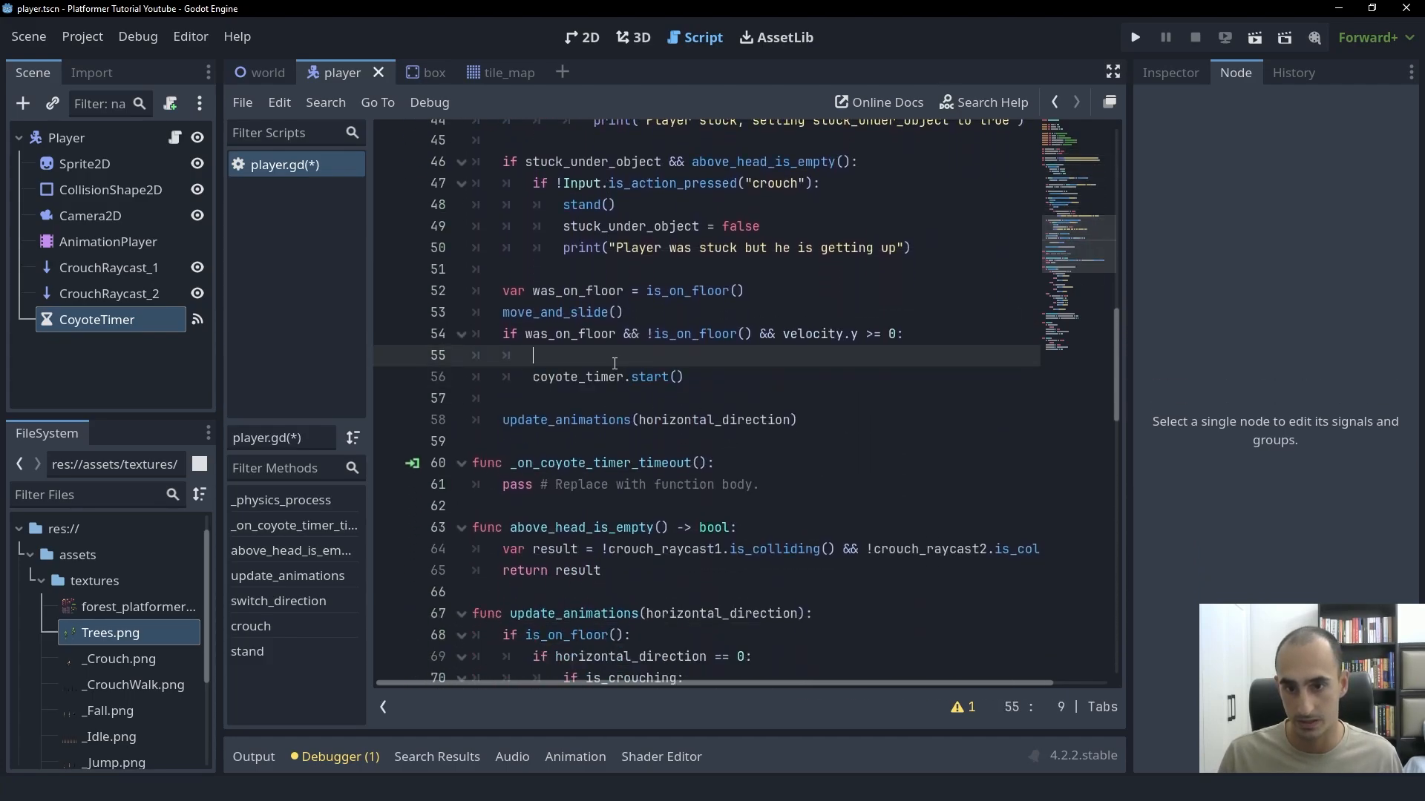
type("can_coyote_jump = true")
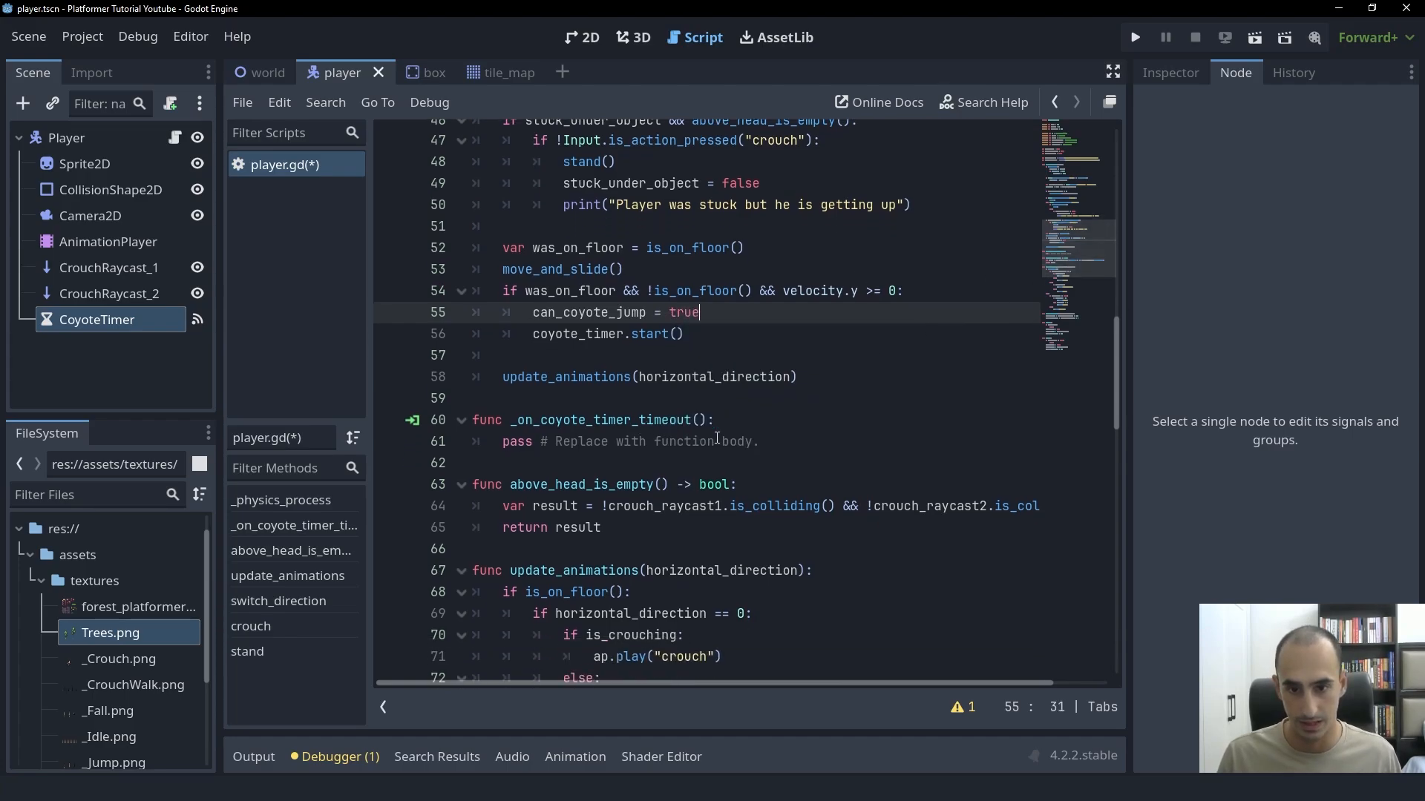
type("can_coyote_jump")
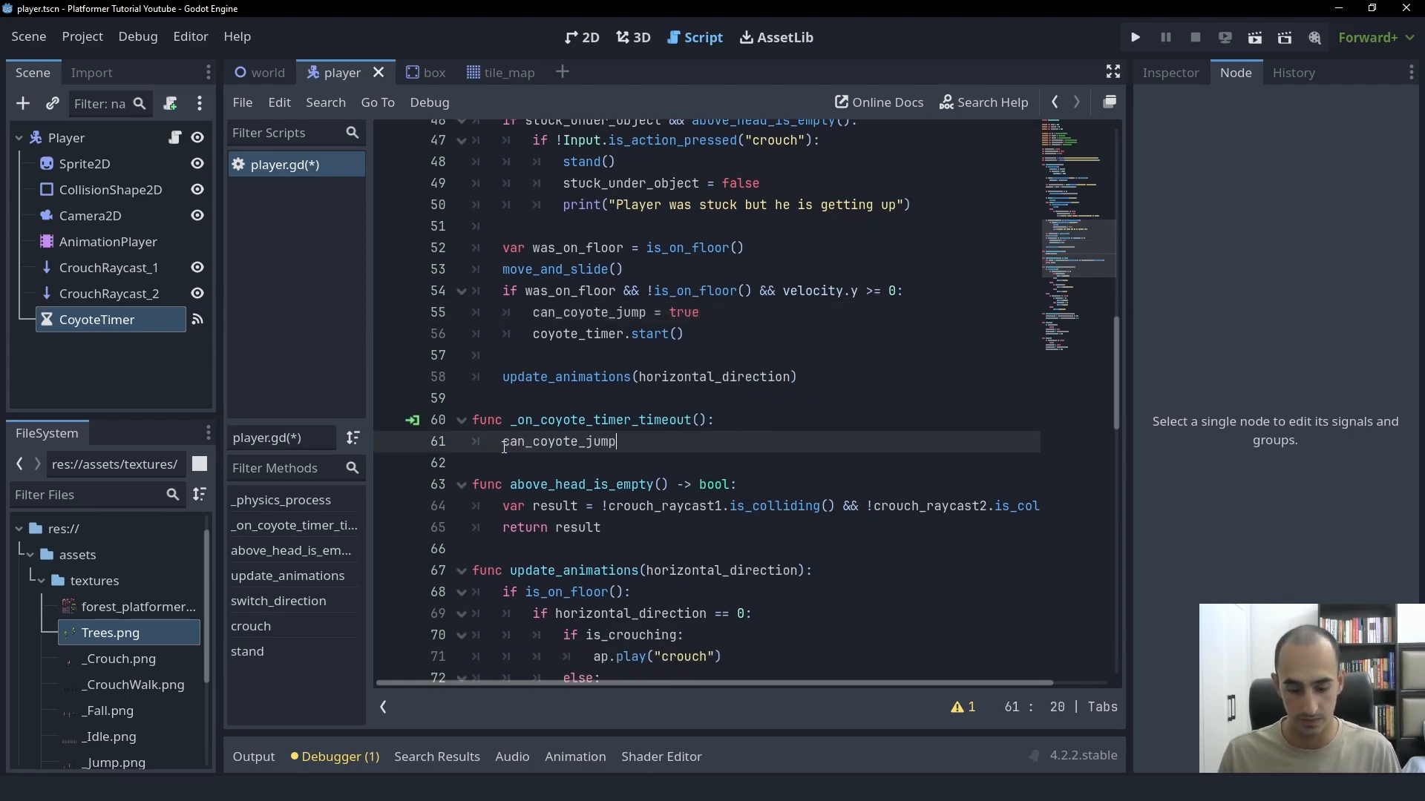
type("= false")
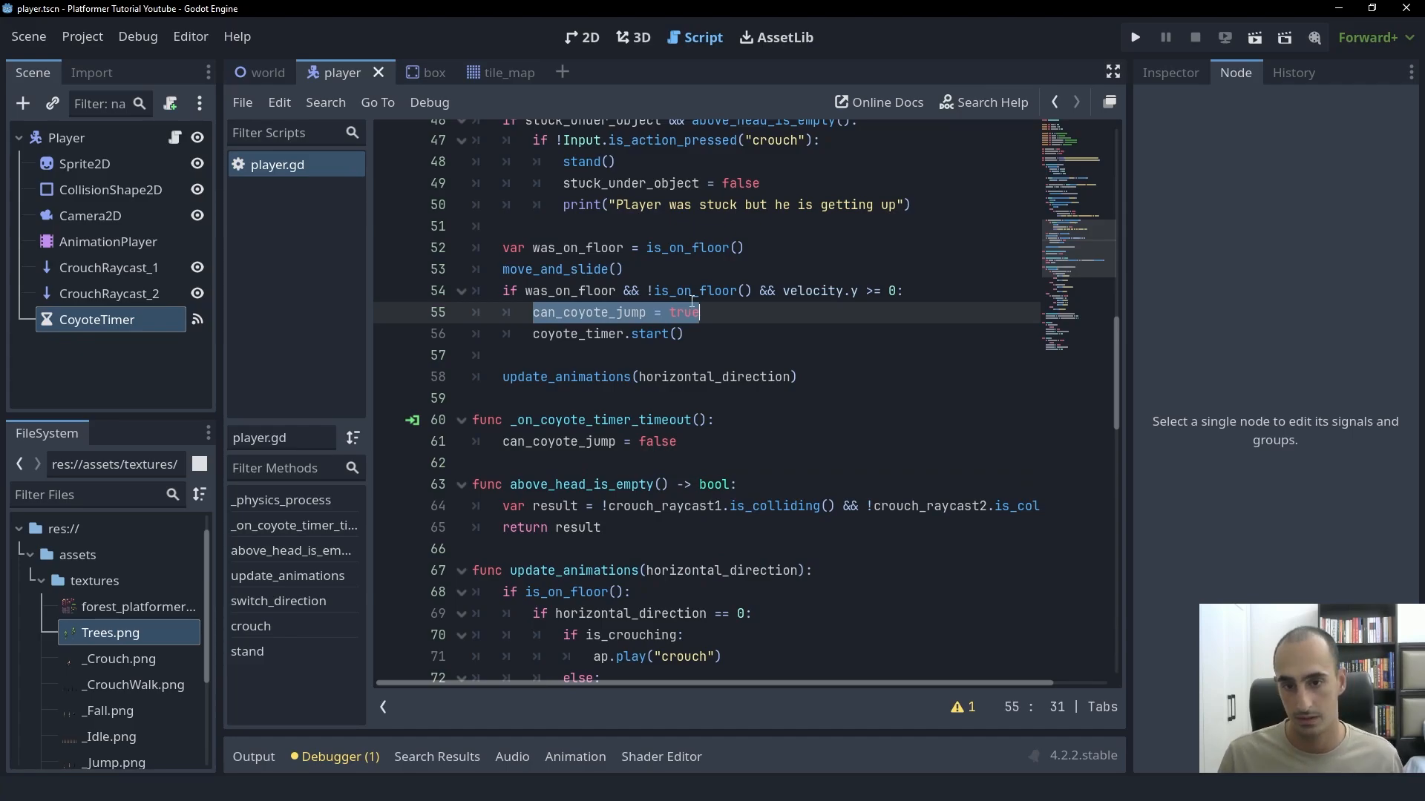
Step: Scroll up to the jump if statement and select its is_on_floor() check
scroll("up", 3)
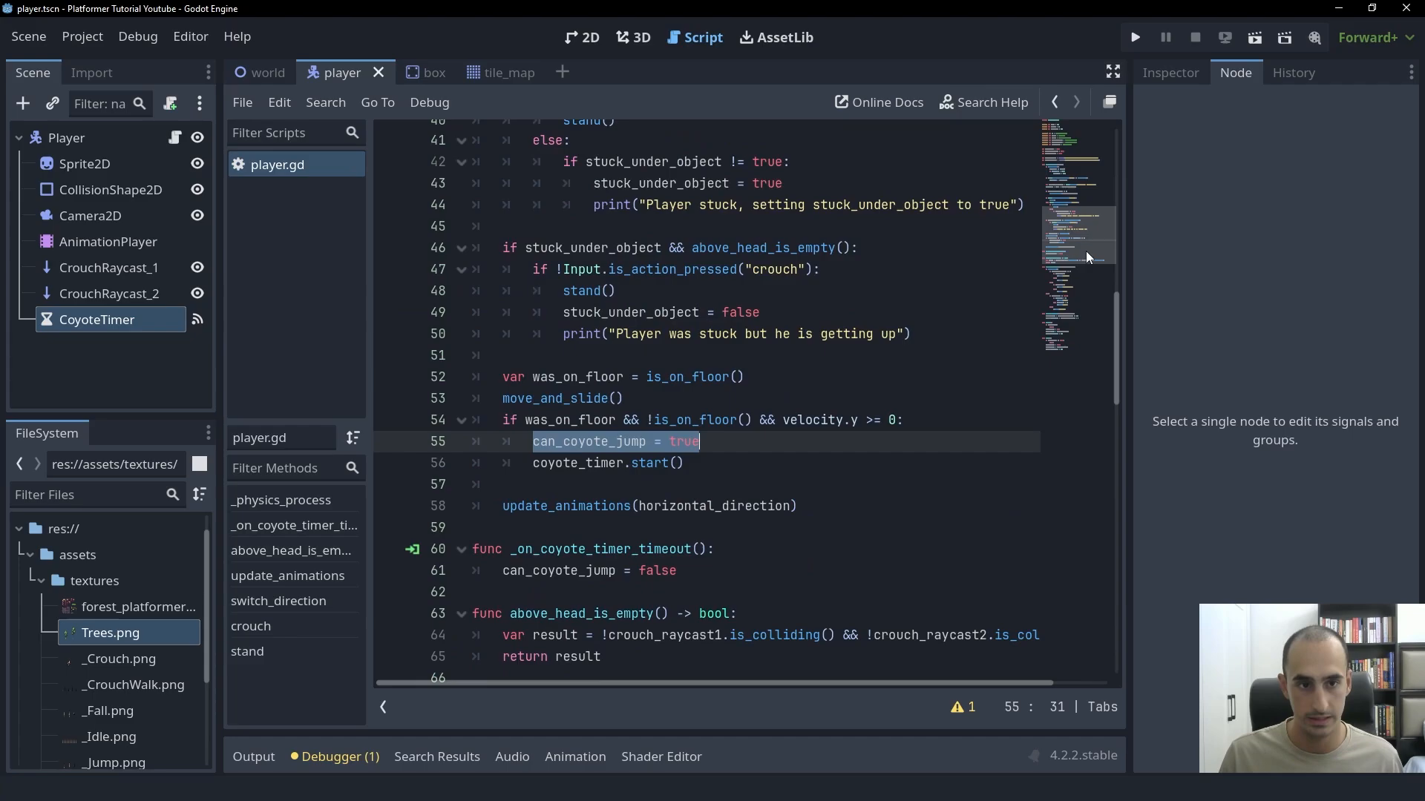
scroll("up", 3)
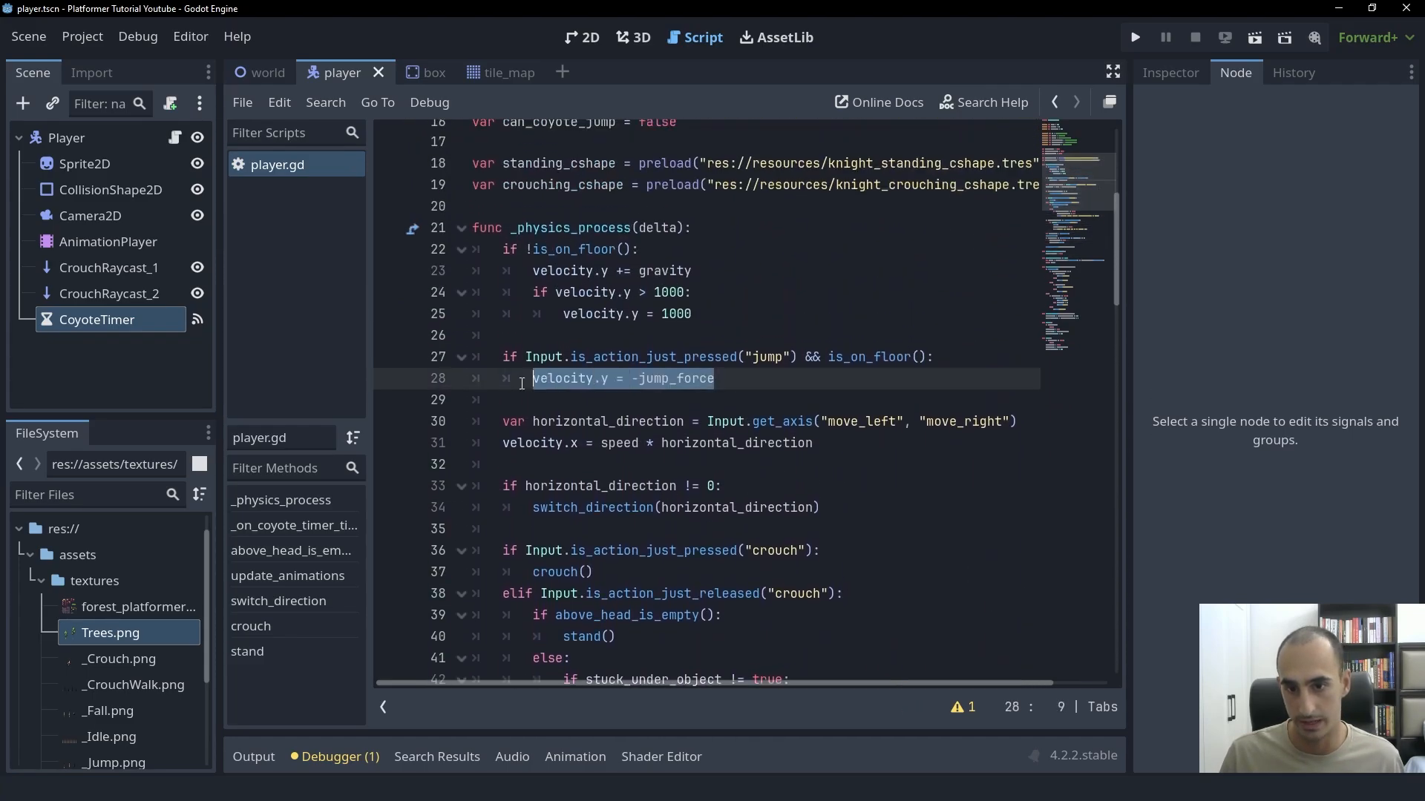
left_click(713, 378)
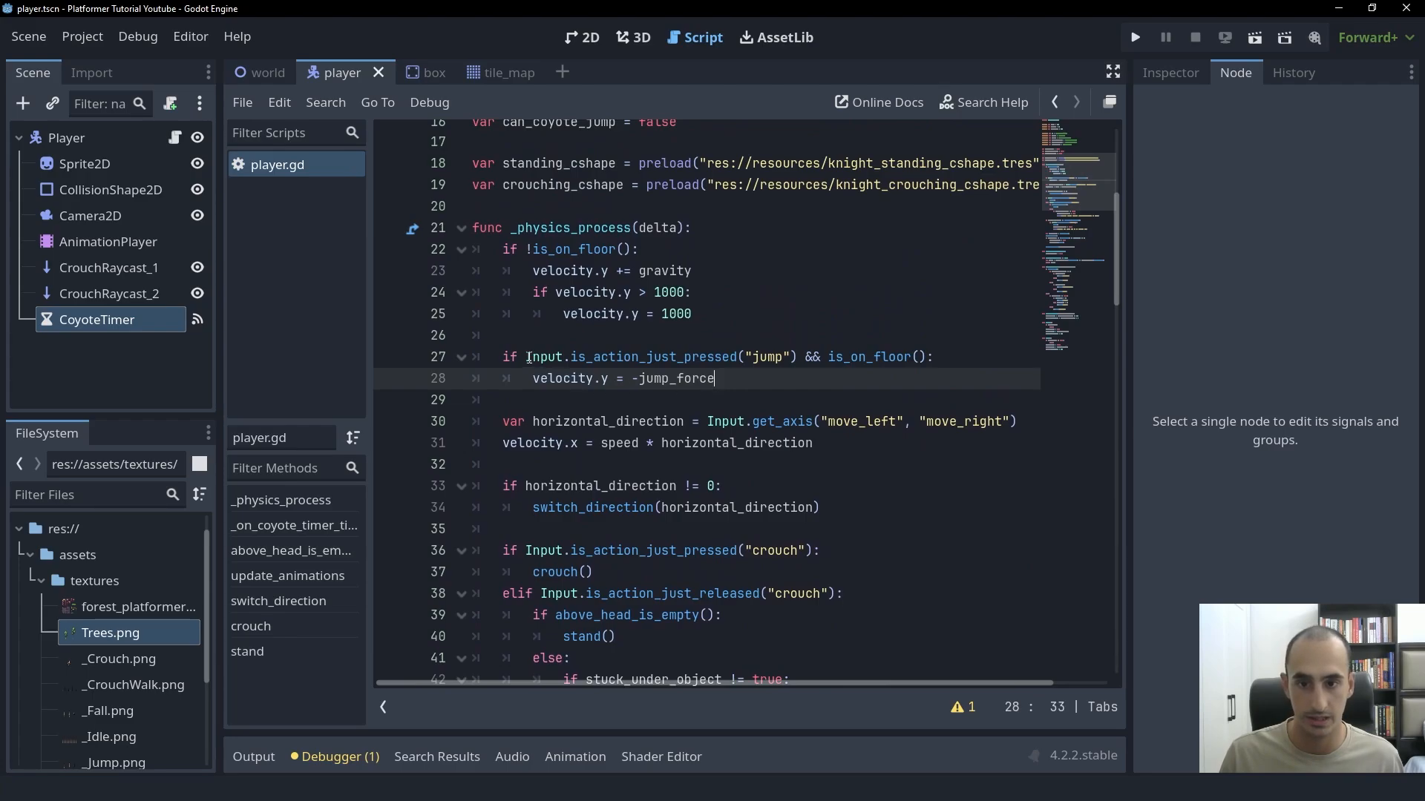
double_click(661, 356)
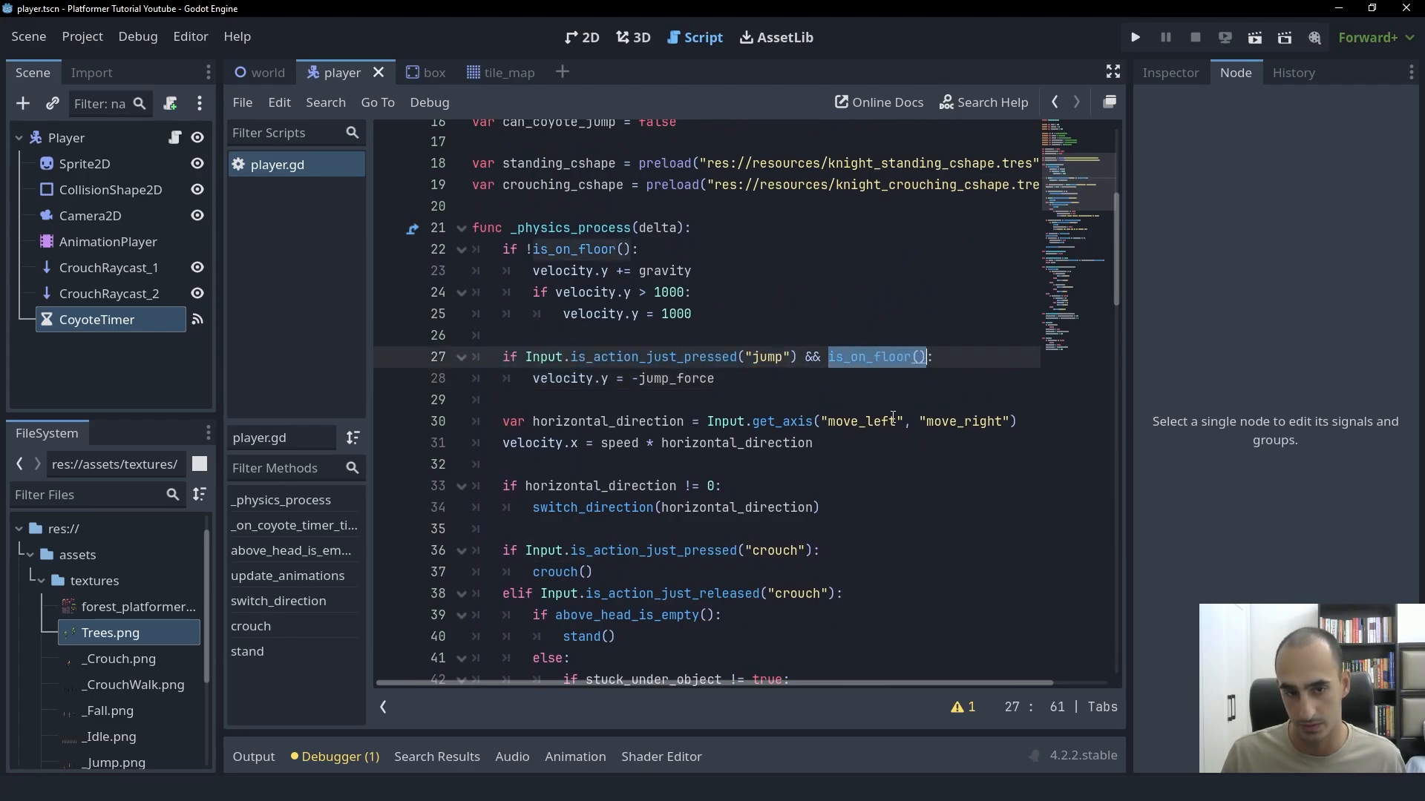
mouse_move(890, 413)
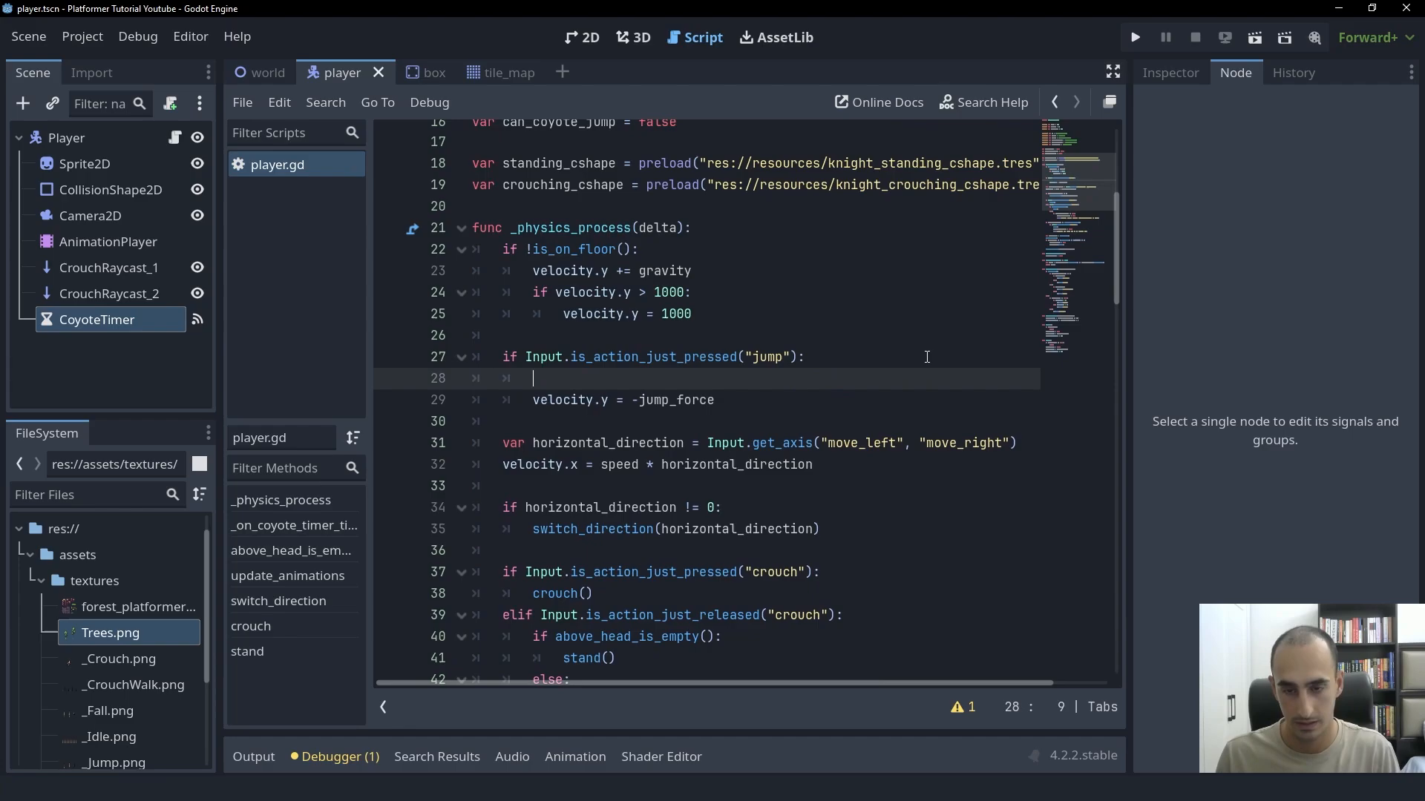
Step: Change the jump condition to is_on_floor() || can_coyote_jump
type("if is_on_floor()")
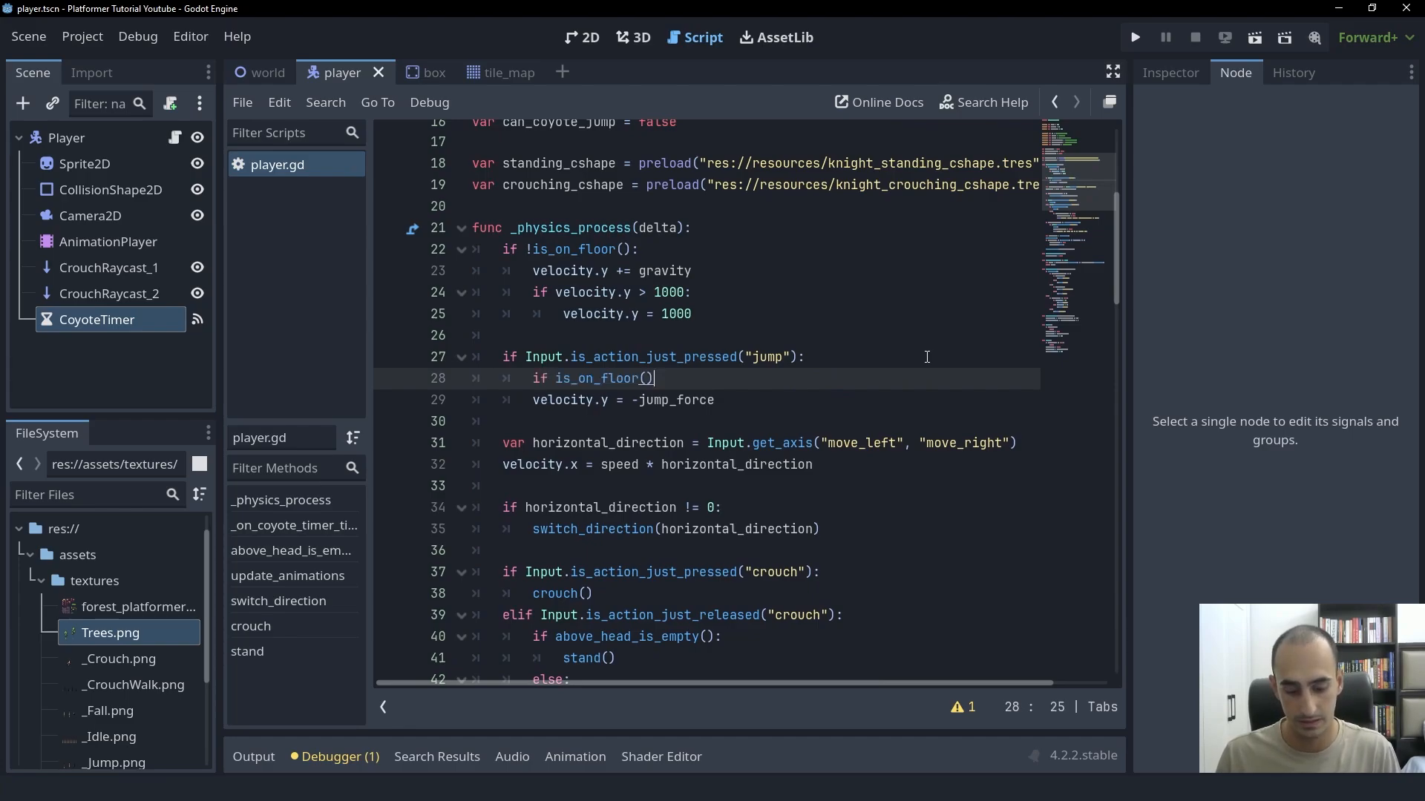
type("|| can_coyote_jump:")
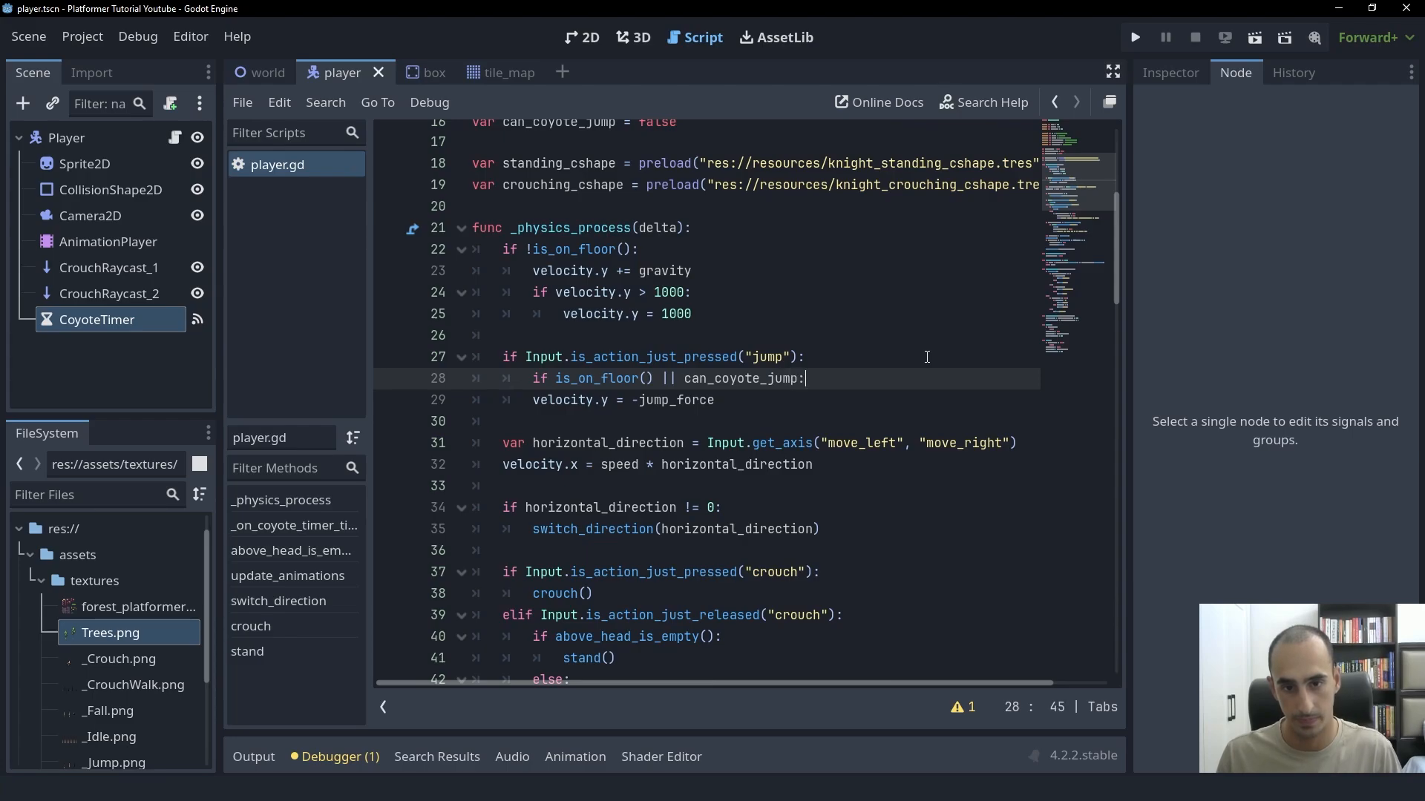
double_click(544, 356)
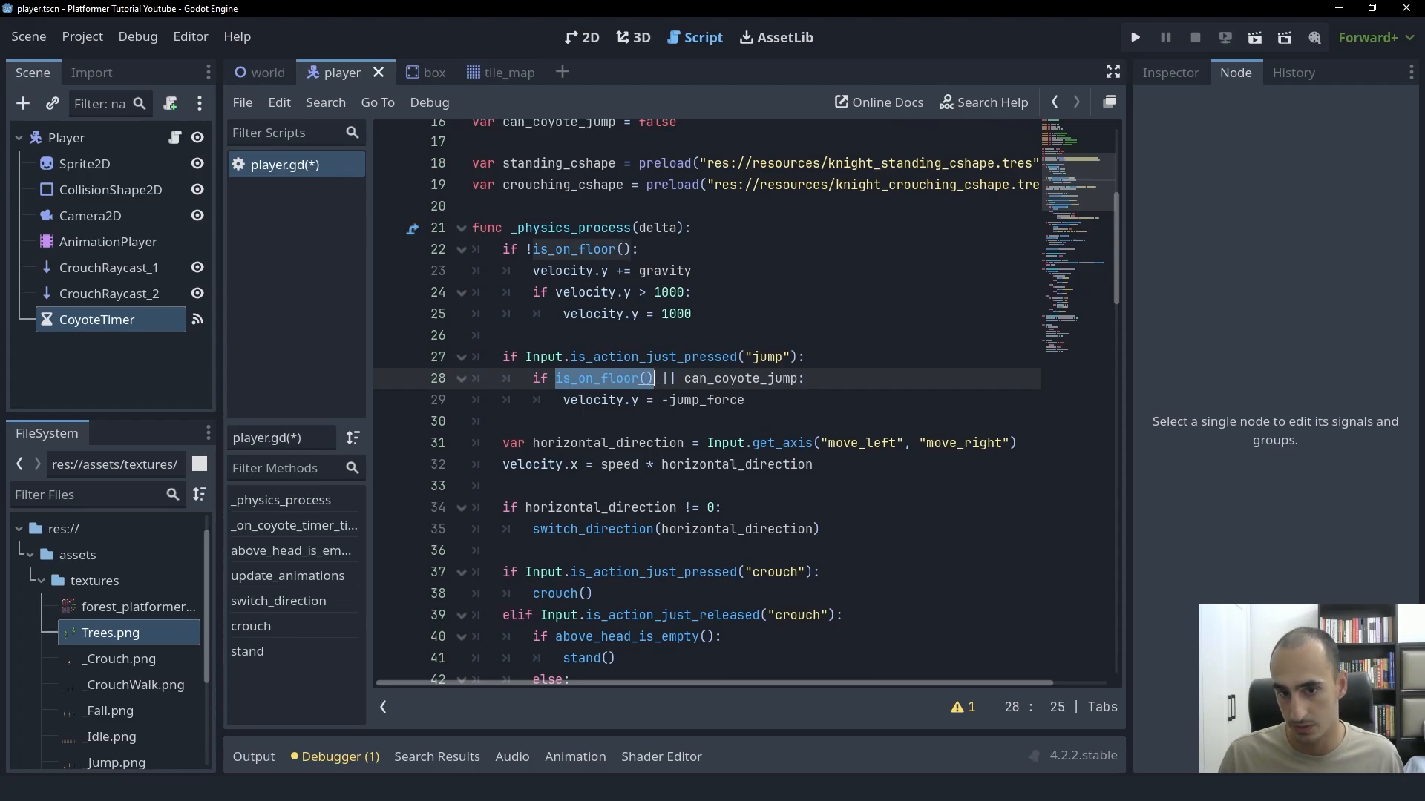
double_click(740, 377)
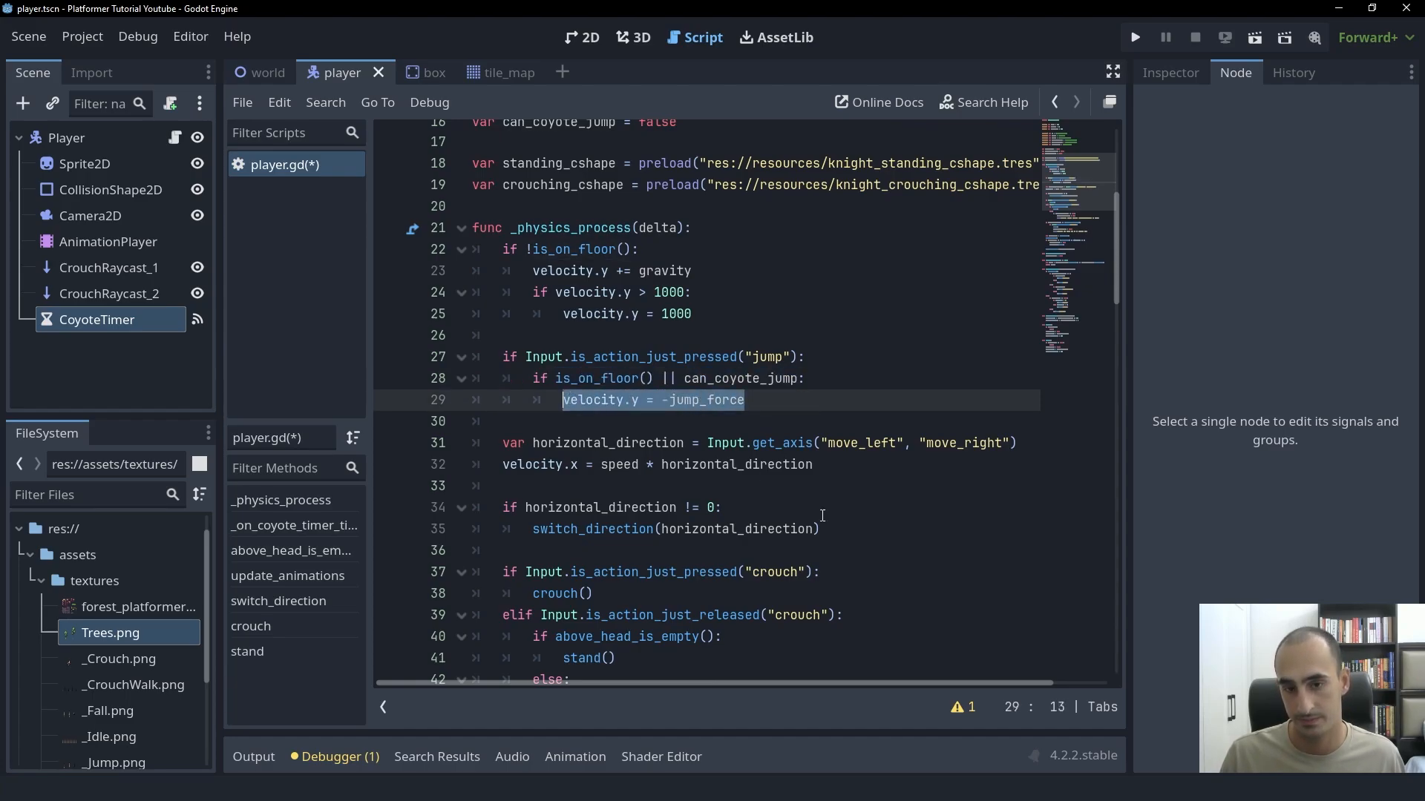
left_click(713, 377)
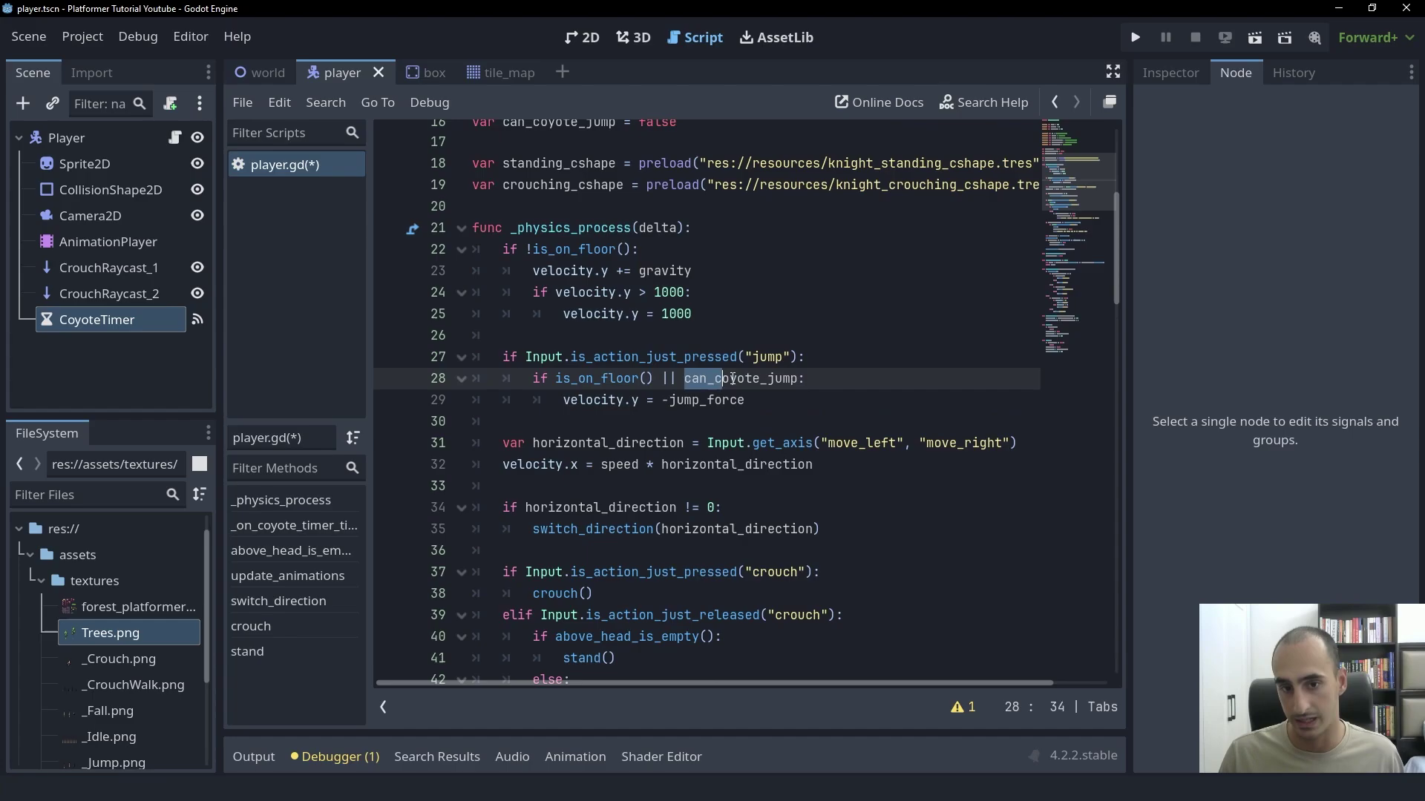
Step: Add an if can_coyote_jump block that prints the coyote jump message, and save
type("if")
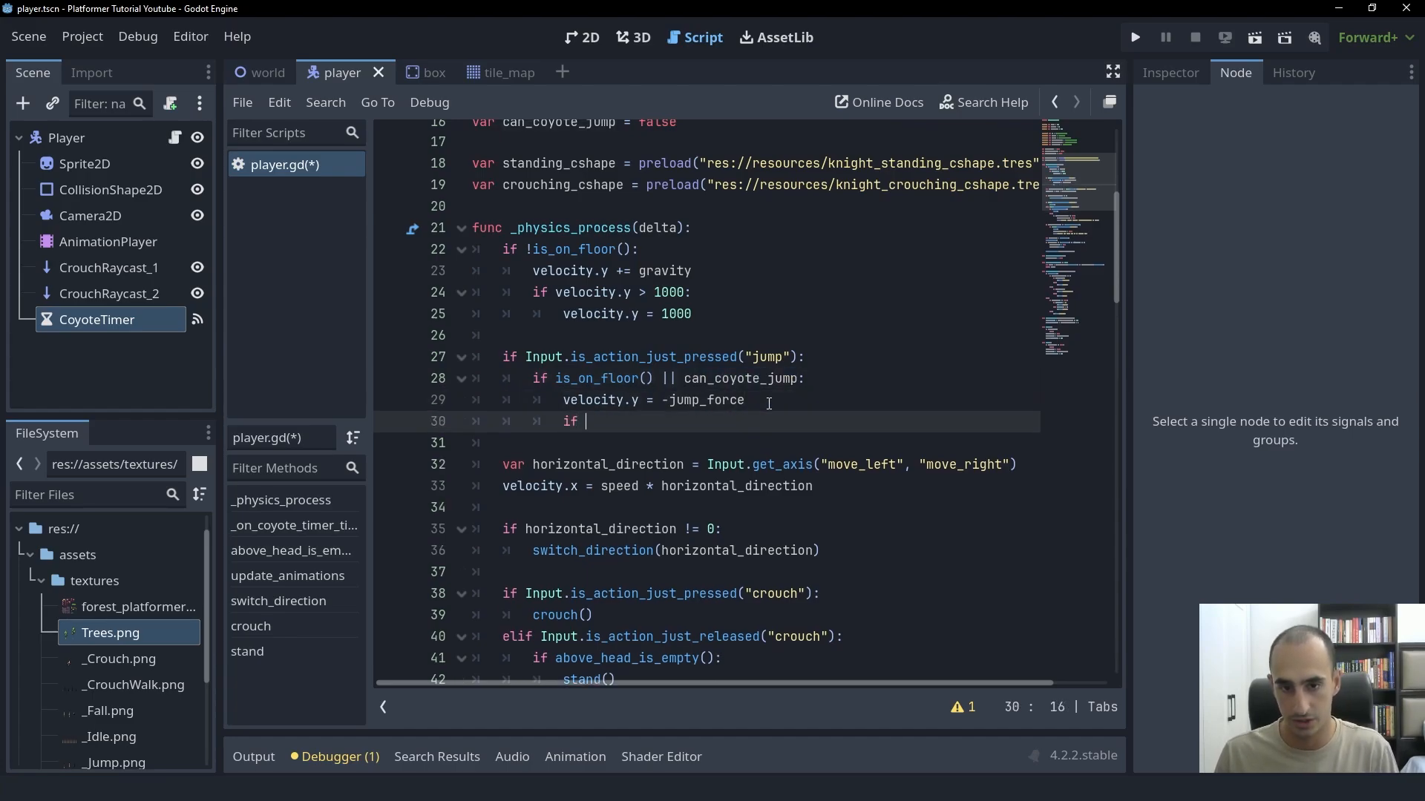
type("can_coyote_jump:")
type("can_coyote_jump = false")
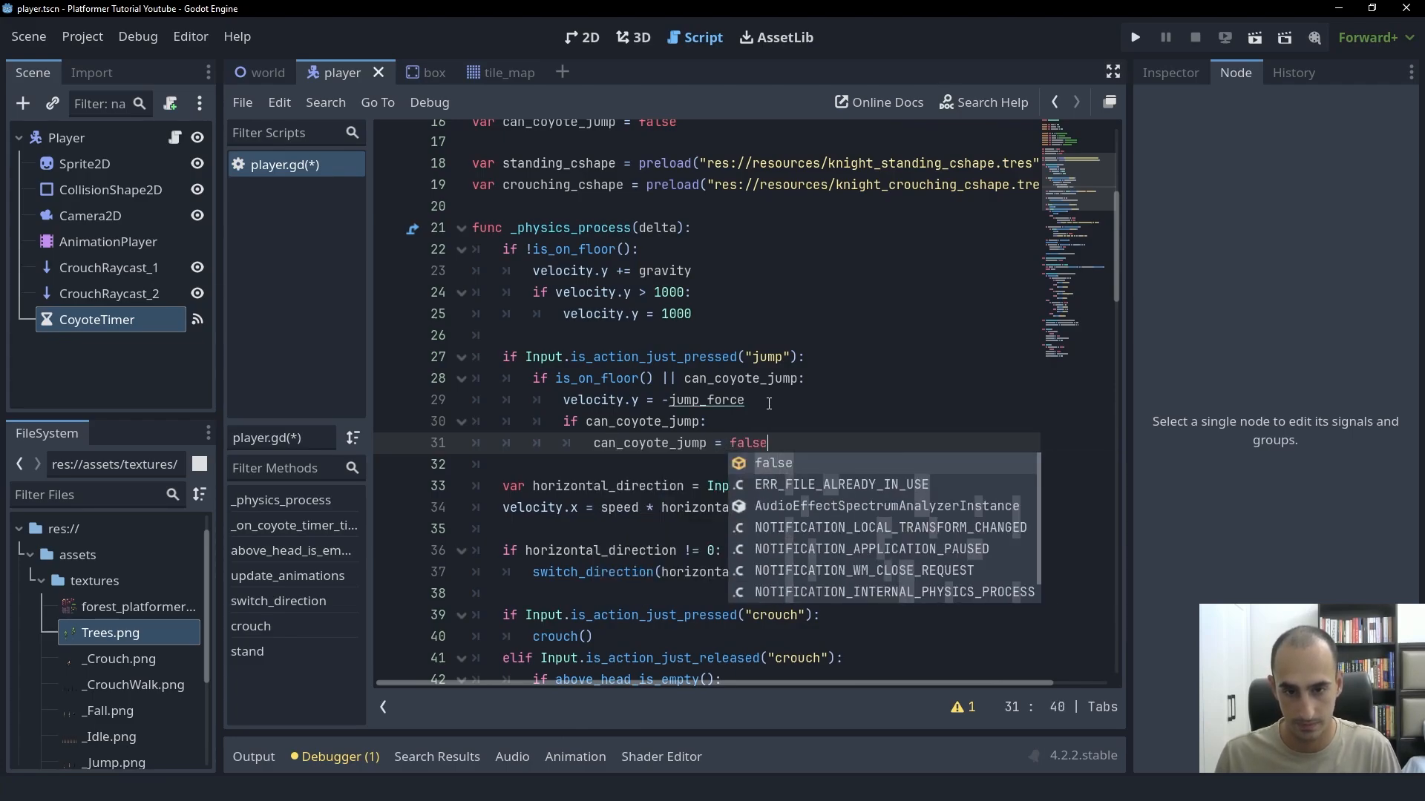
key("enter")
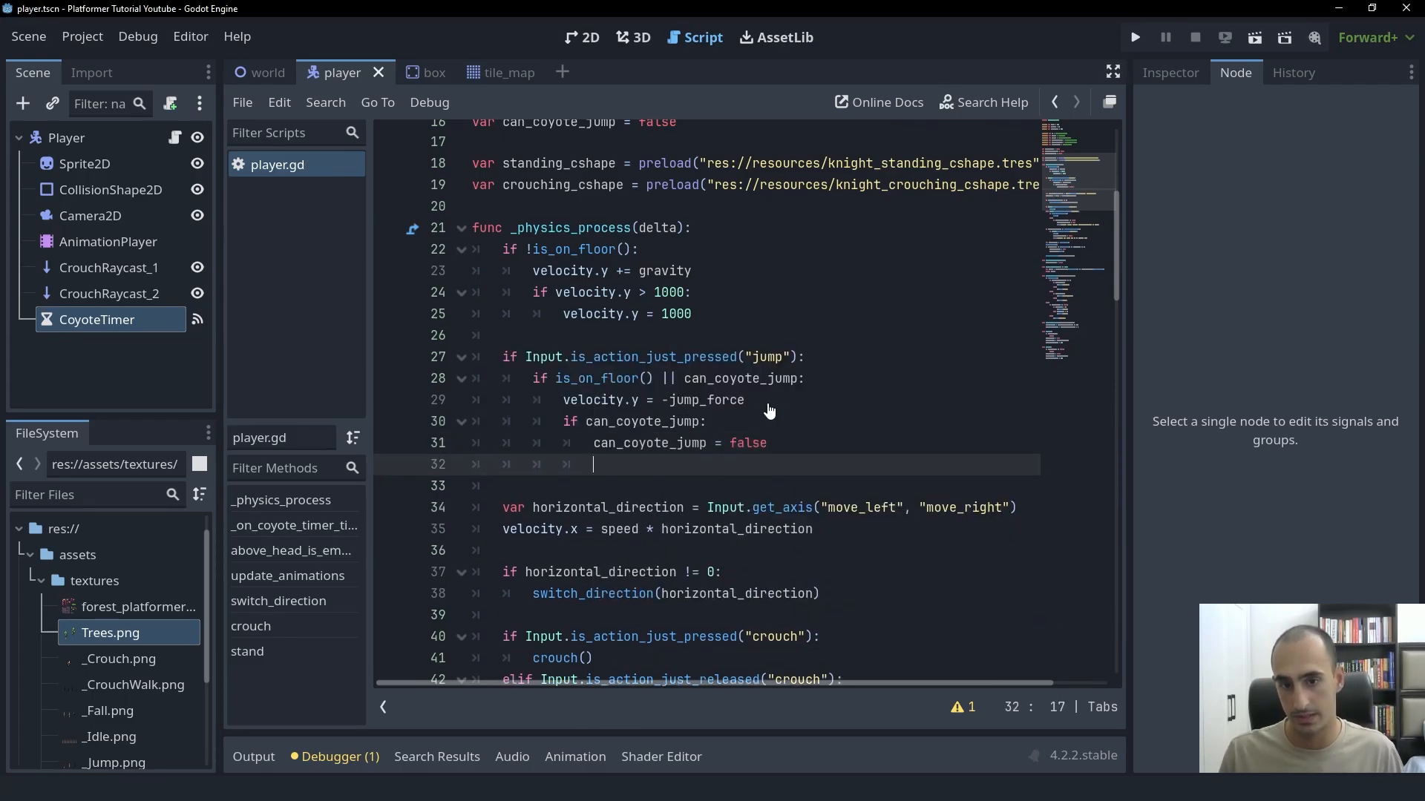
type("print(\"Cyote\")")
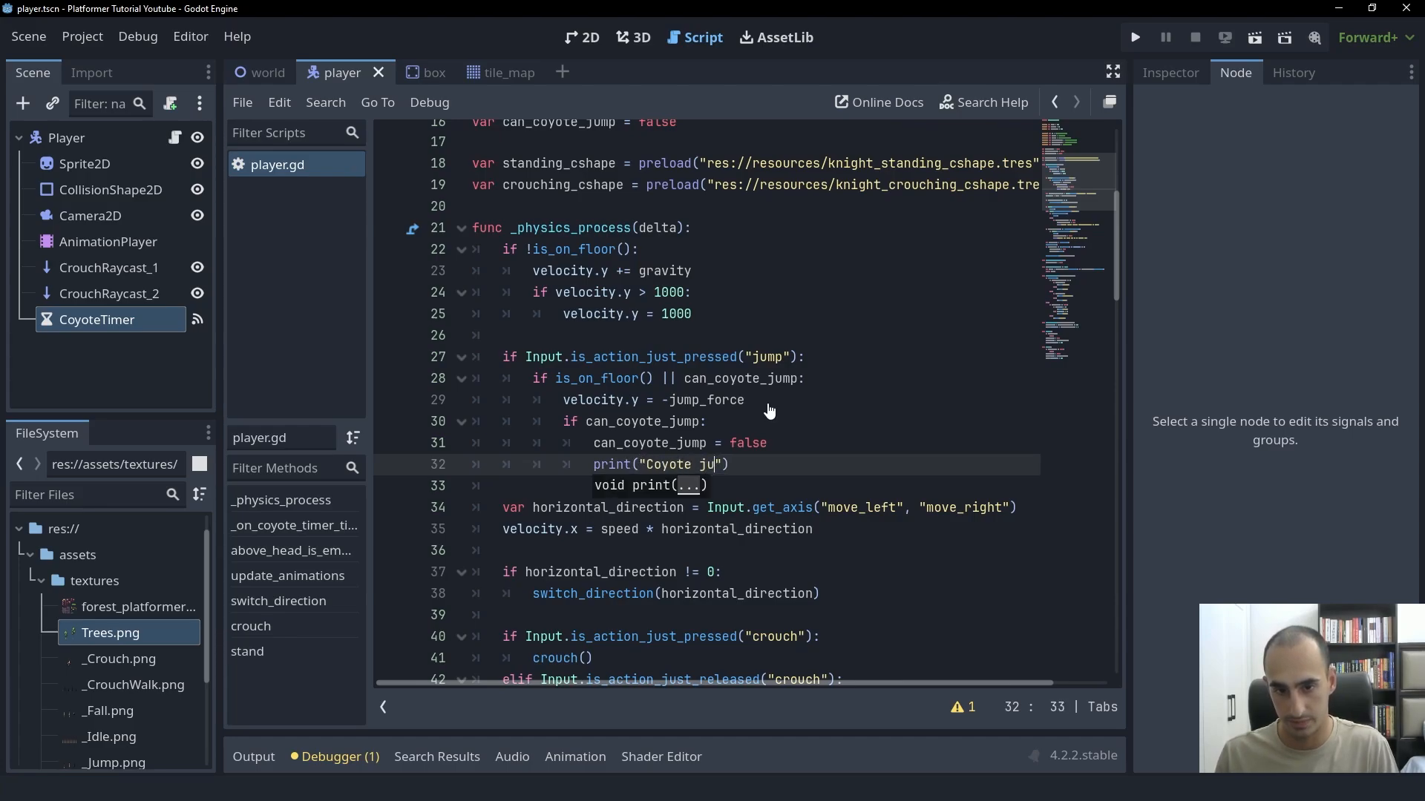
key("ctrl+s")
type("mp")
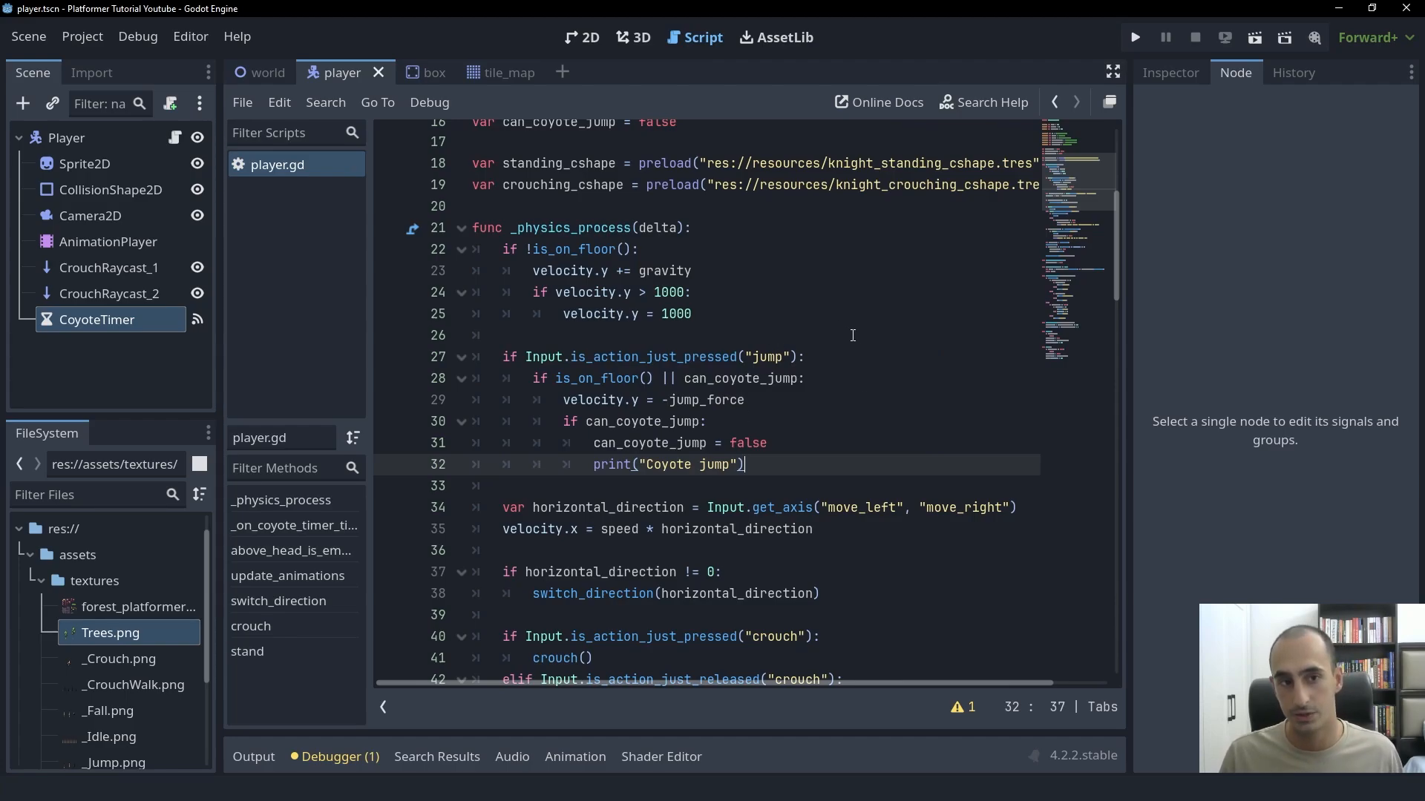
Step: Scroll through player.gd reviewing the coyote code, then switch to the 2D view
scroll("down", 3)
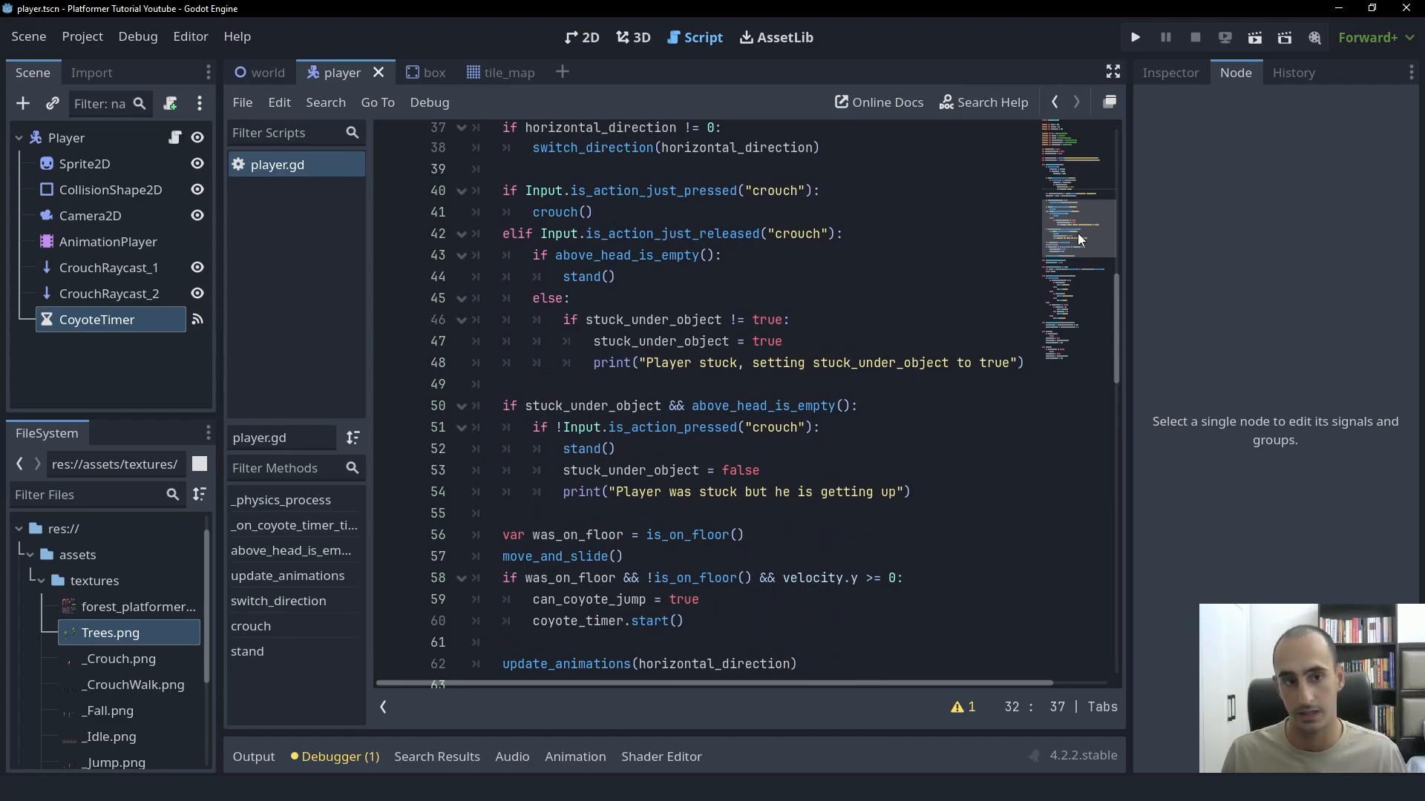
scroll("down", 3)
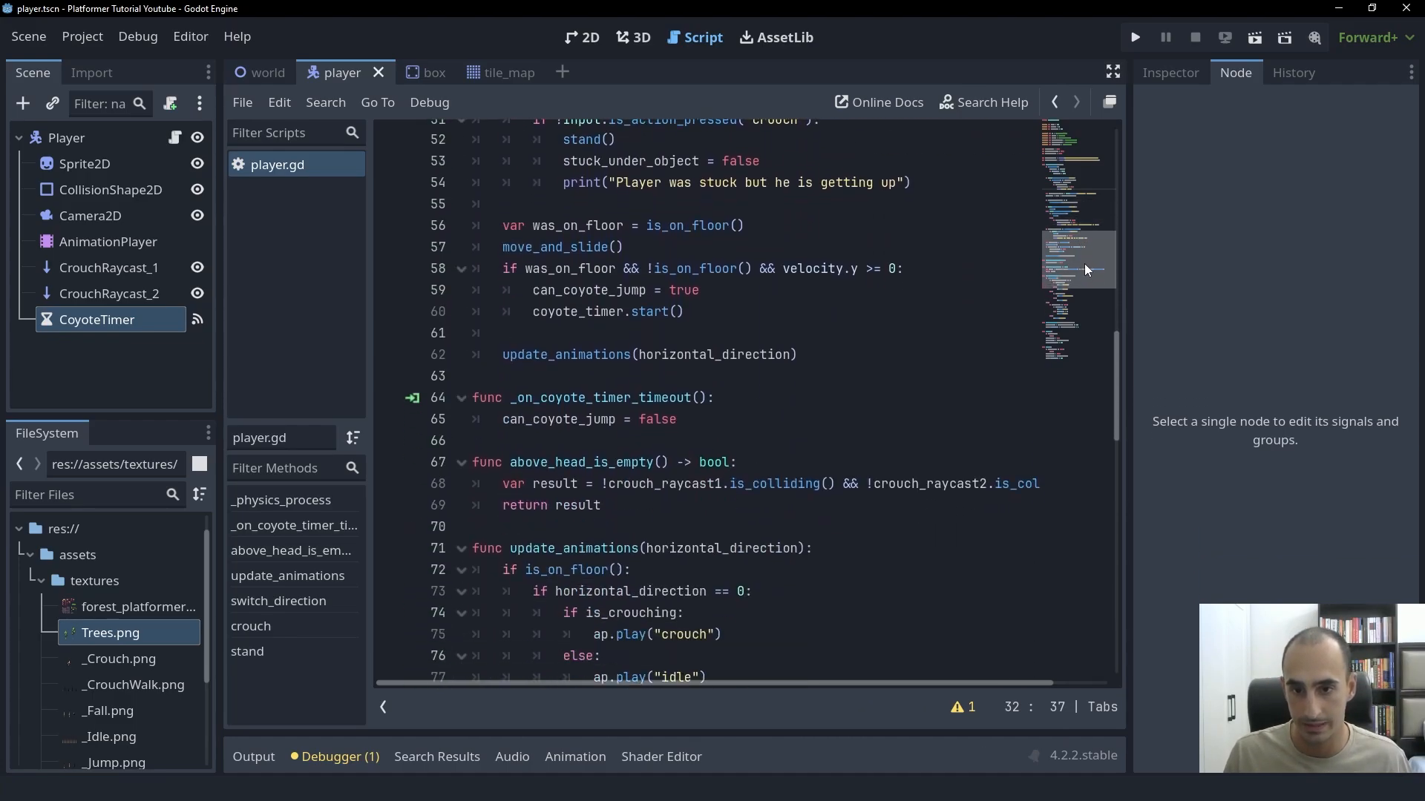
scroll("up", 3)
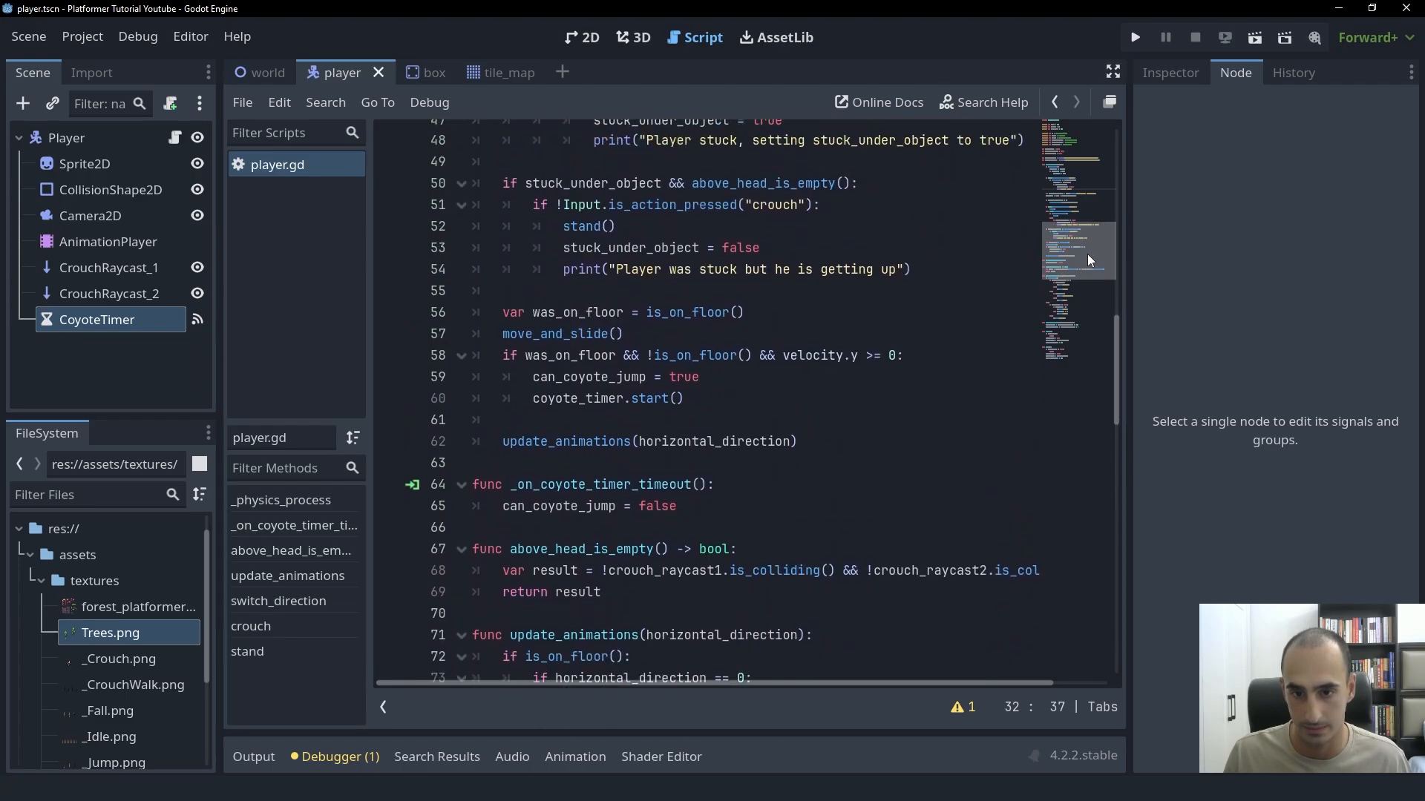
scroll("up", 3)
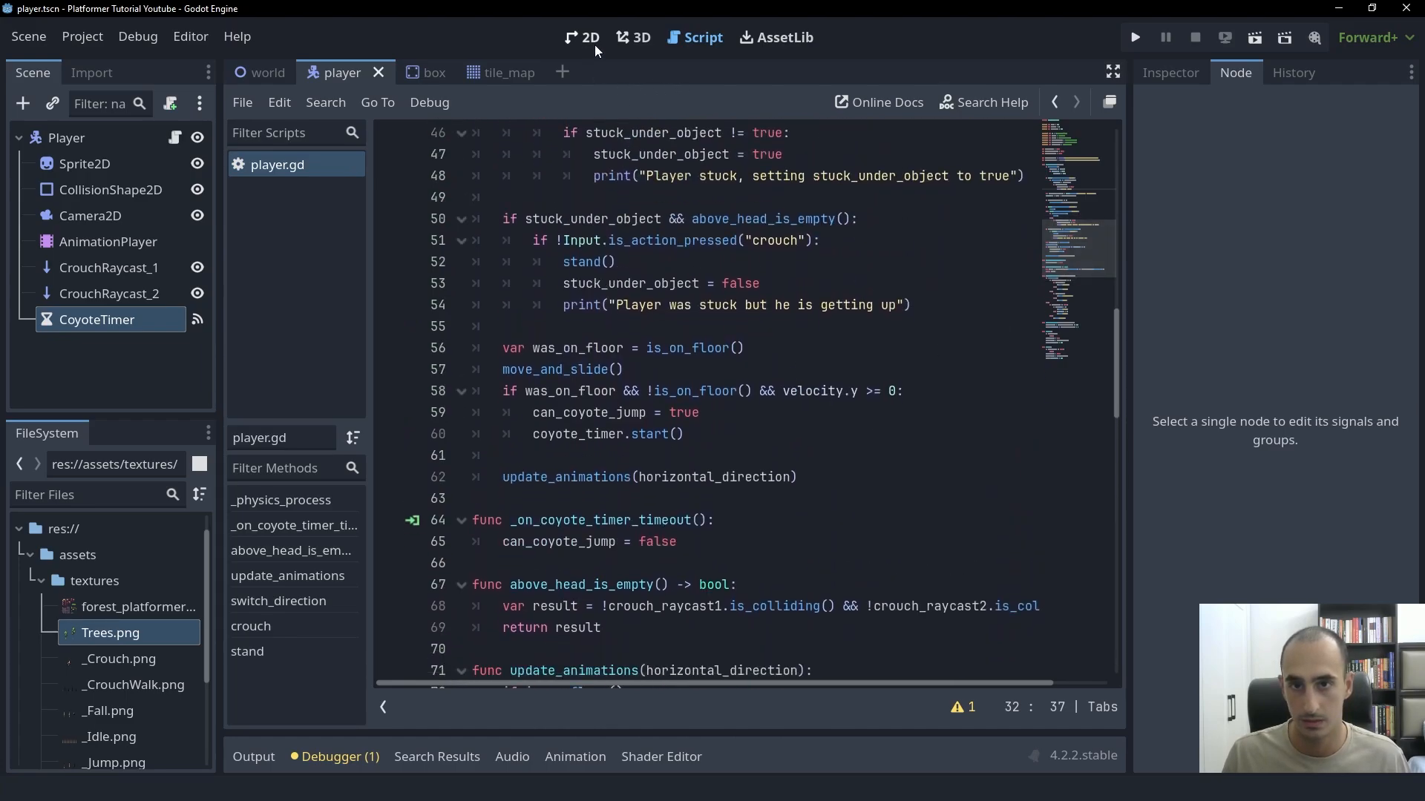
left_click(588, 37)
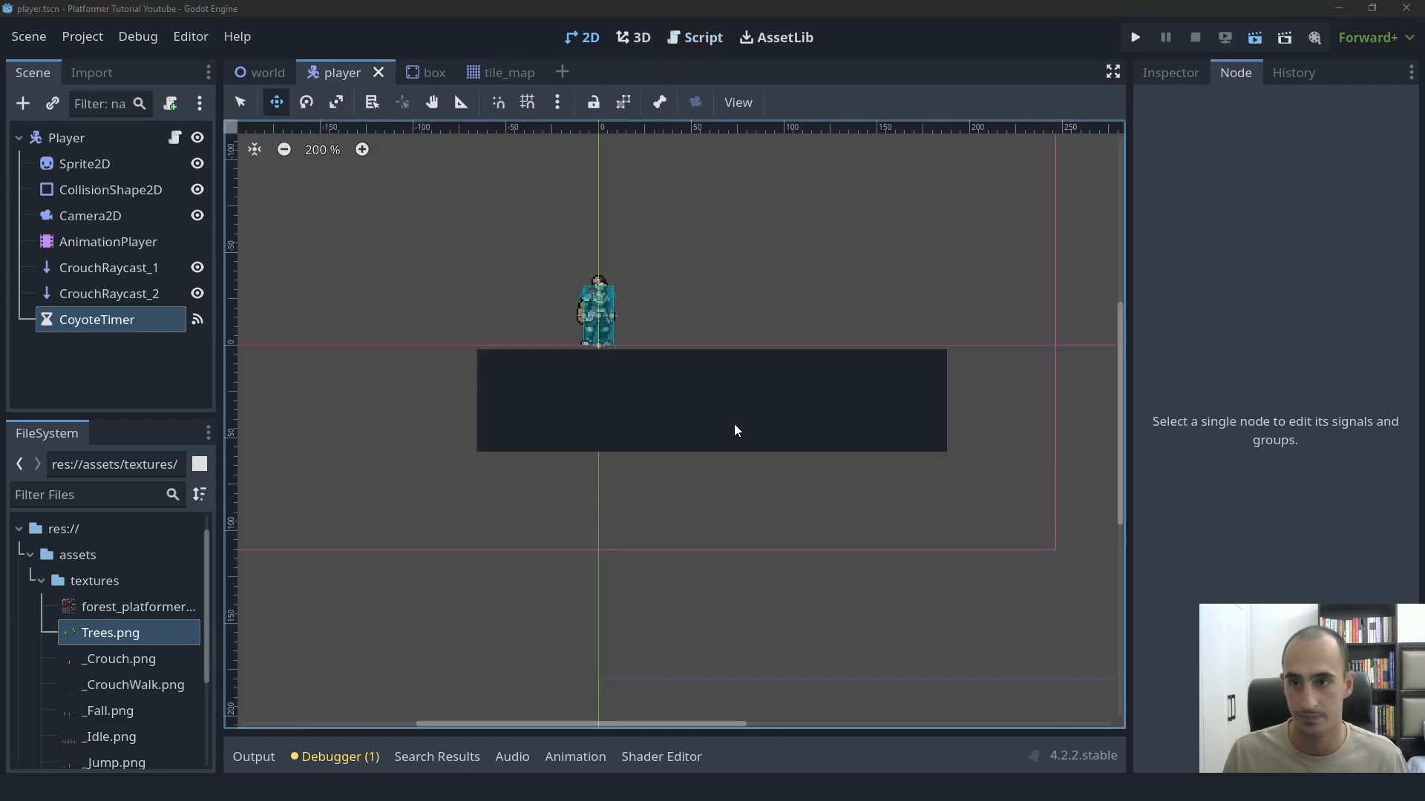
Step: Run the game and jump off ledges until "Coyote jump" logs three times, then close it
left_click(1134, 37)
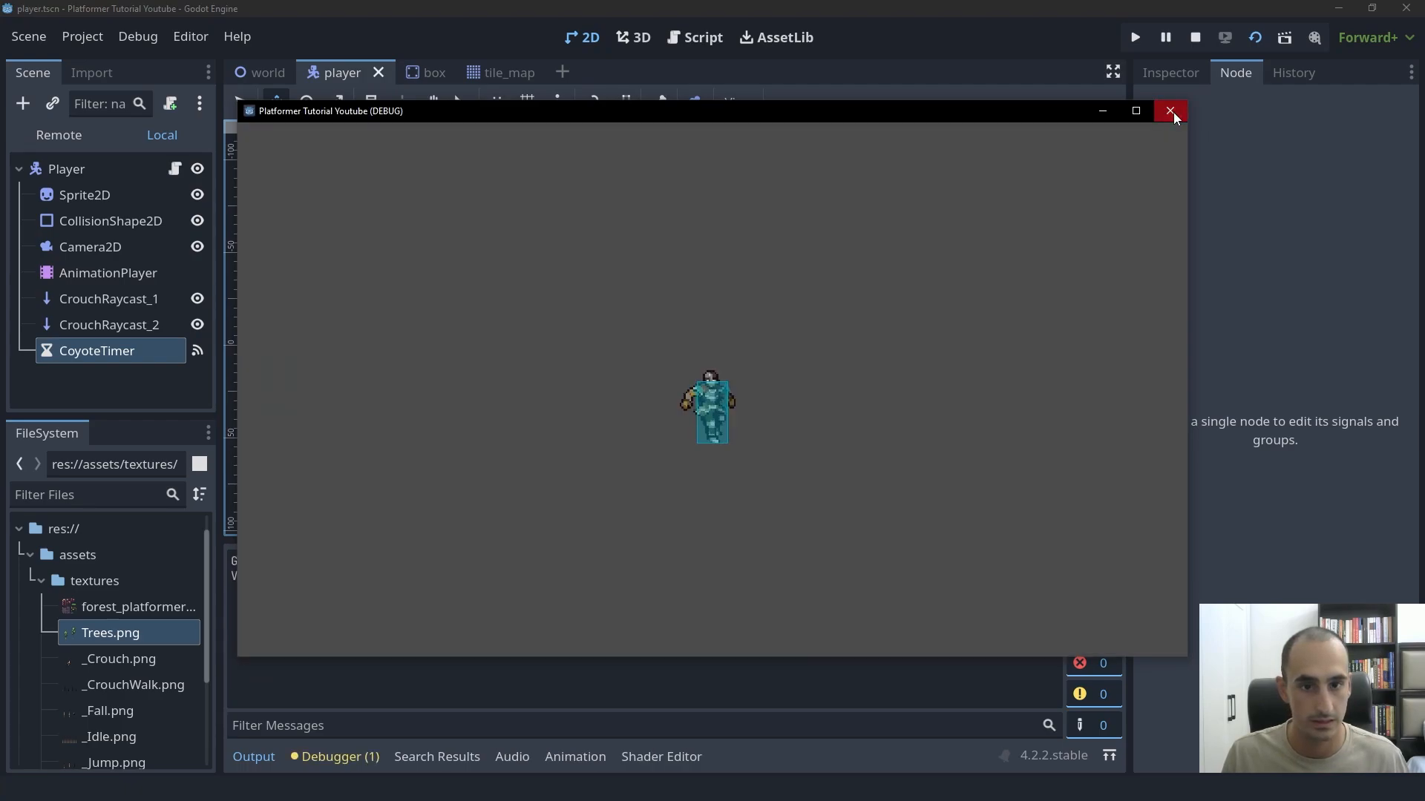
left_click(1170, 110)
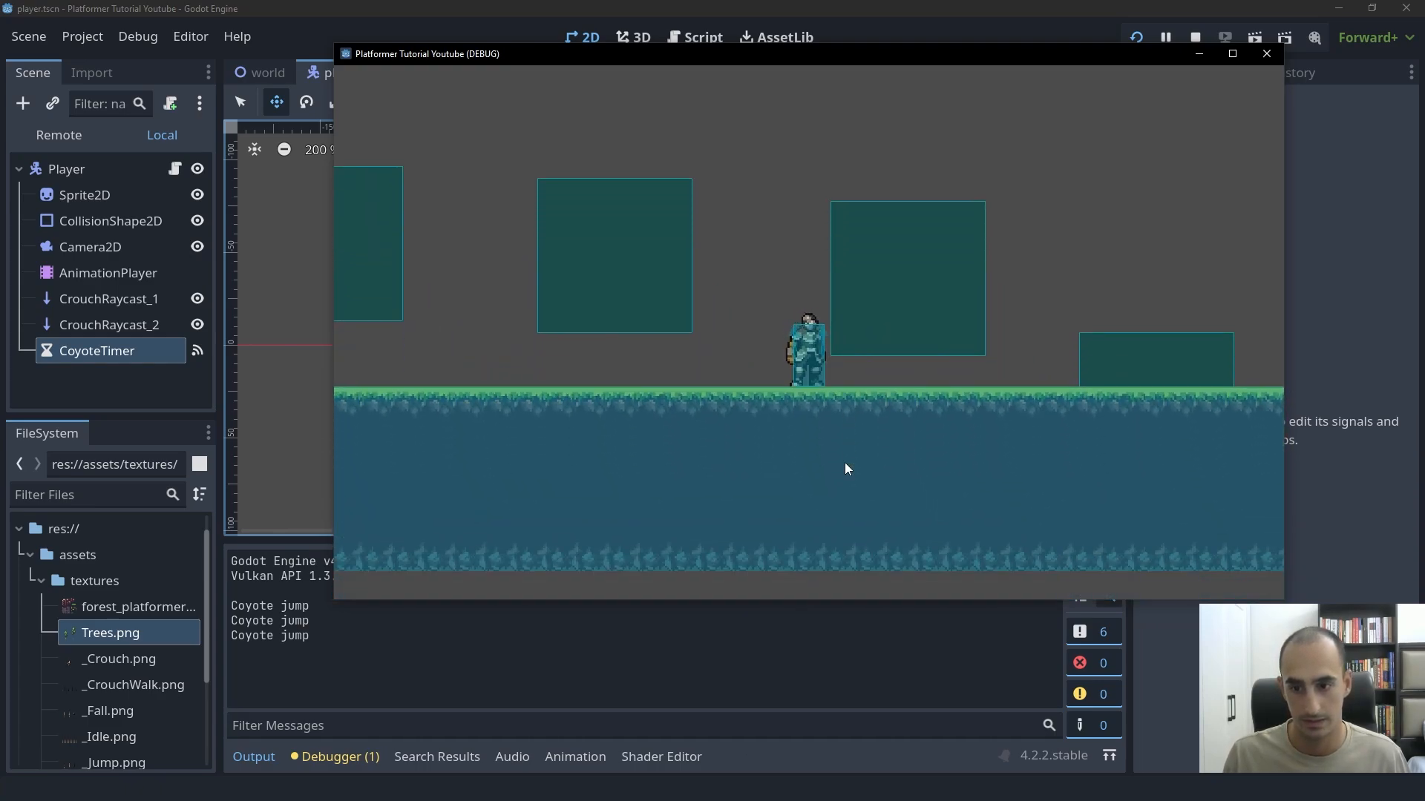
left_click(1194, 37)
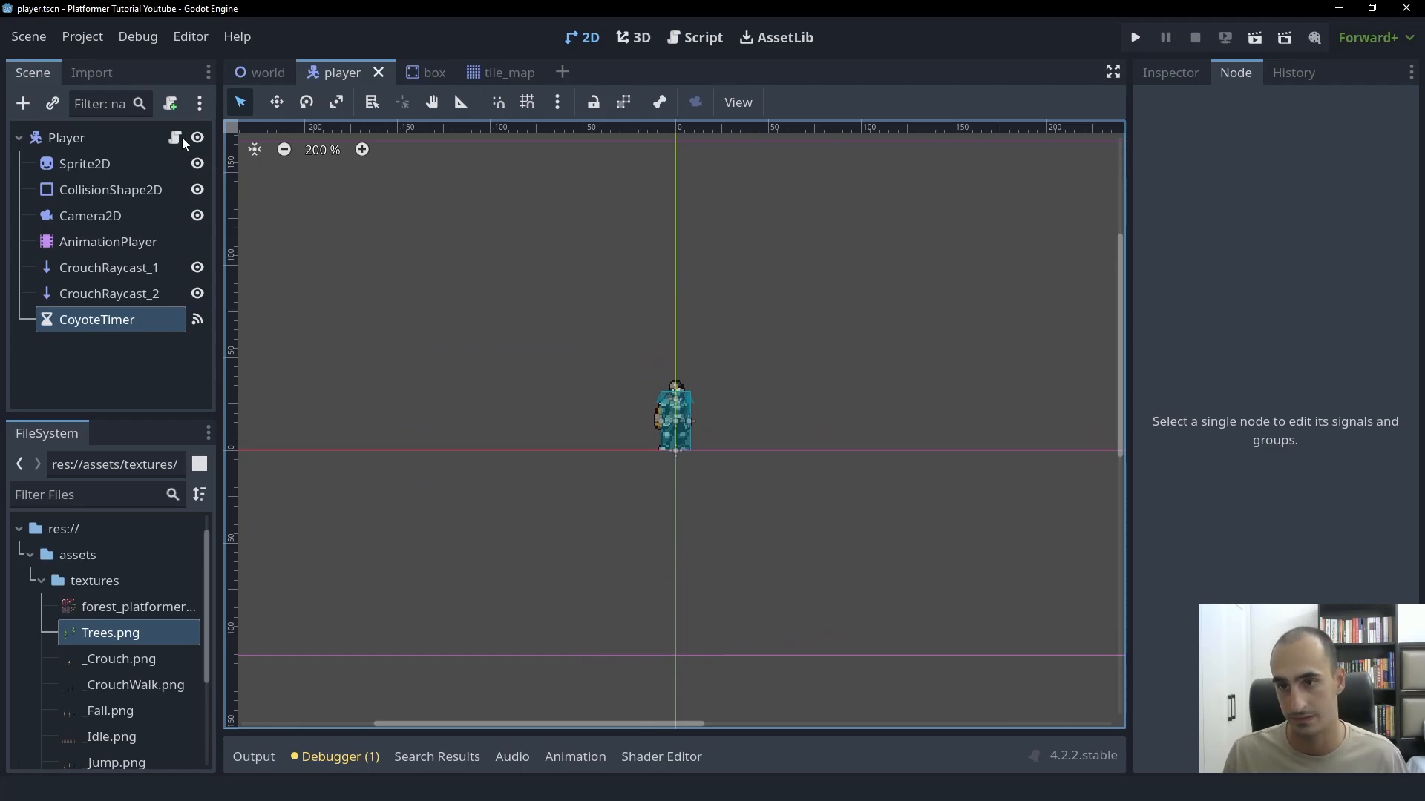
Step: Make line 22 read if !is_on_floor() && (can_coyote_jump == false), then run the game
left_click(695, 37)
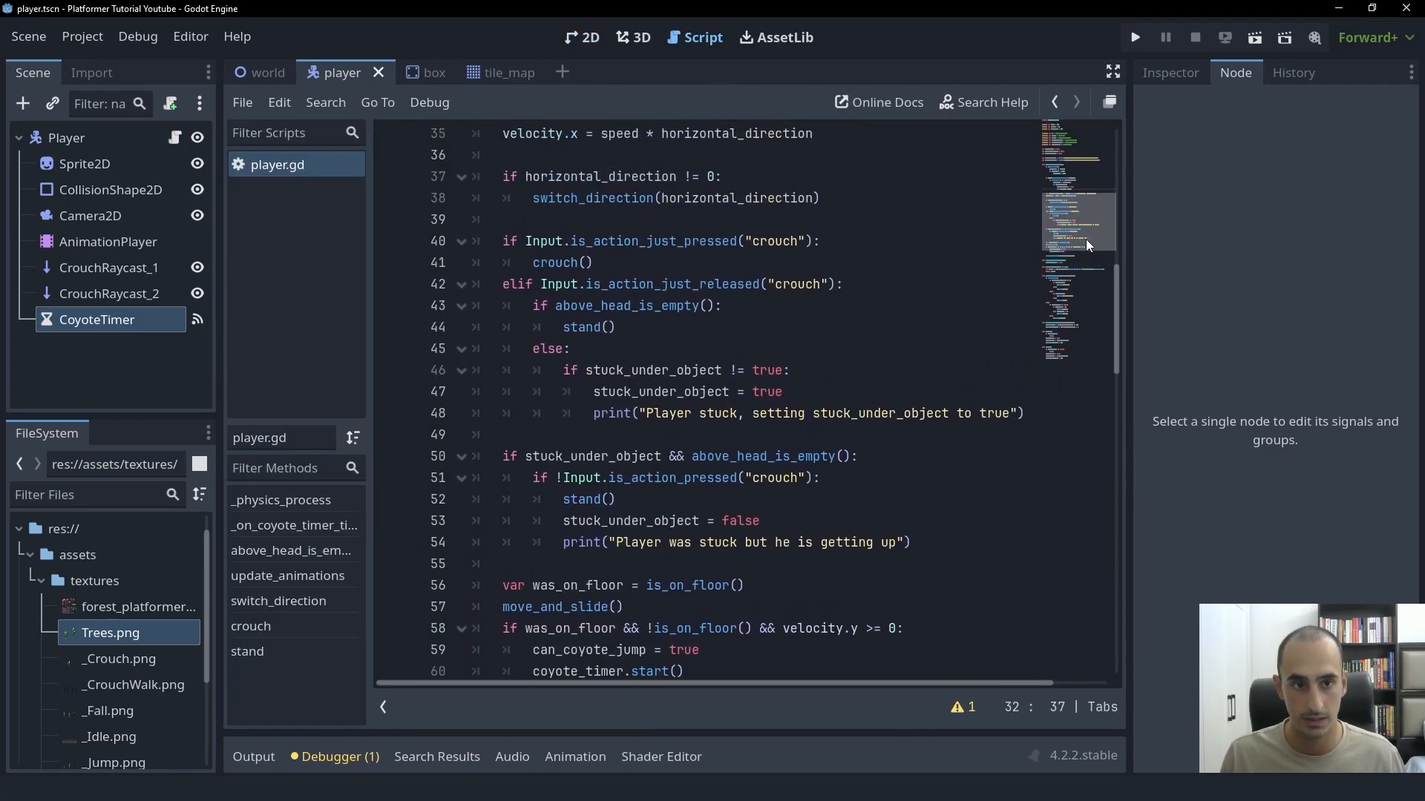
scroll("up", 3)
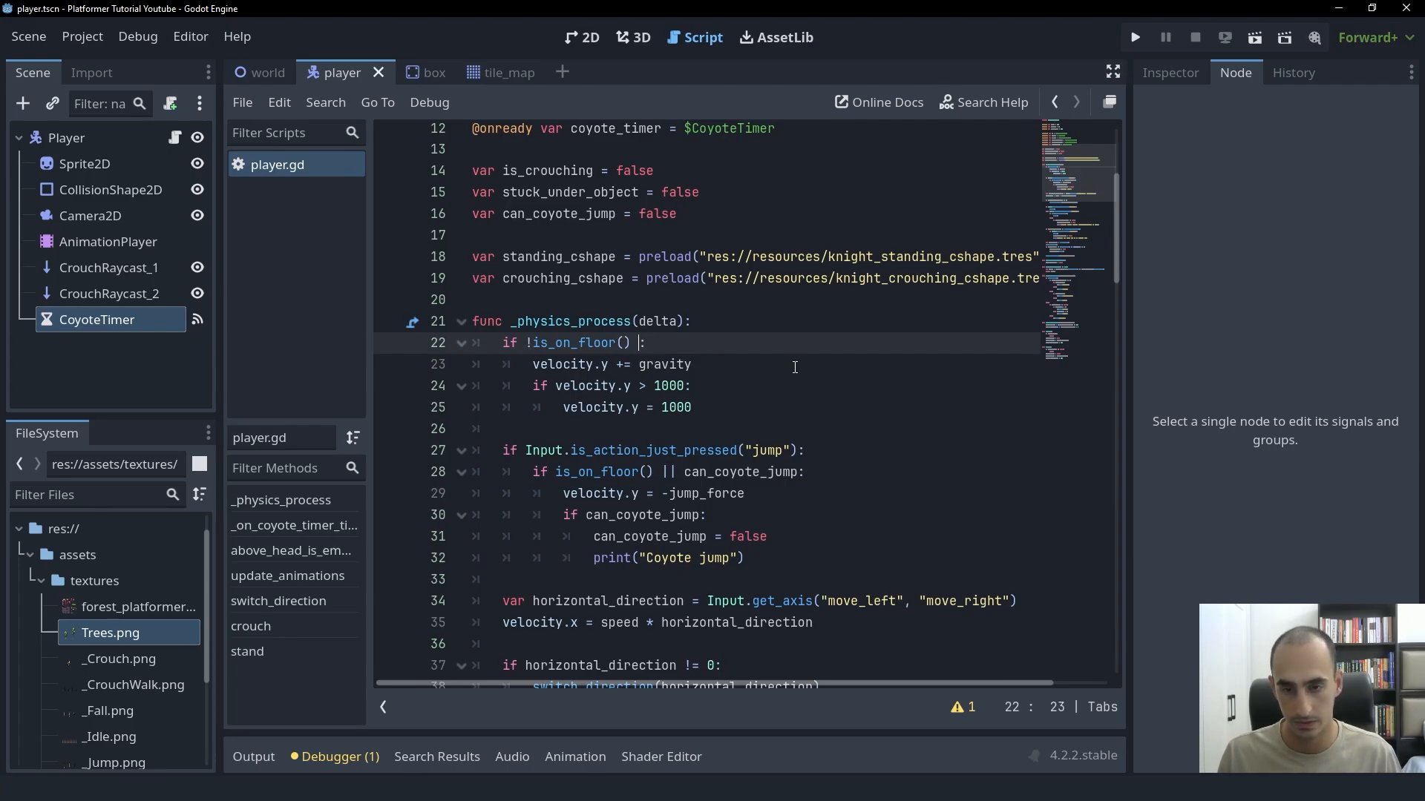
type("&& can_coyote_jump == false)")
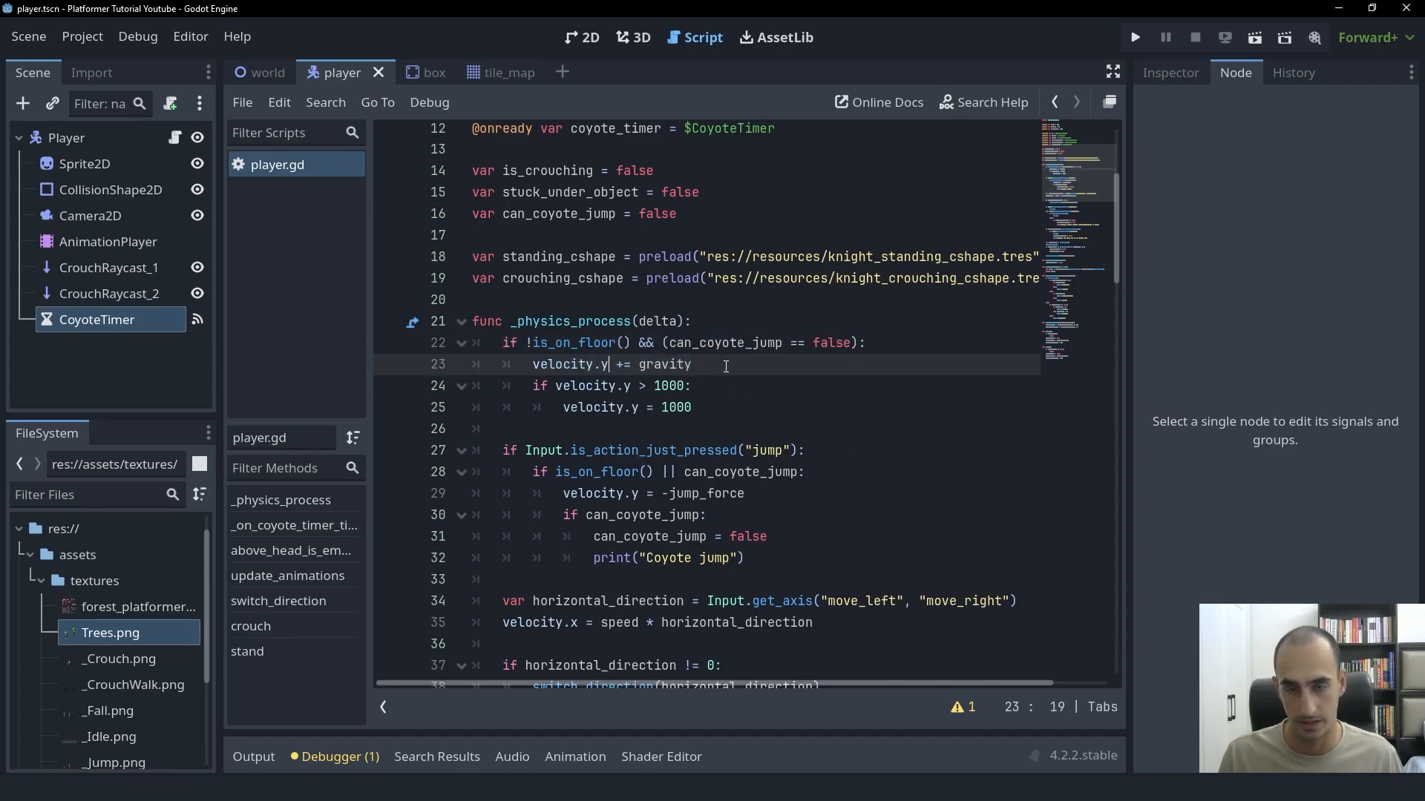
mouse_move(1090, 92)
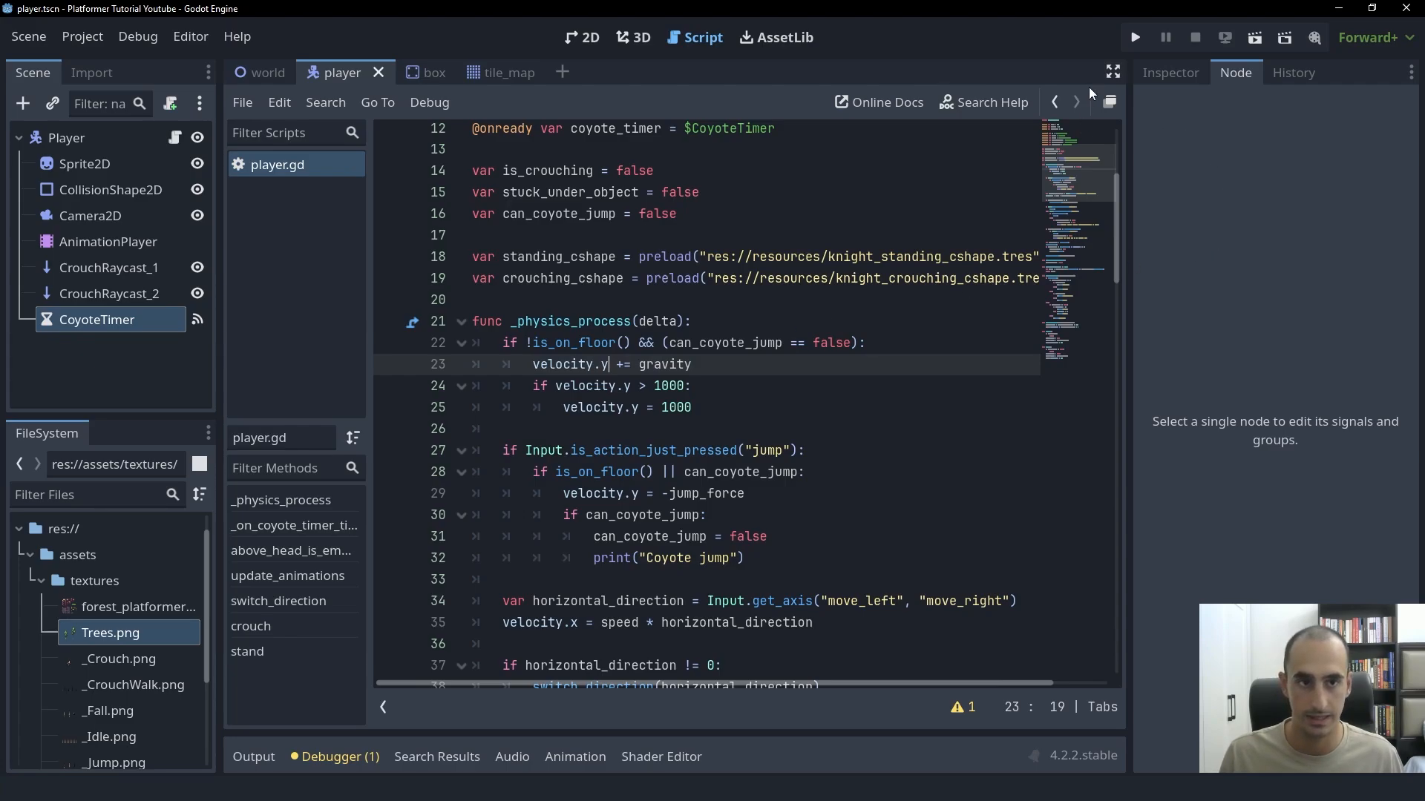
left_click(1133, 37)
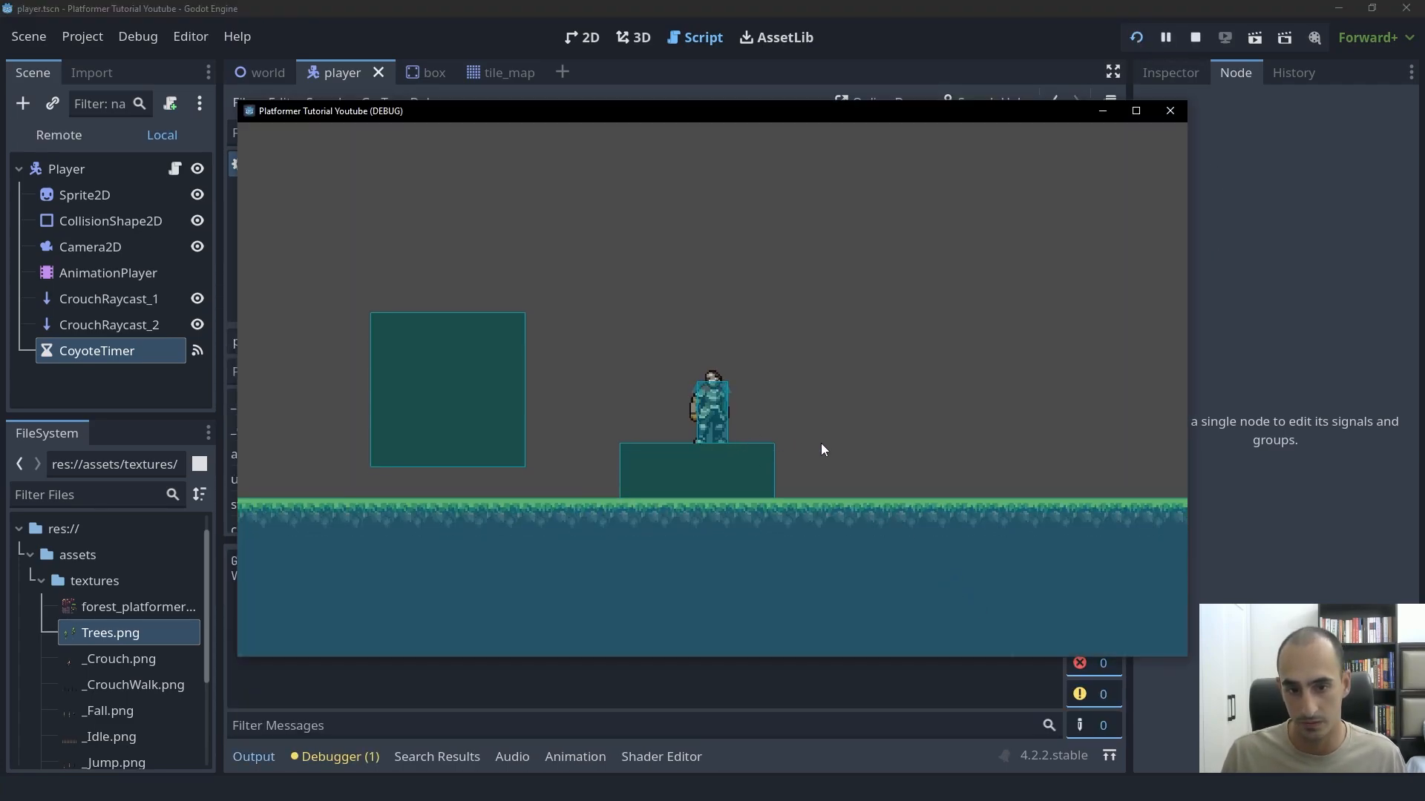
mouse_move(845, 434)
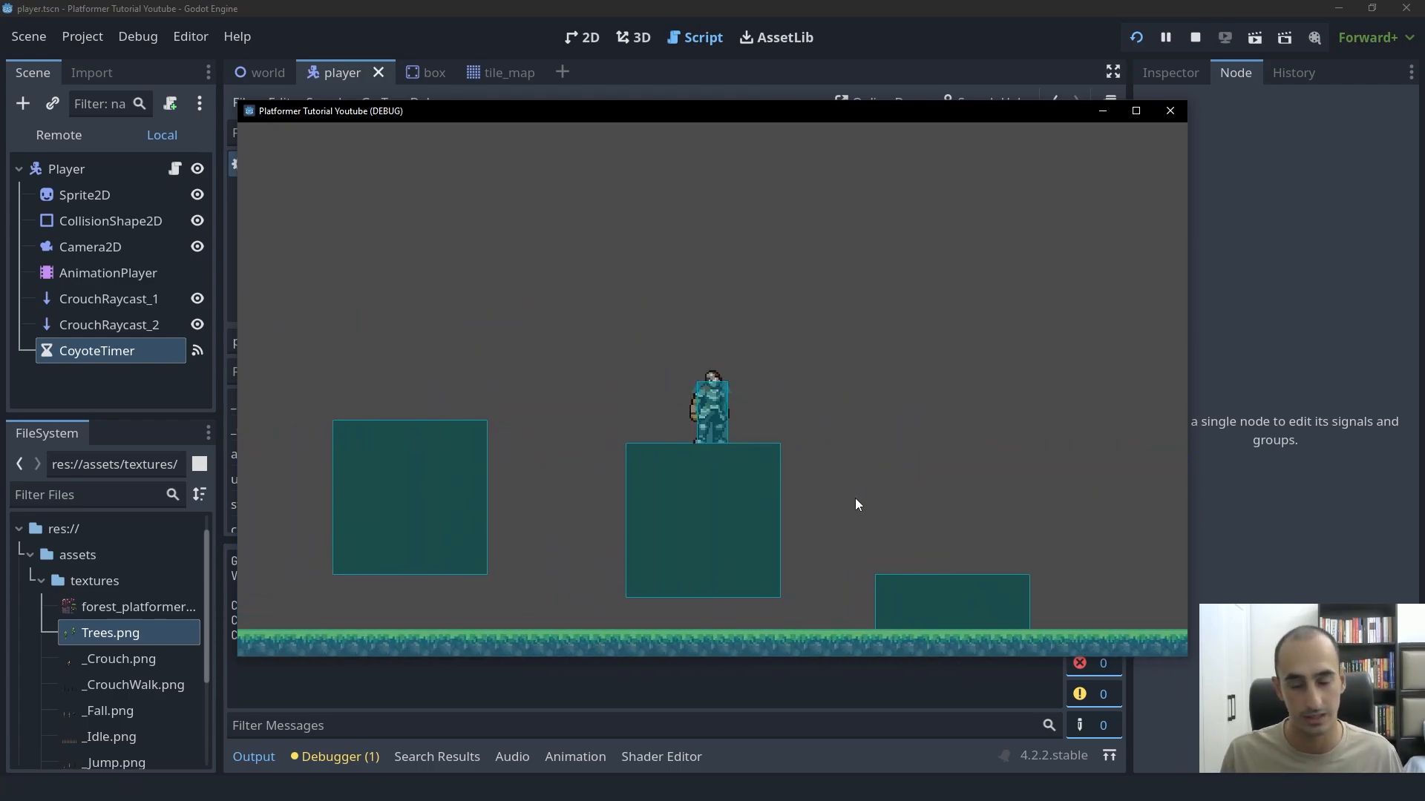
mouse_move(955, 270)
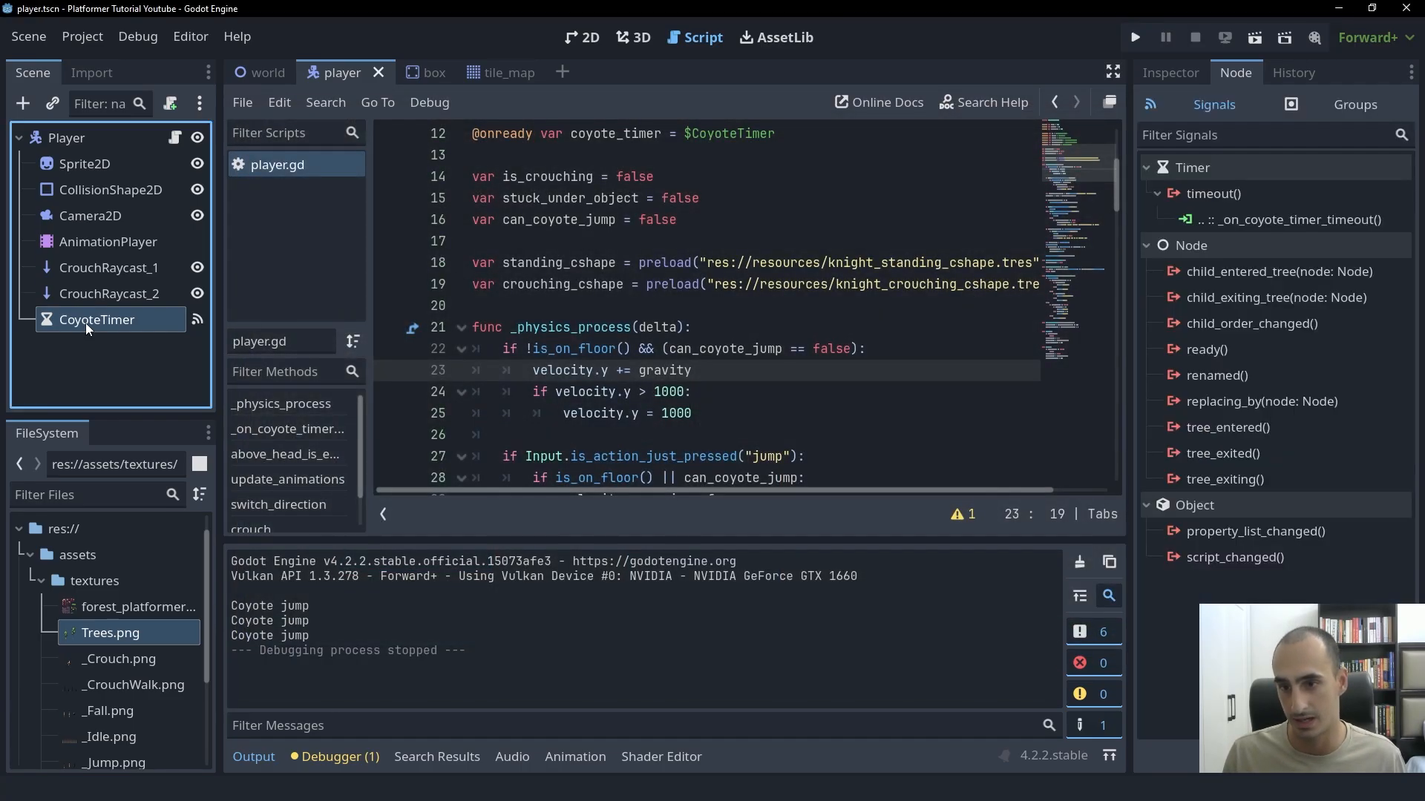
Step: Set the CoyoteTimer's Wait Time to 0.1 seconds
left_click(1169, 73)
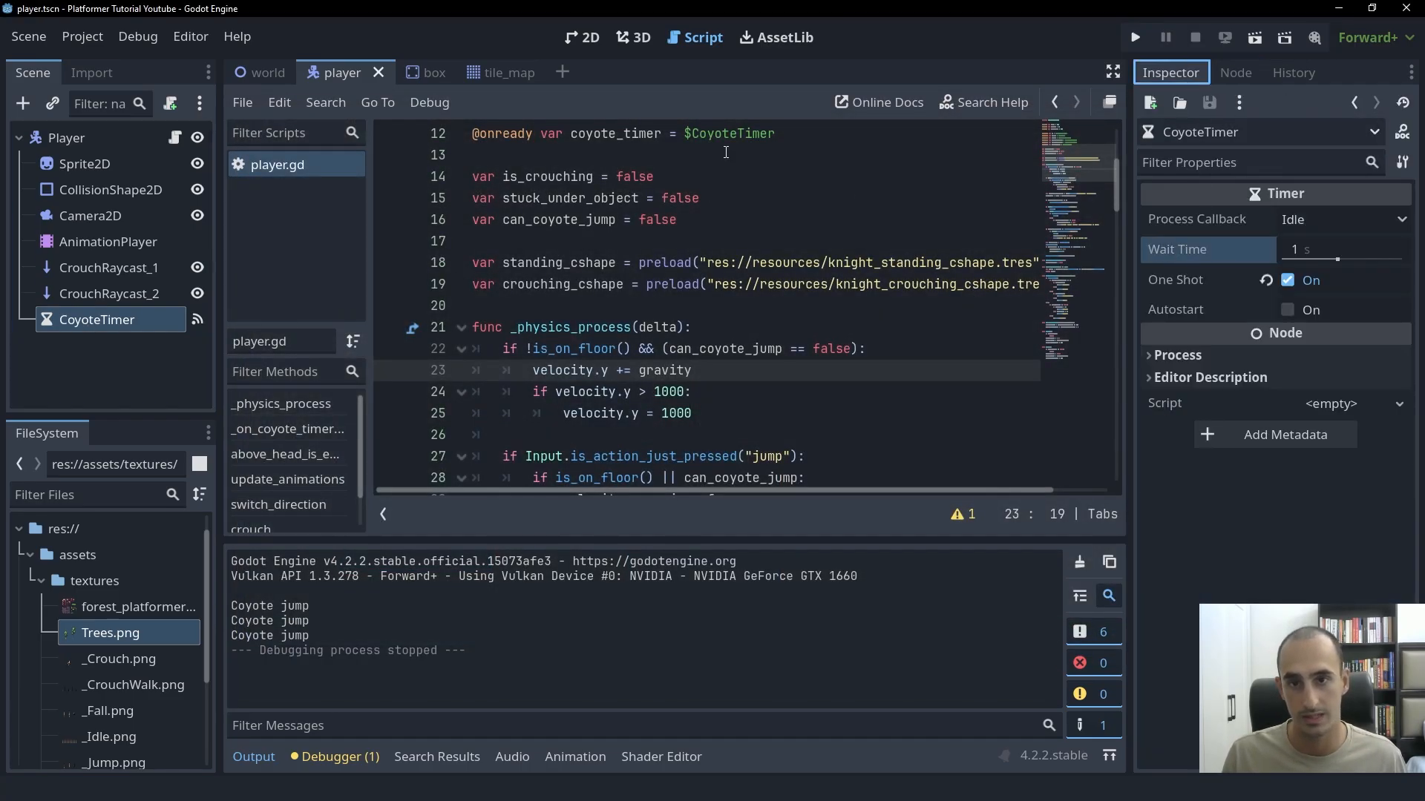
left_click(581, 37)
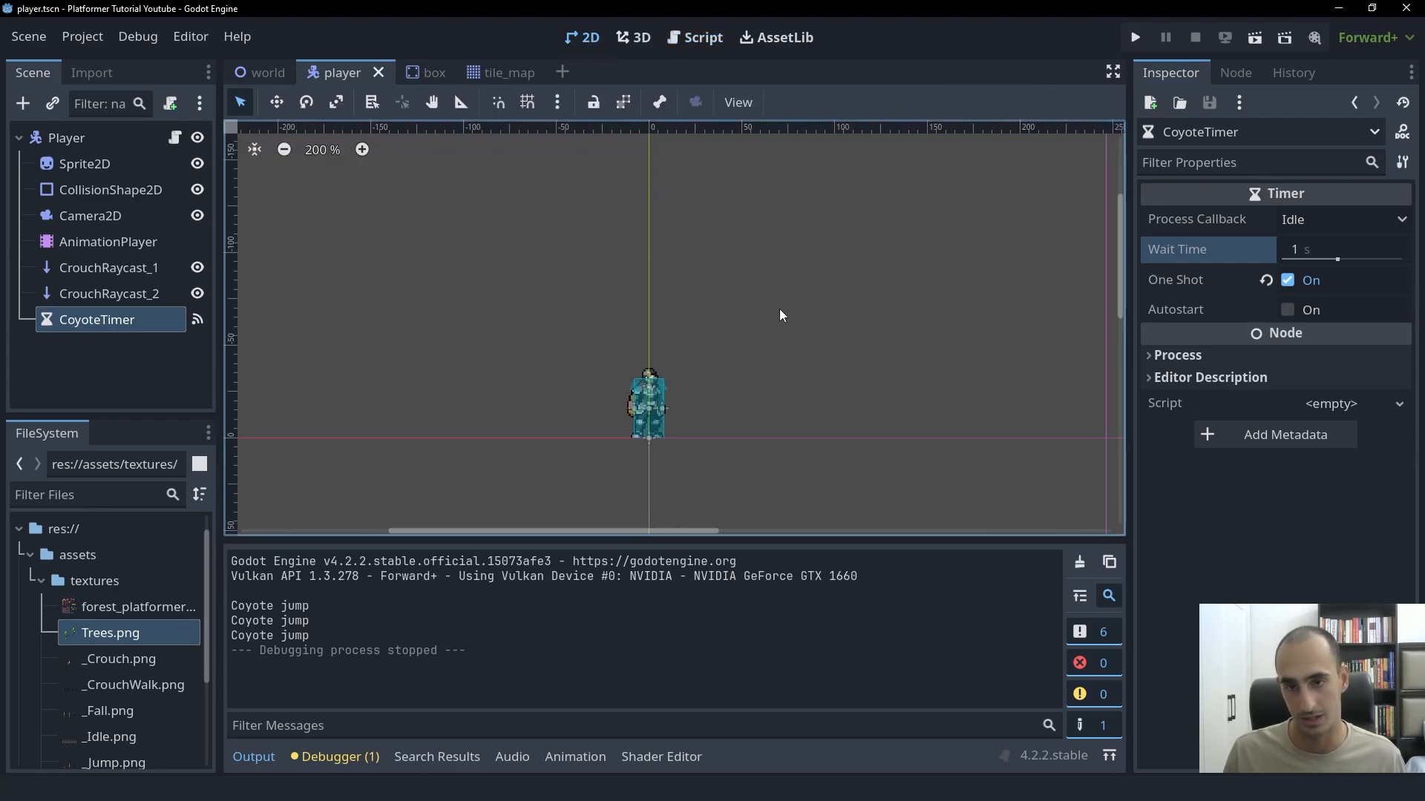
left_click(264, 72)
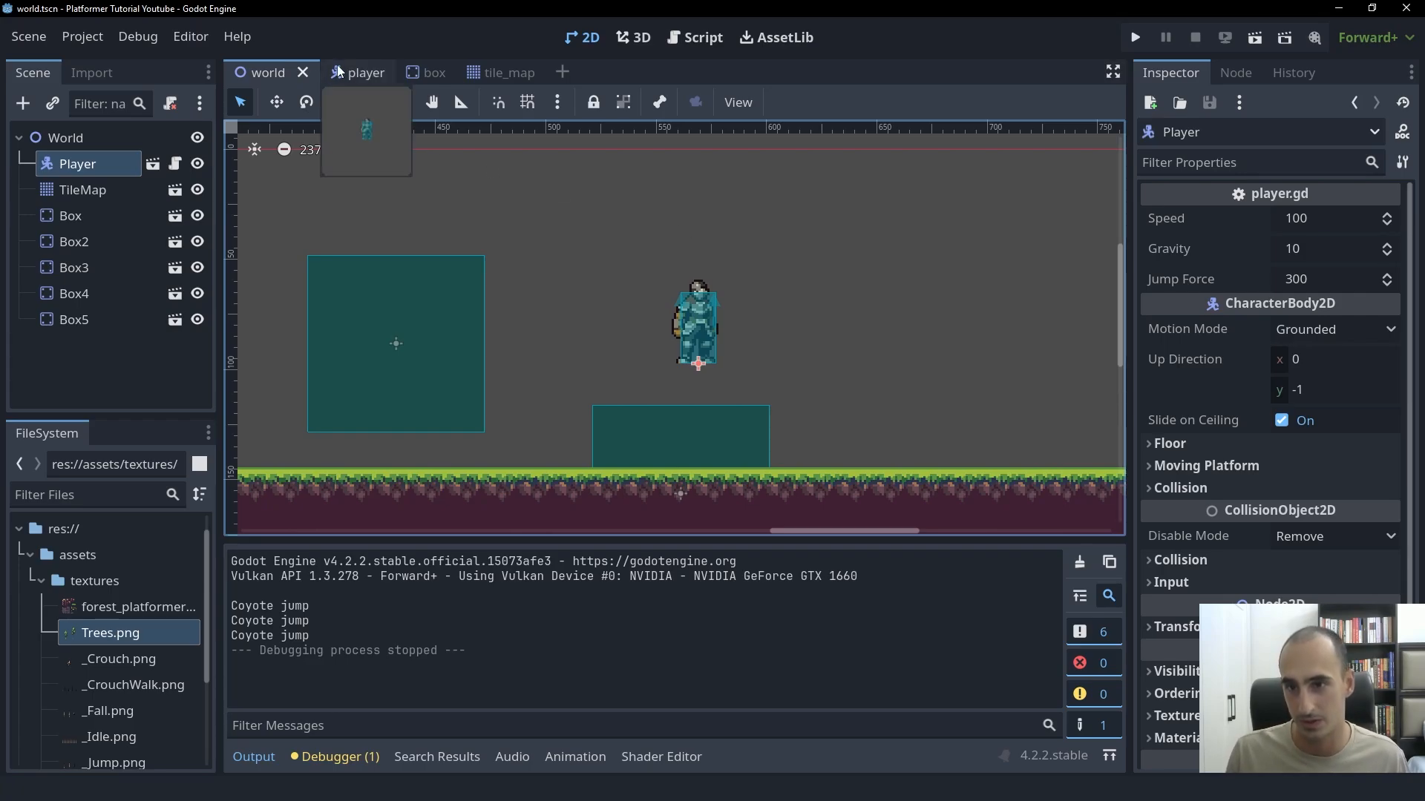
left_click(364, 72)
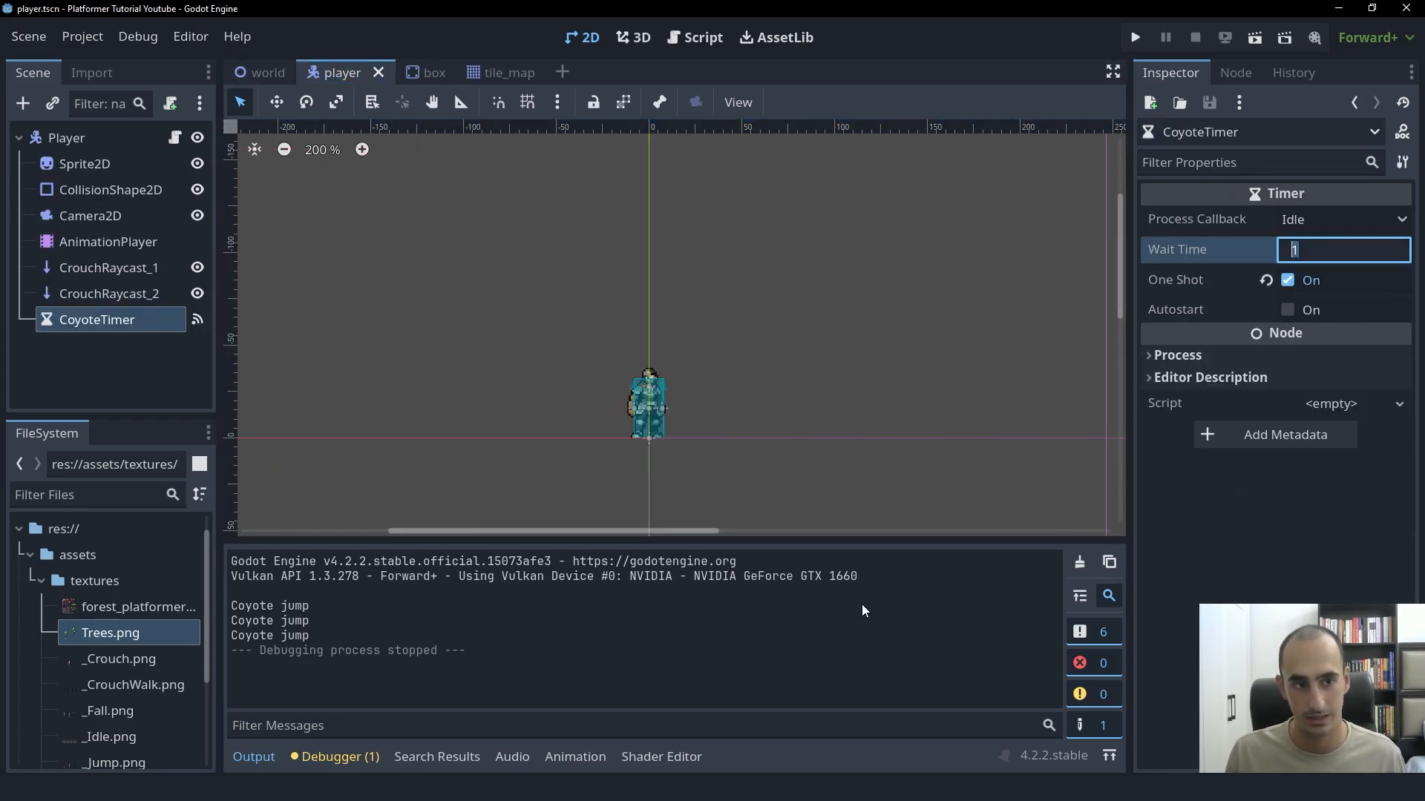
type("0.1 s")
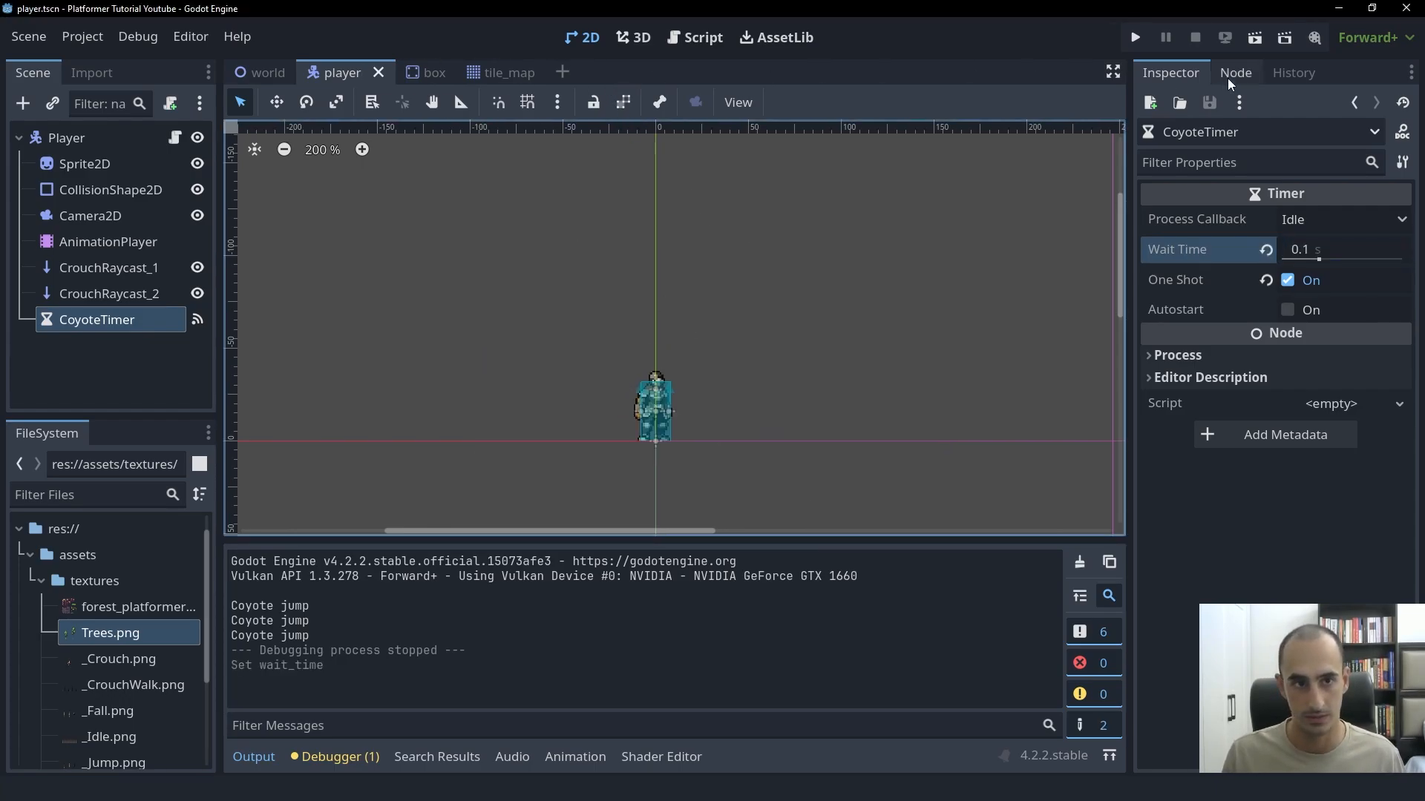
Step: Run the game to test 0.1-second coyote jumps, then restart it for another test
left_click(1134, 37)
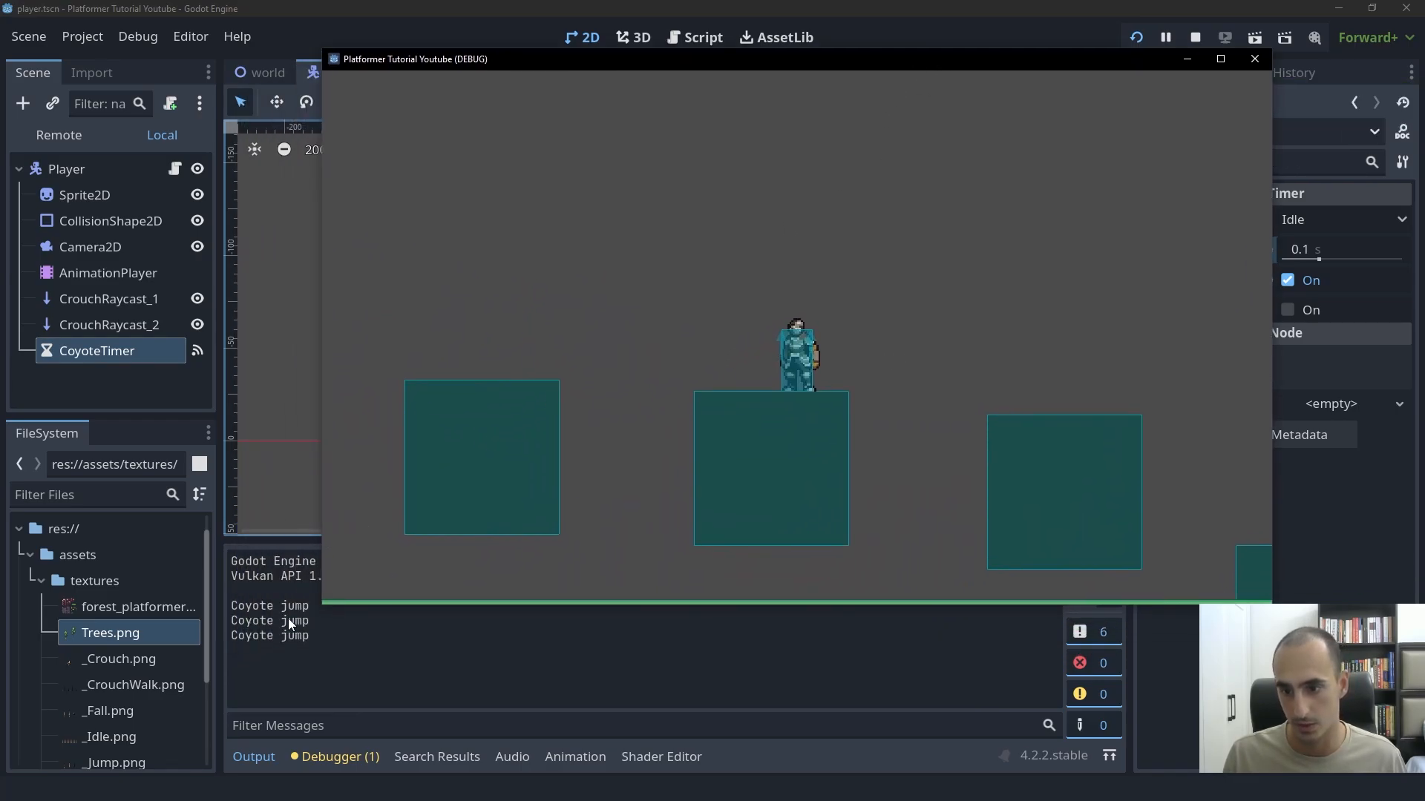
left_click(1255, 58)
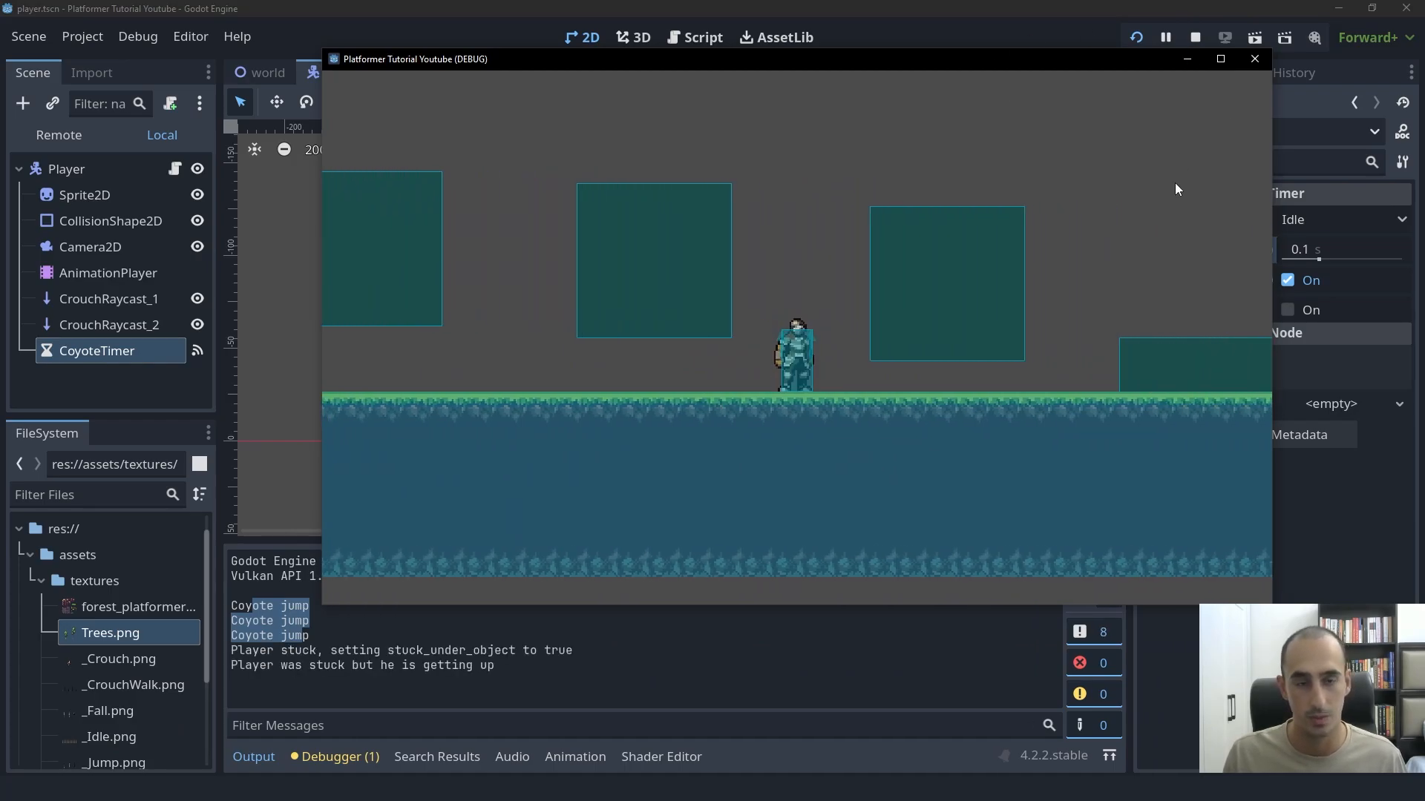
left_click(1195, 38)
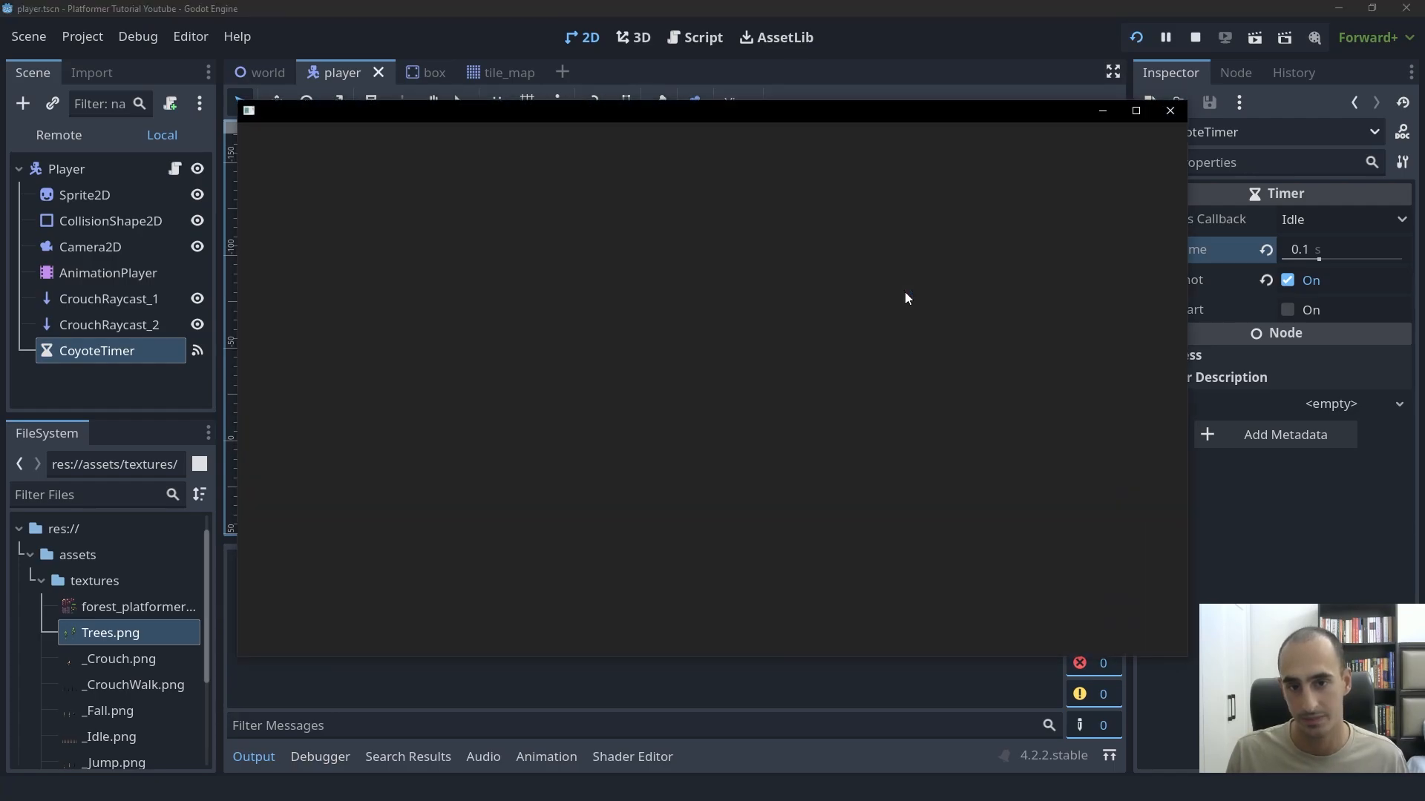
left_click(1164, 38)
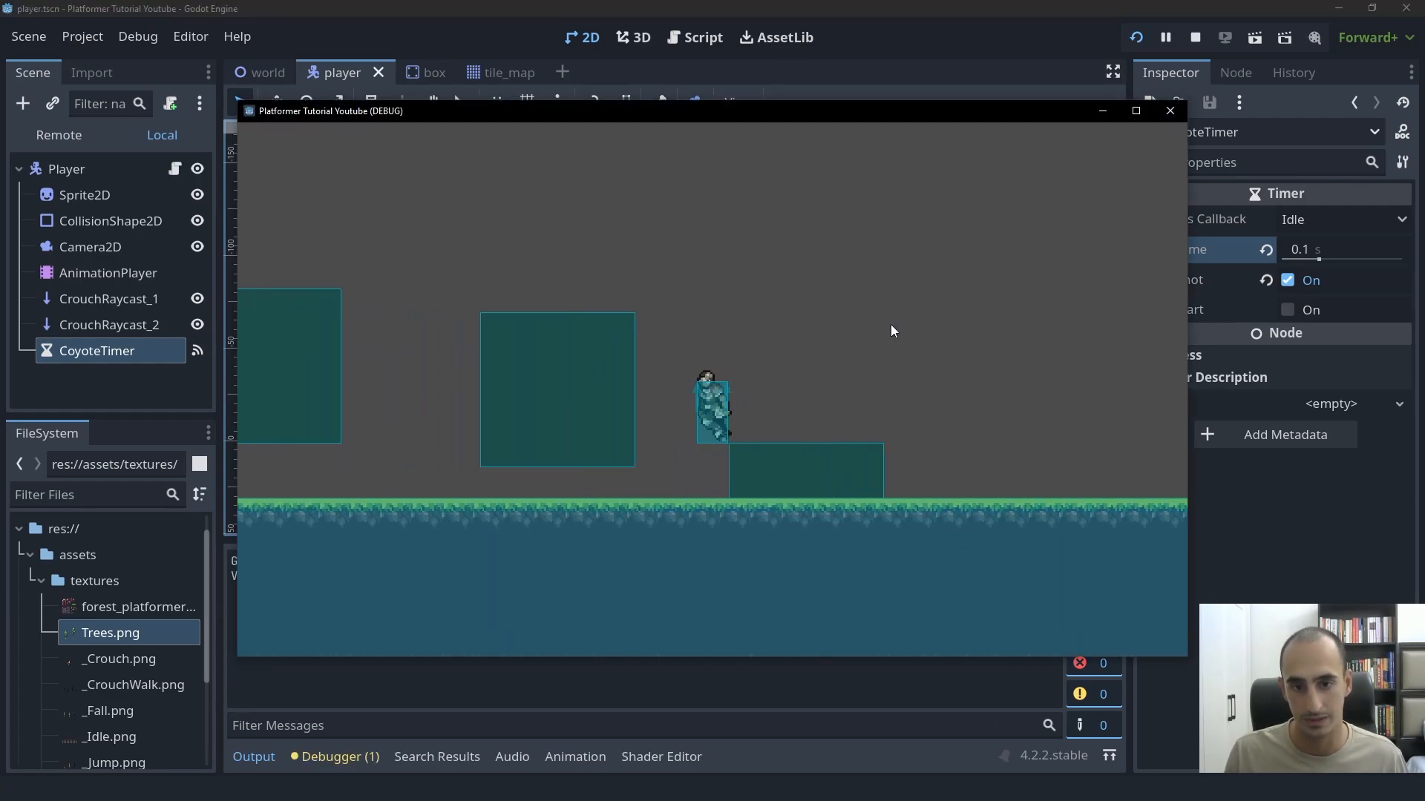